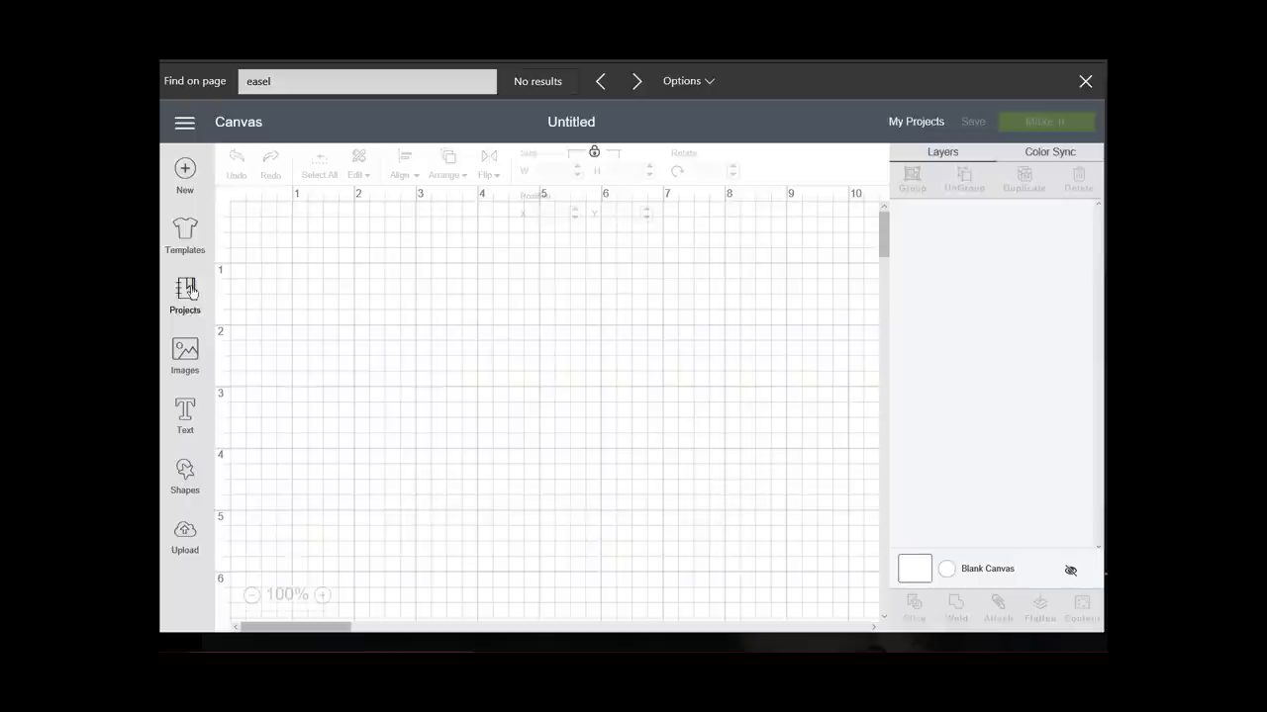
mouse_move(200, 384)
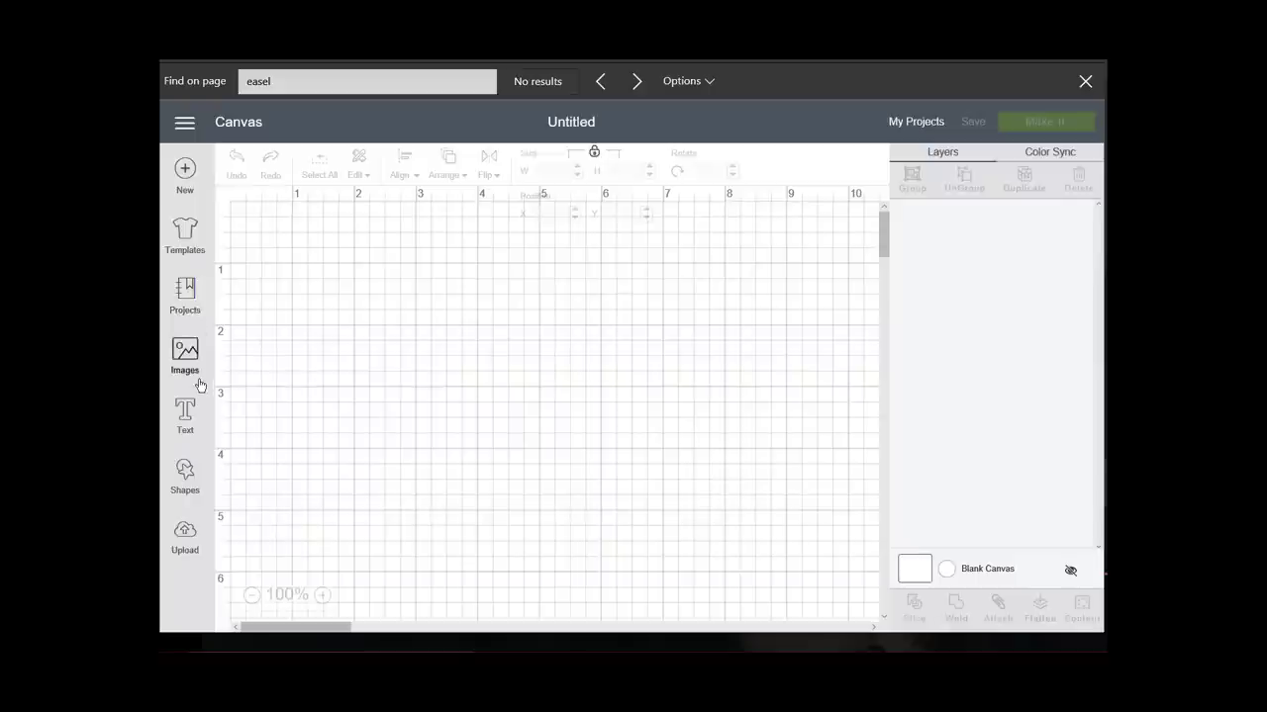
mouse_move(619, 440)
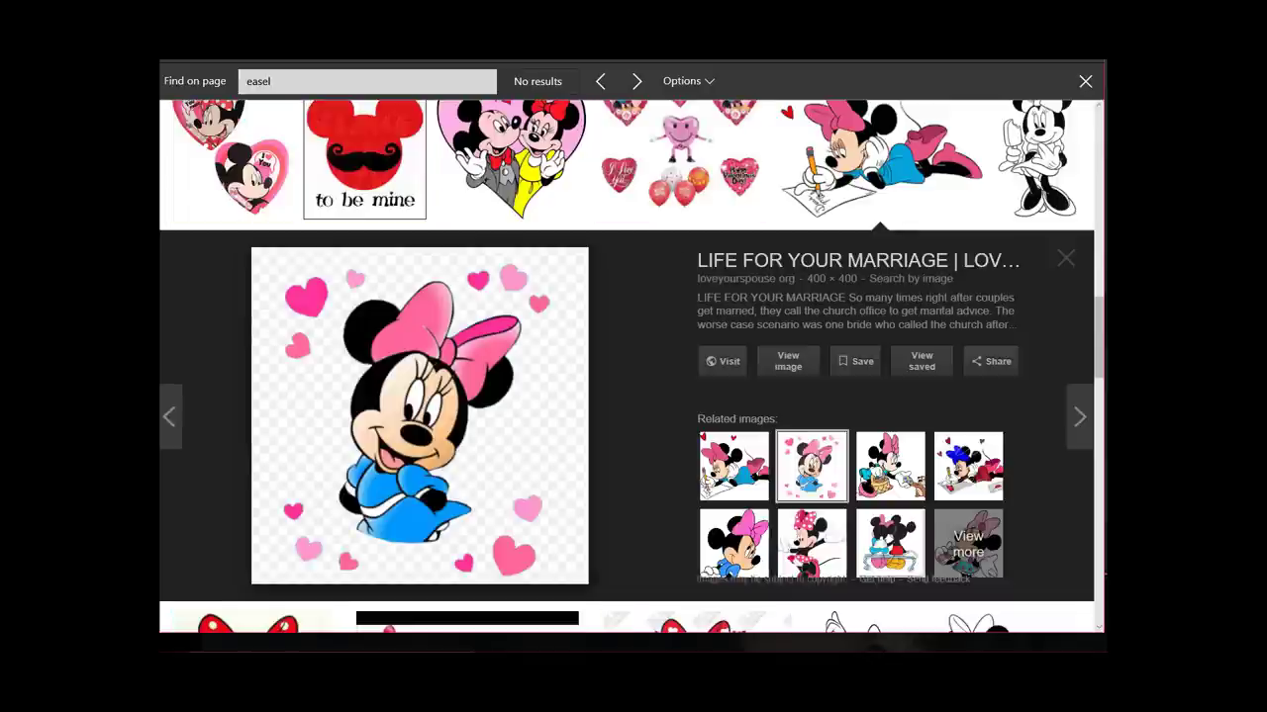
- Search Google Images for 'minnie mouse' clip art larger than 640×480 and scroll the results
click(1066, 258)
text(minni)
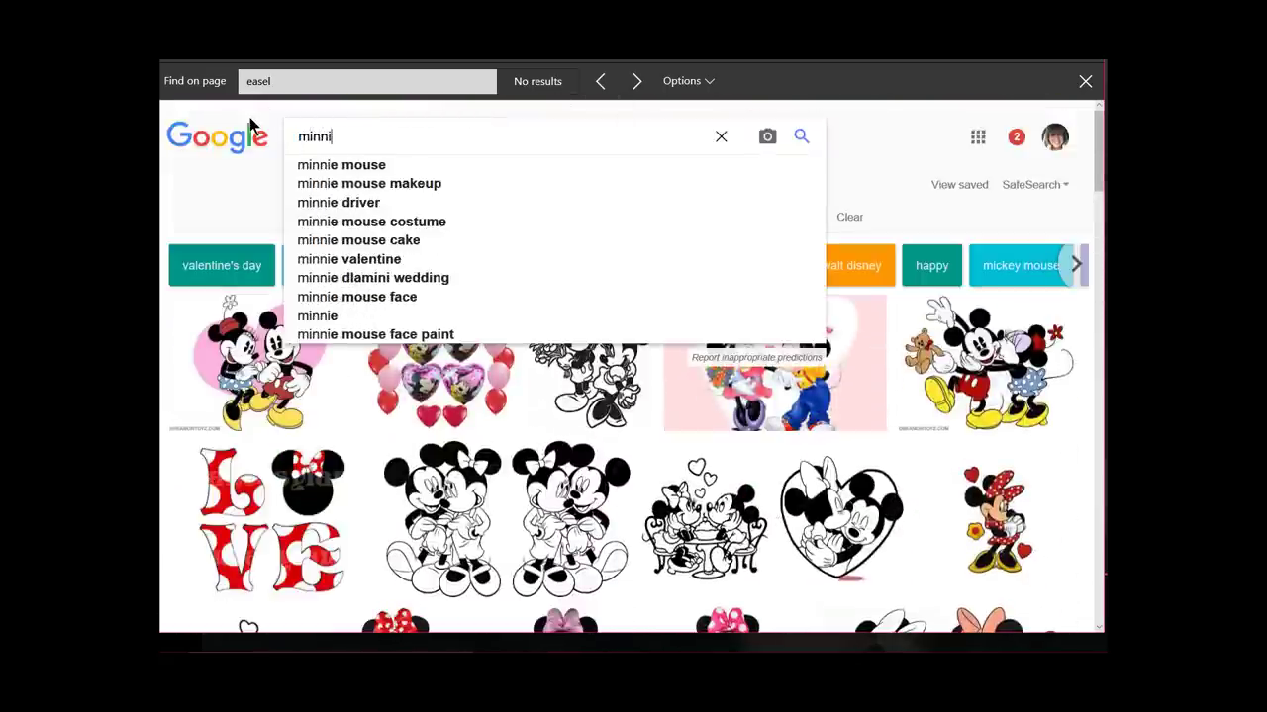
click(340, 164)
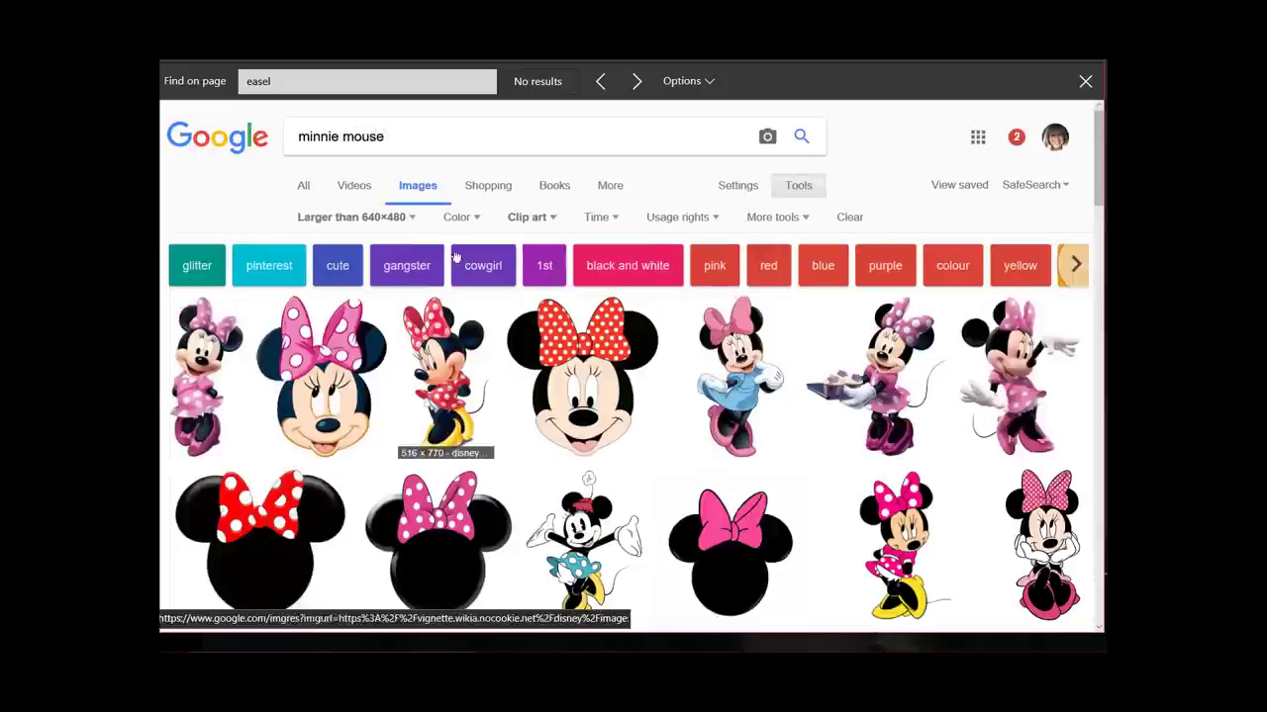
mouse_move(913, 542)
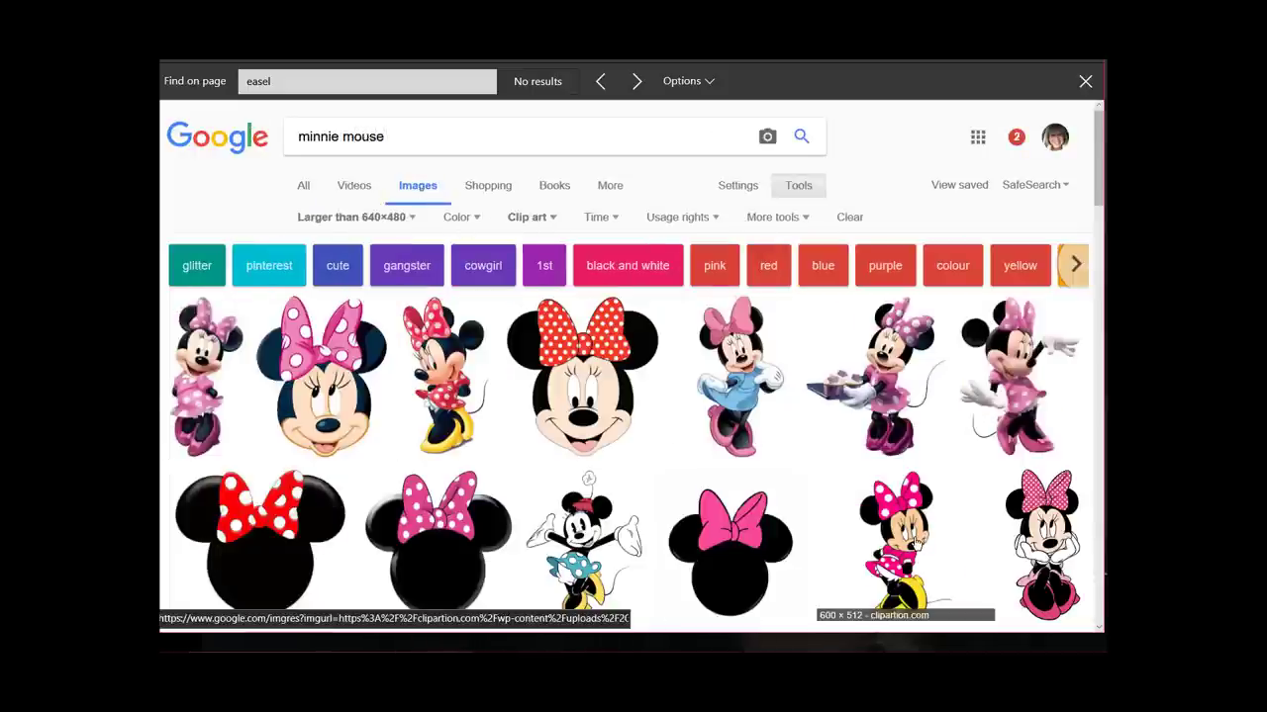
mouse_move(874, 376)
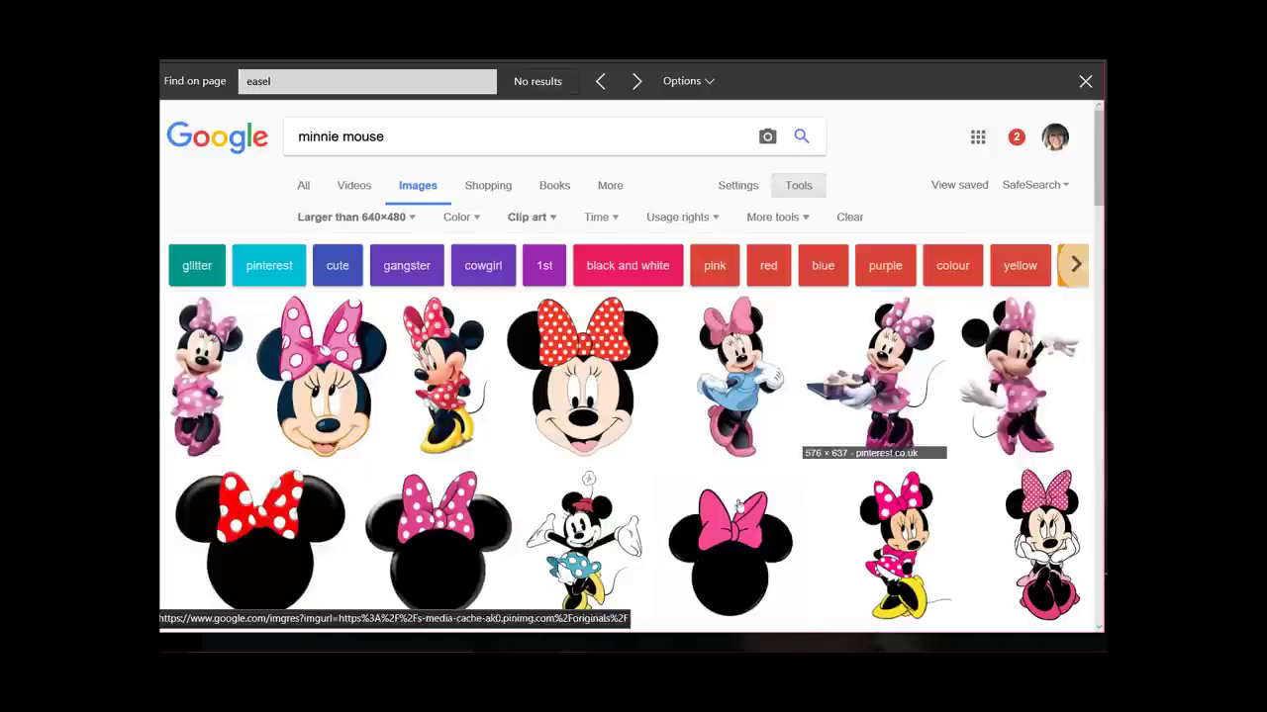
mouse_move(805, 484)
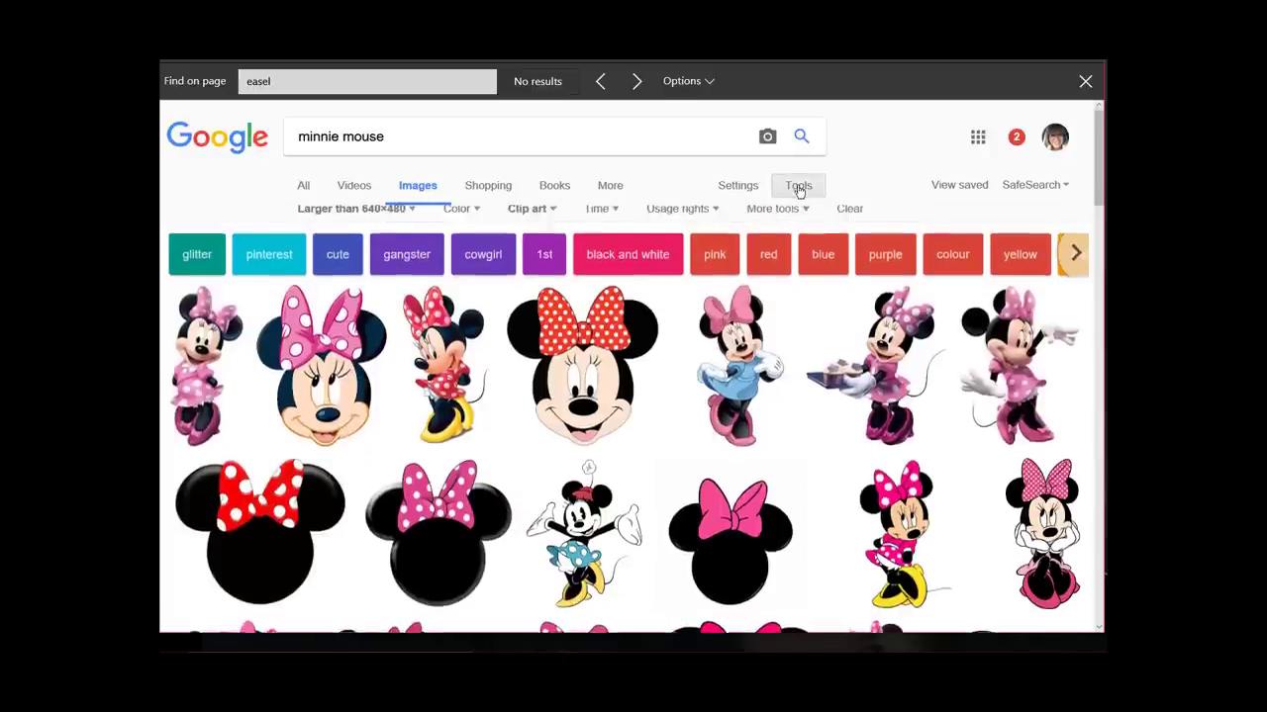
click(529, 209)
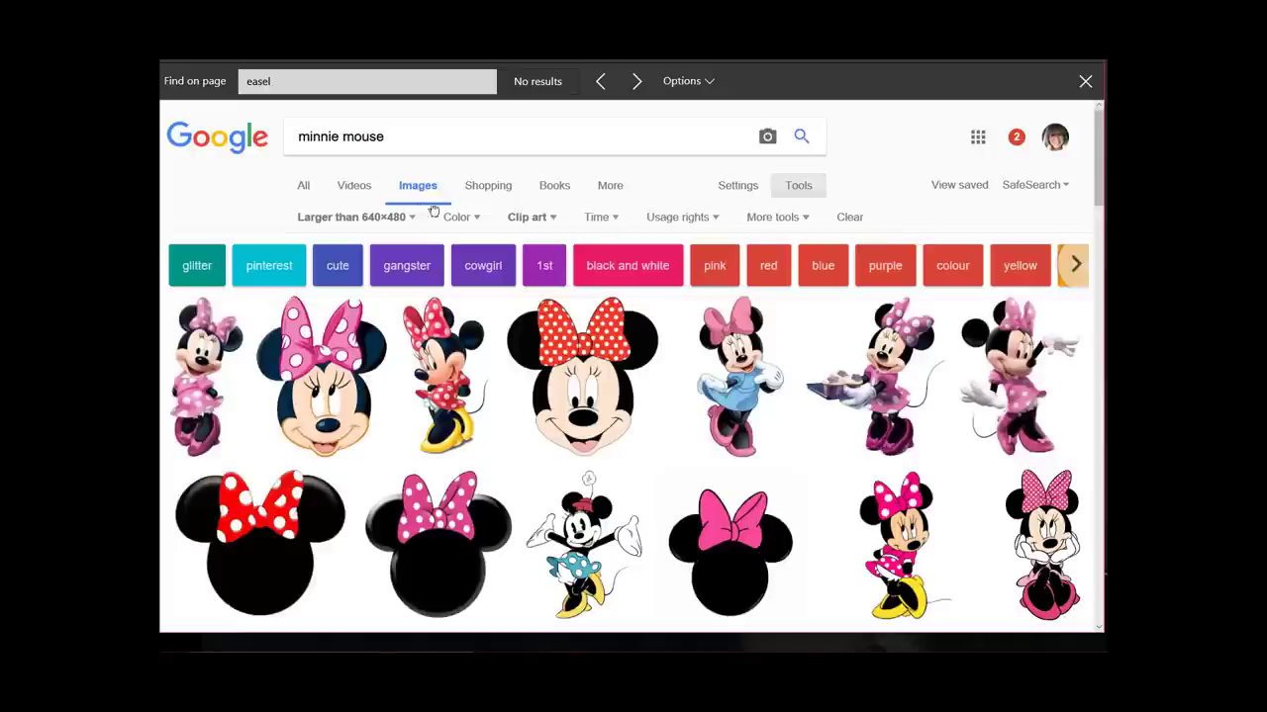
mouse_move(482, 206)
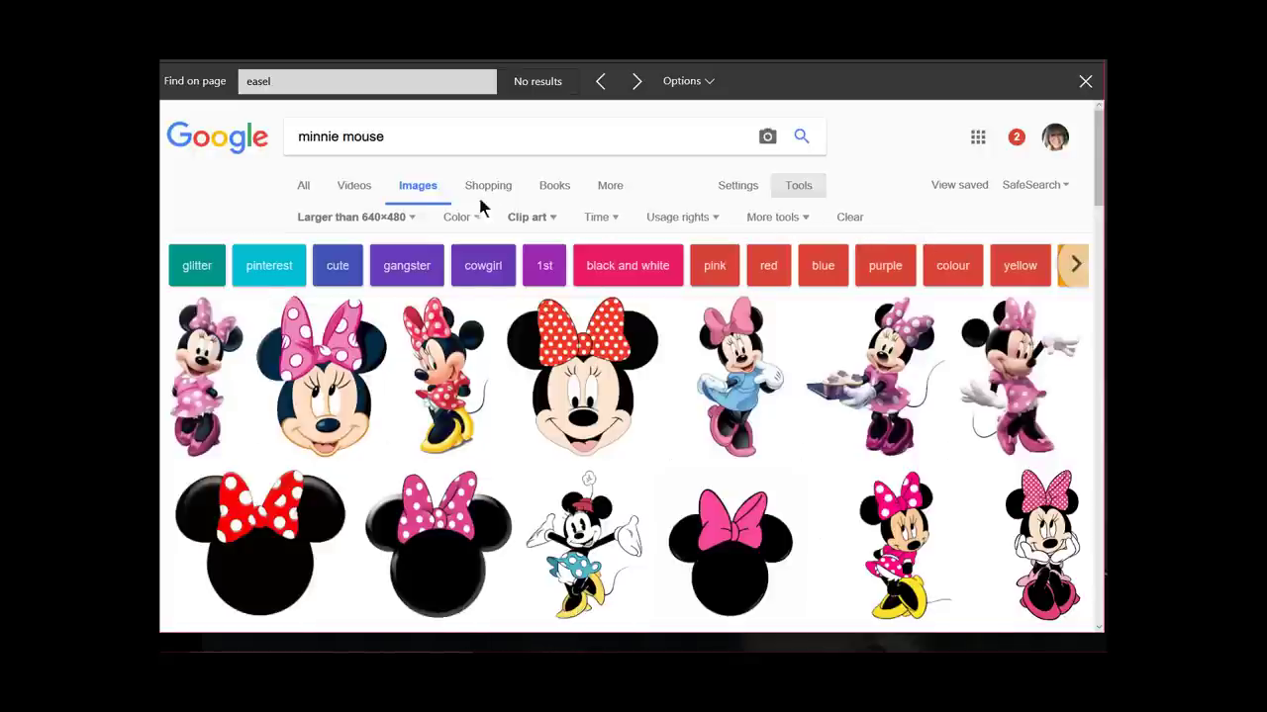
click(351, 217)
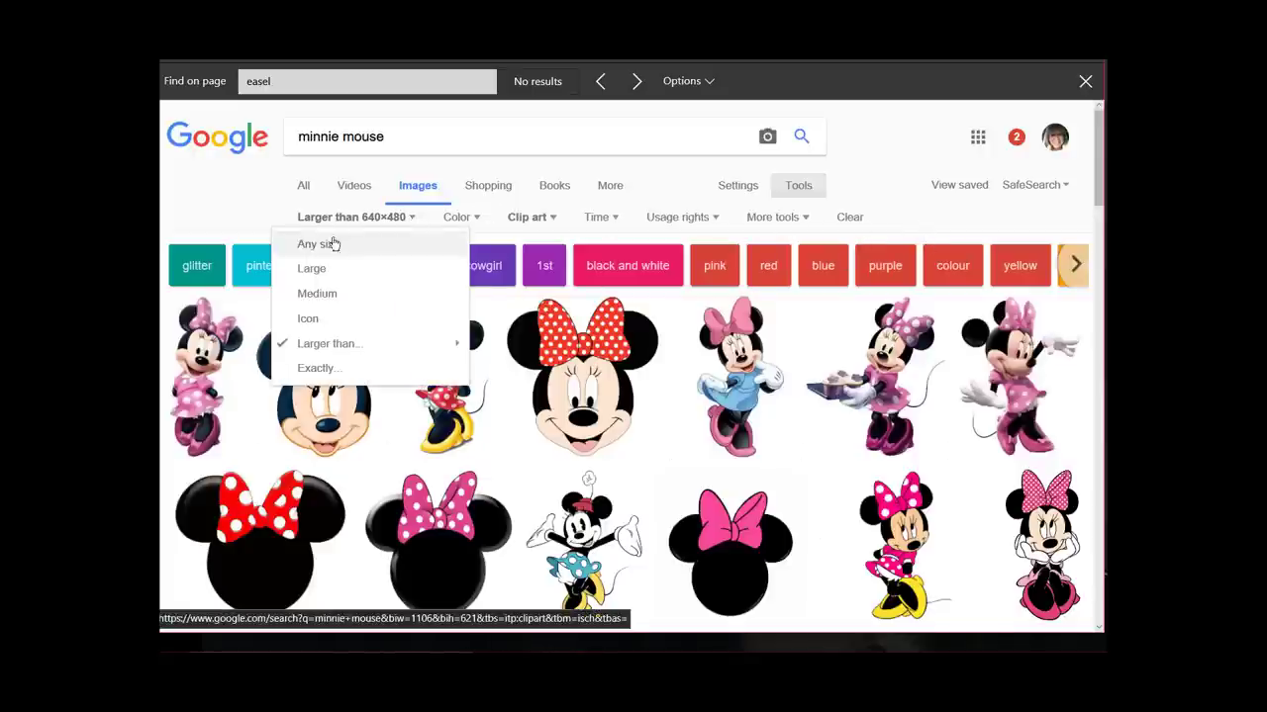
mouse_move(366, 229)
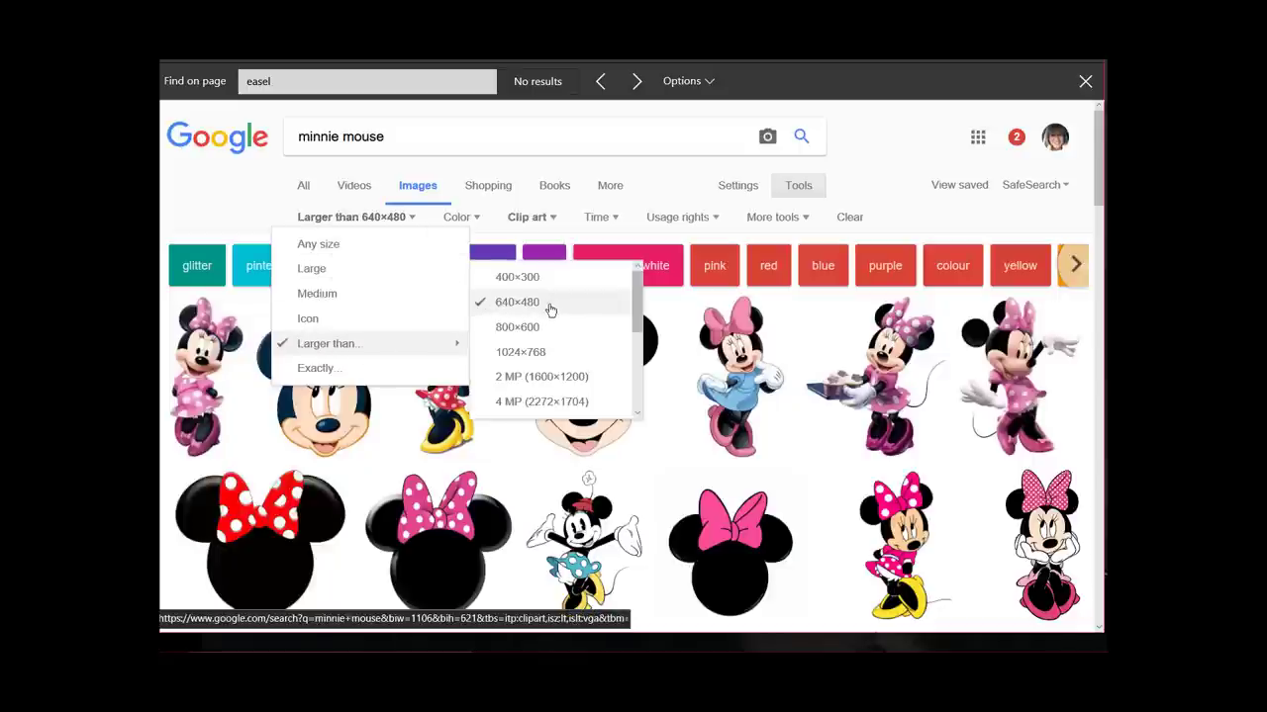
mouse_move(554, 309)
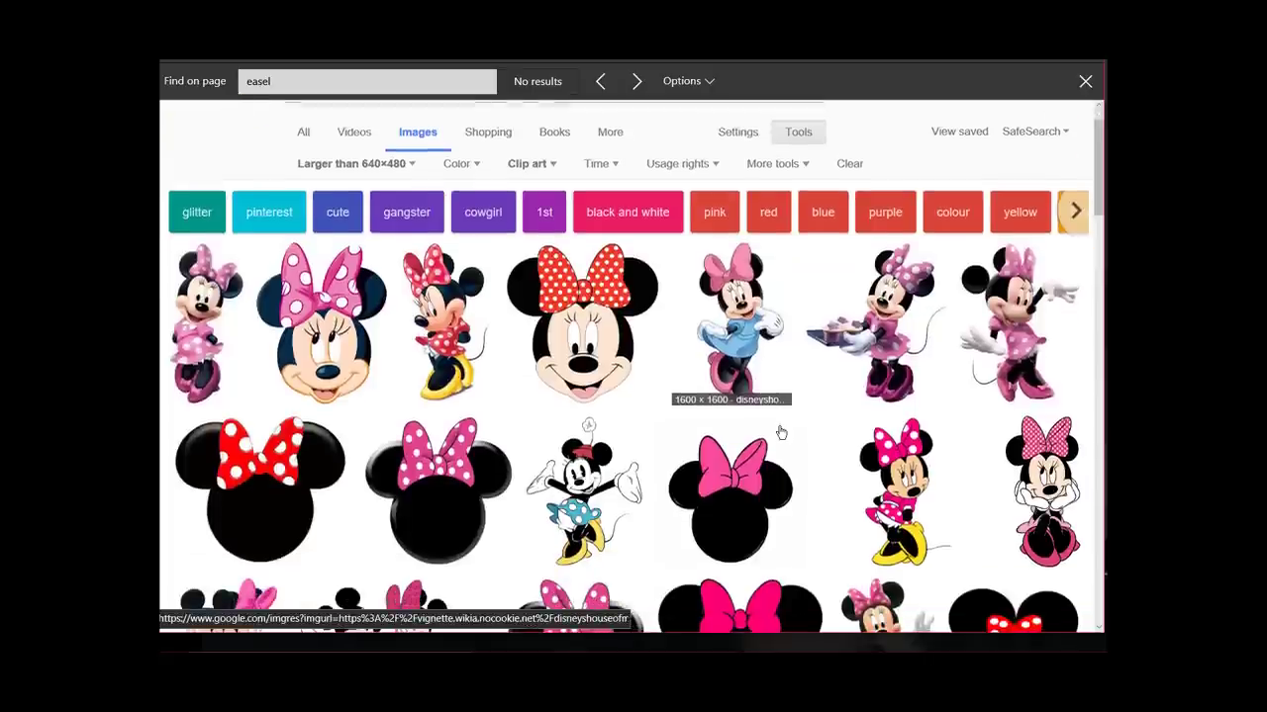
scroll(down, 3)
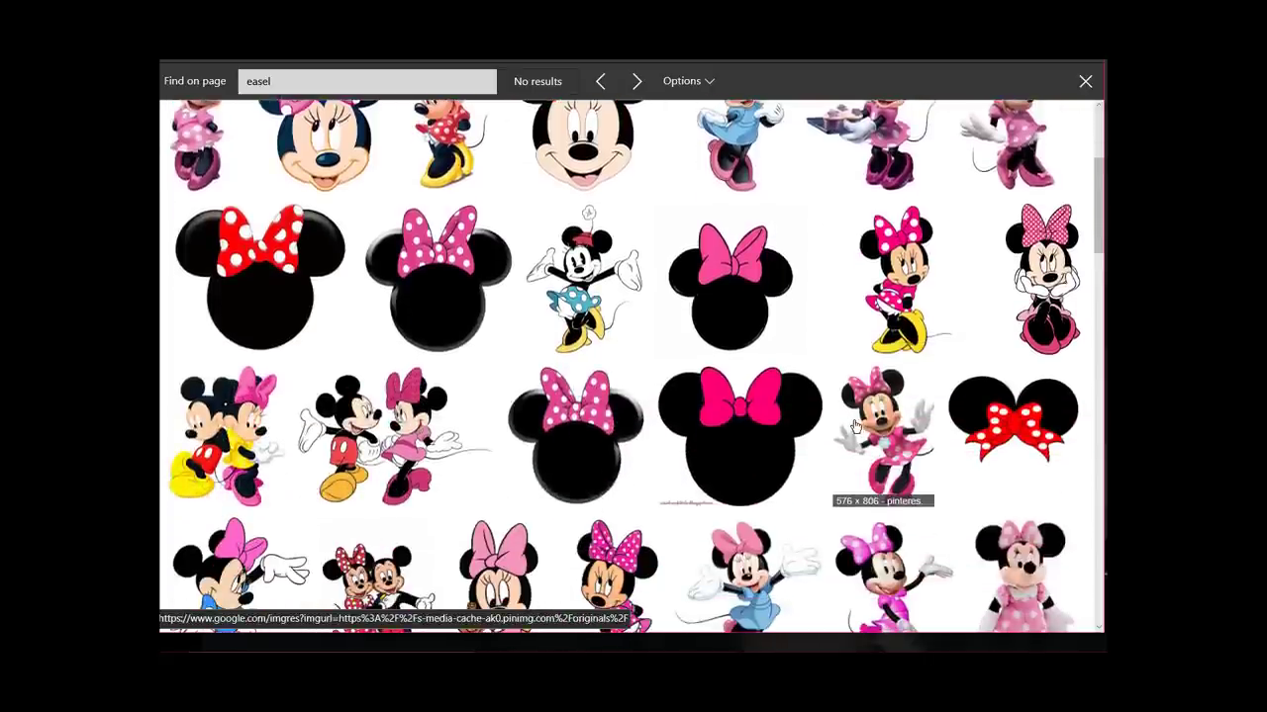
mouse_move(871, 287)
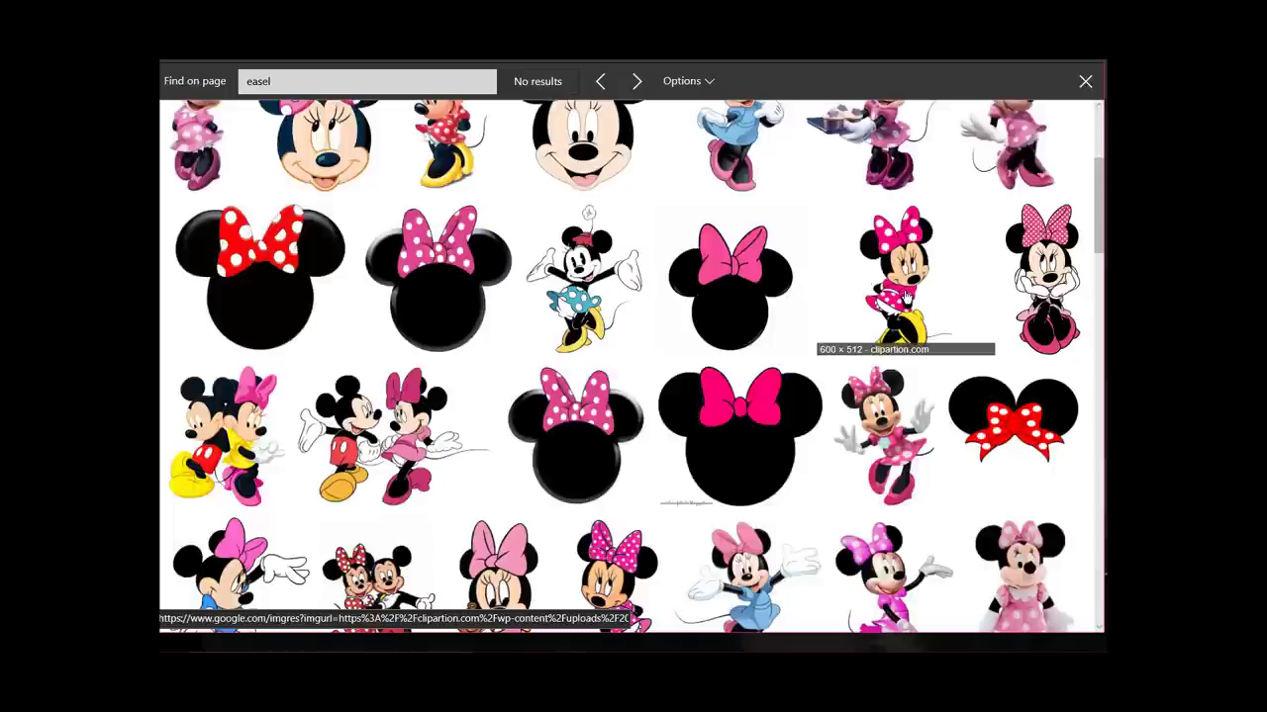
- Save the sitting Minnie clip art as the PNG 'minnie mouse' in the valentine folder
click(904, 277)
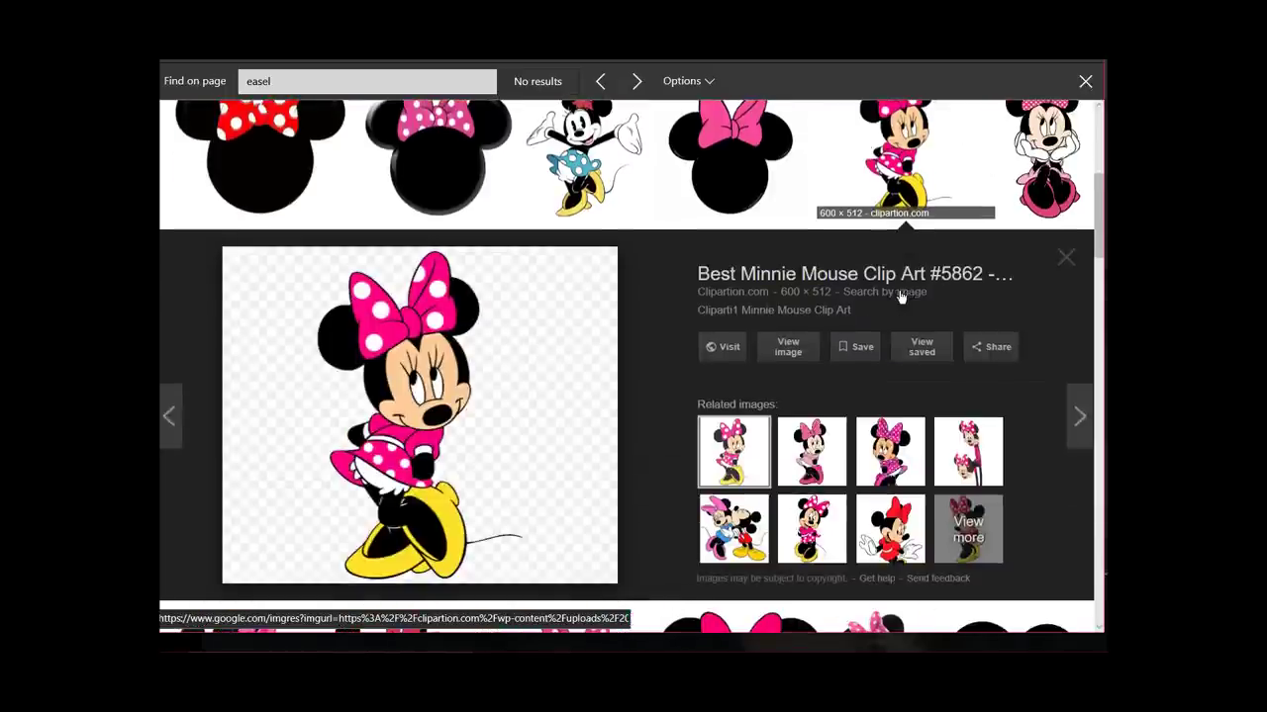
mouse_move(513, 368)
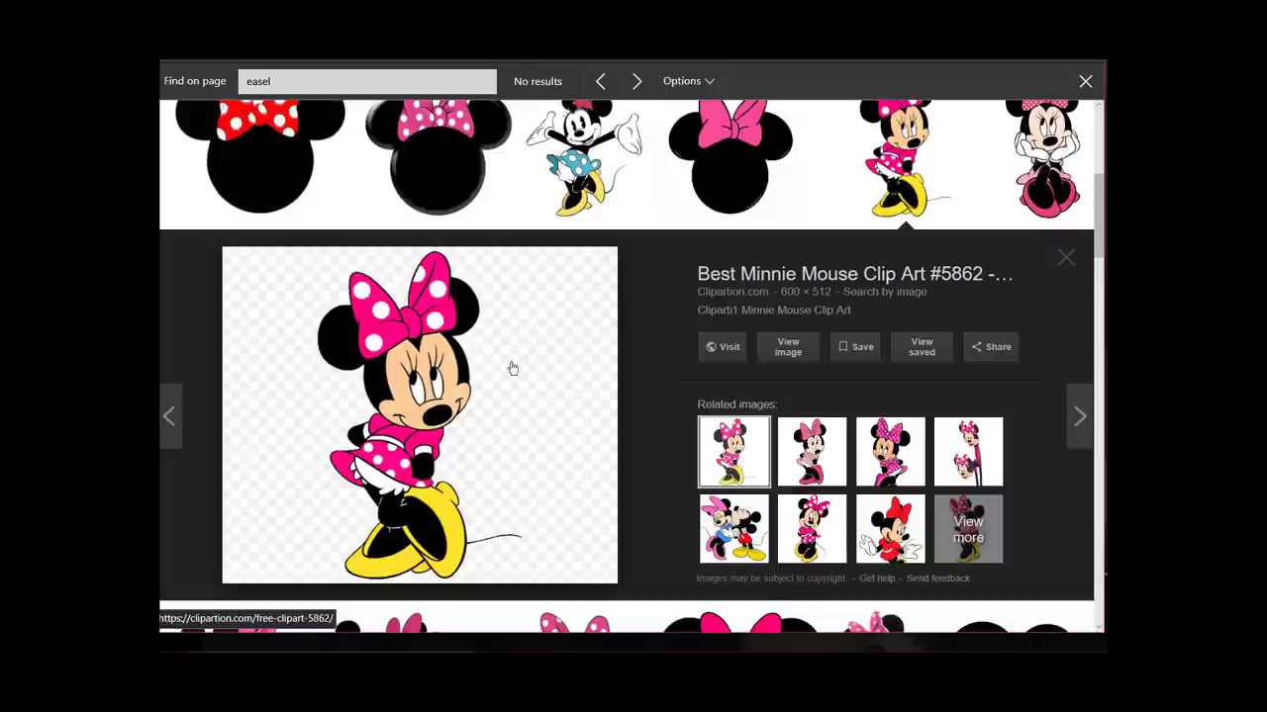
right_click(420, 386)
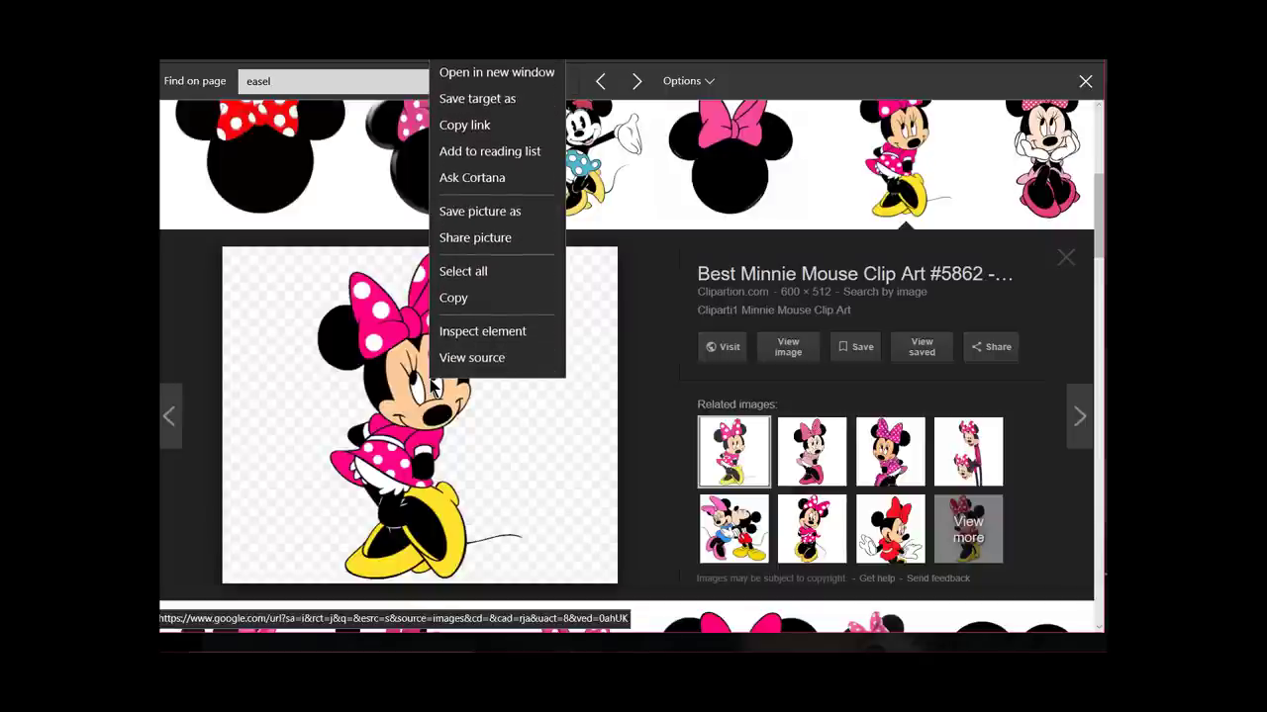
mouse_move(454, 315)
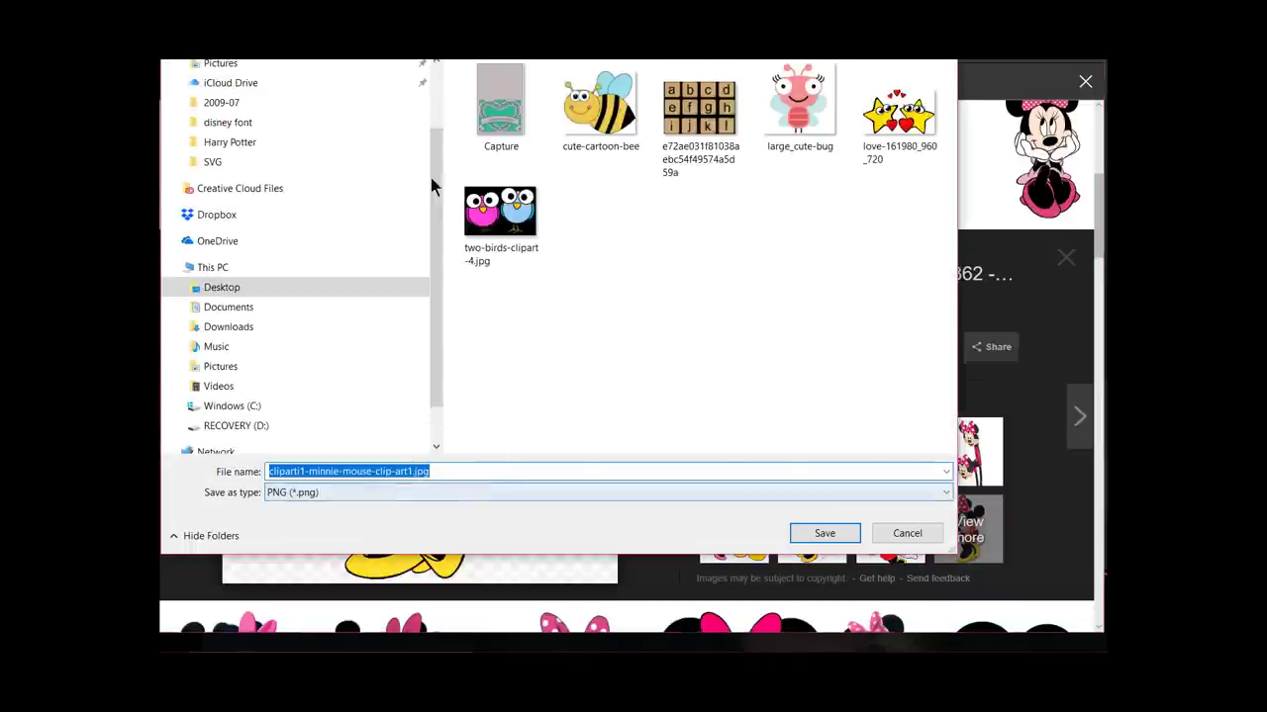
click(458, 471)
text(minnie mouse)
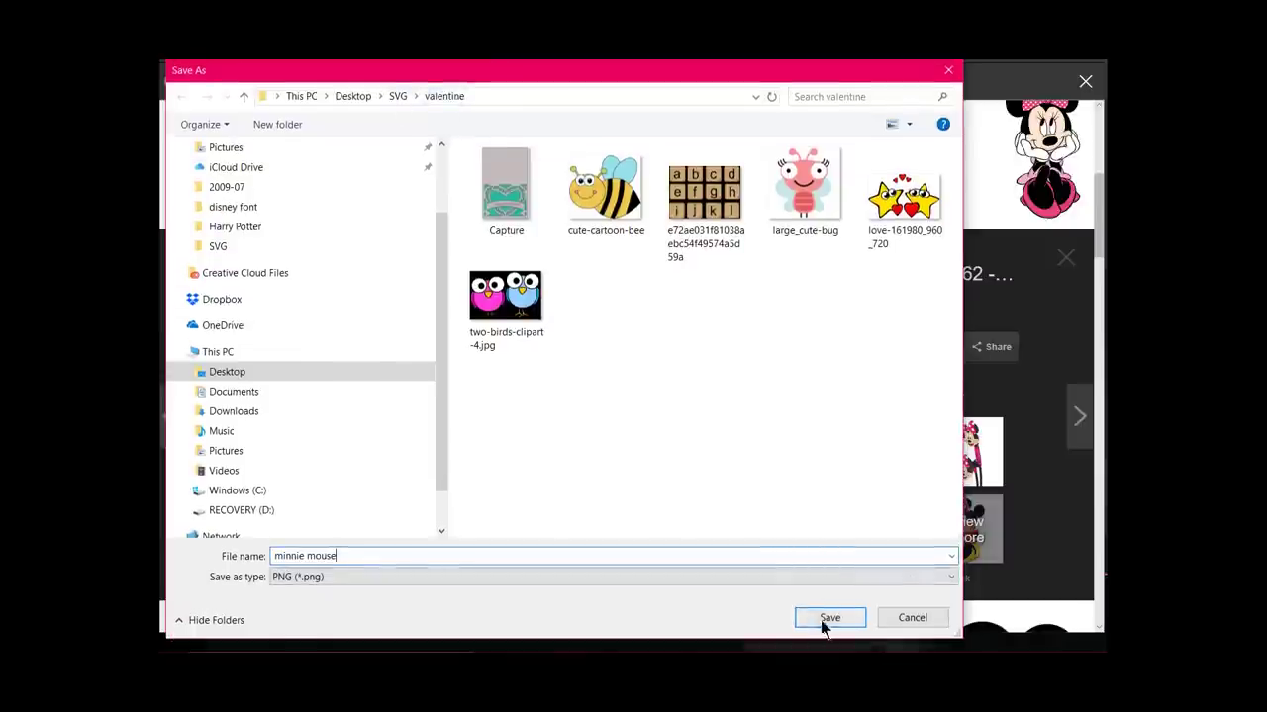
click(829, 618)
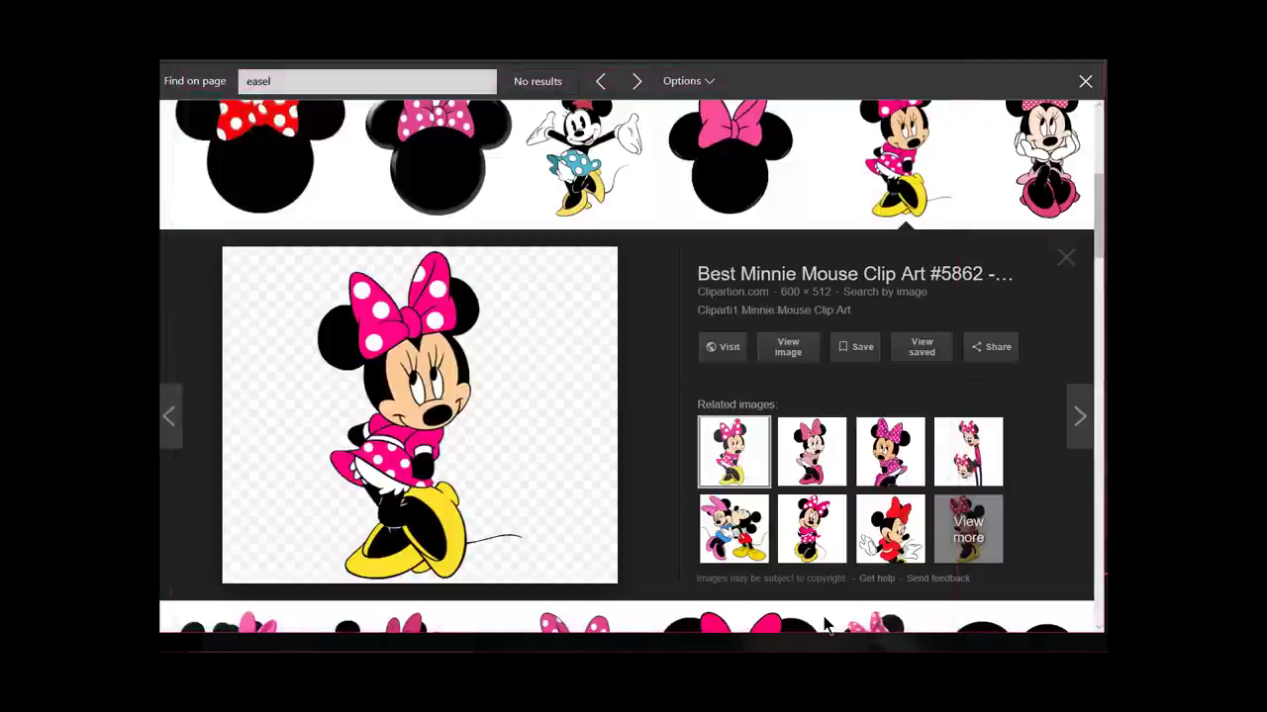
mouse_move(767, 235)
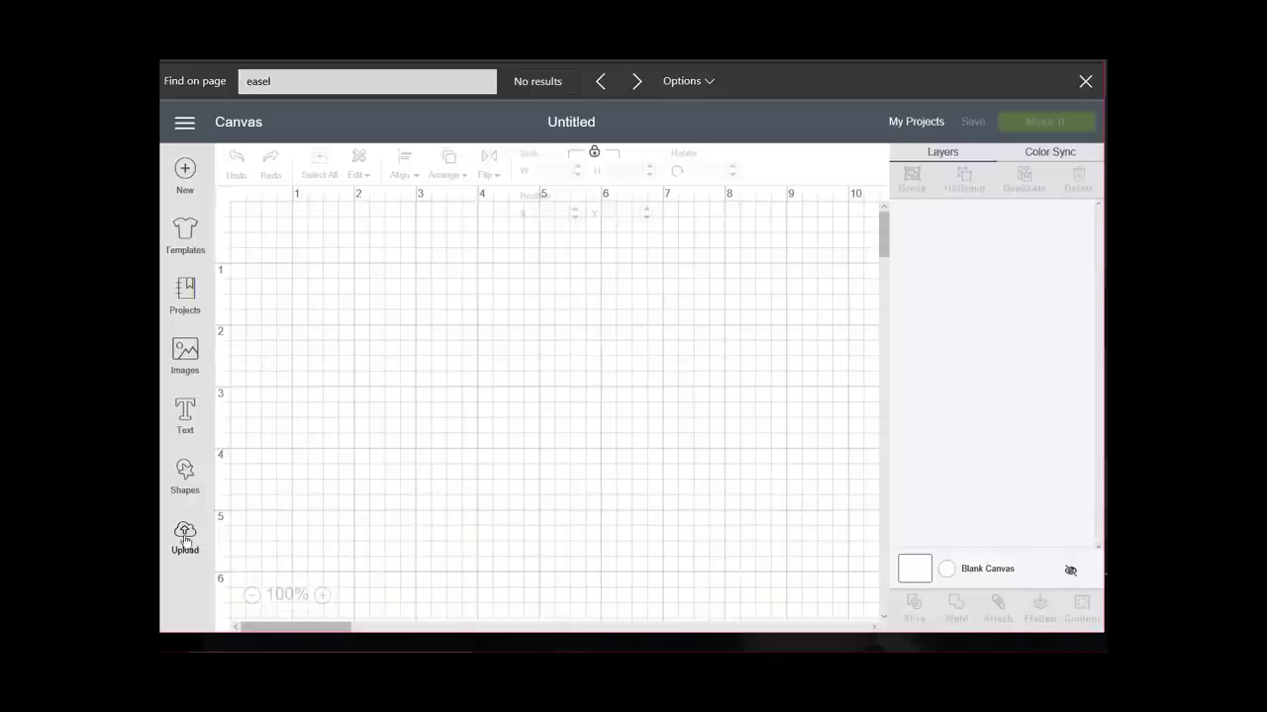
- Upload the saved minnie mouse PNG to Design Space and mark it as Complex
click(184, 537)
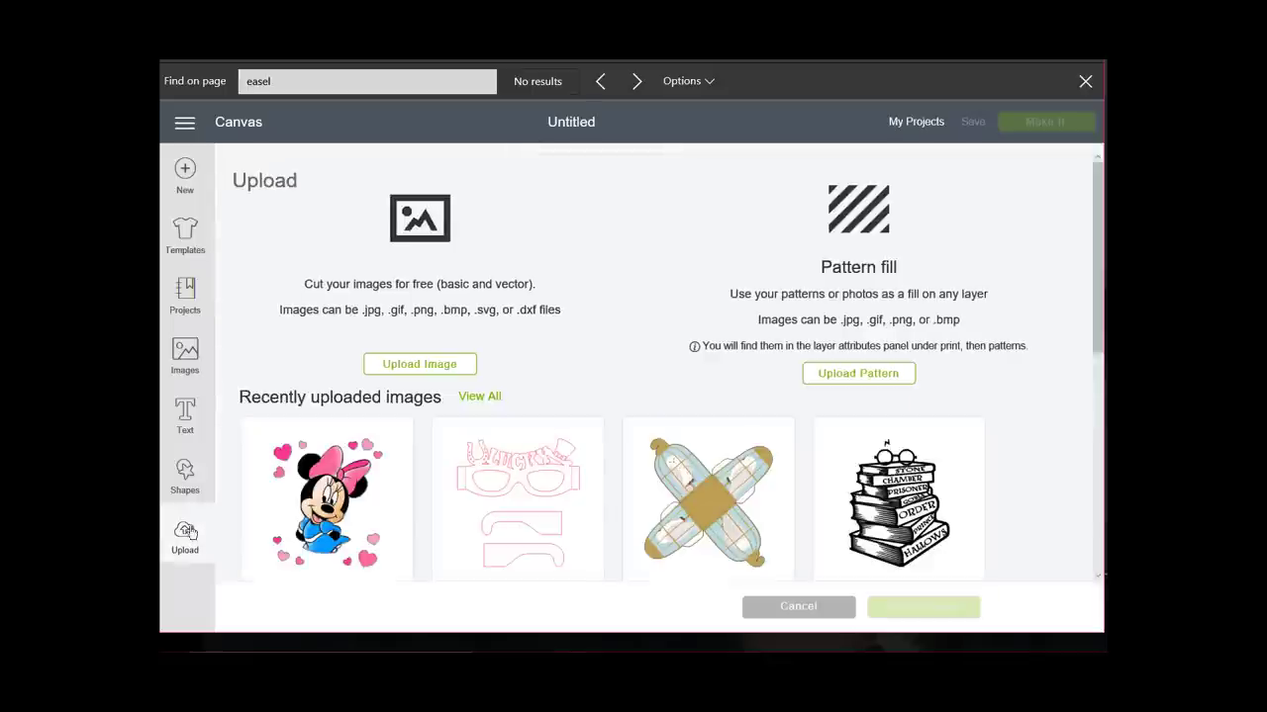
click(418, 364)
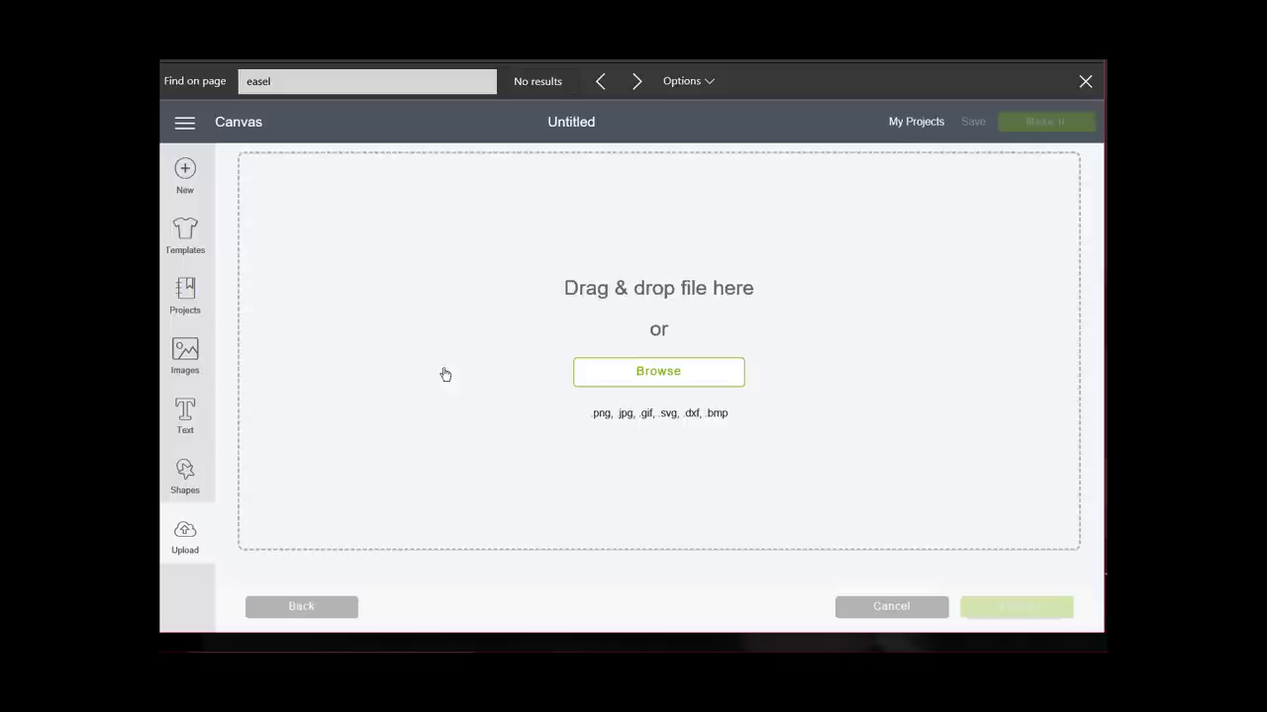
mouse_move(658, 374)
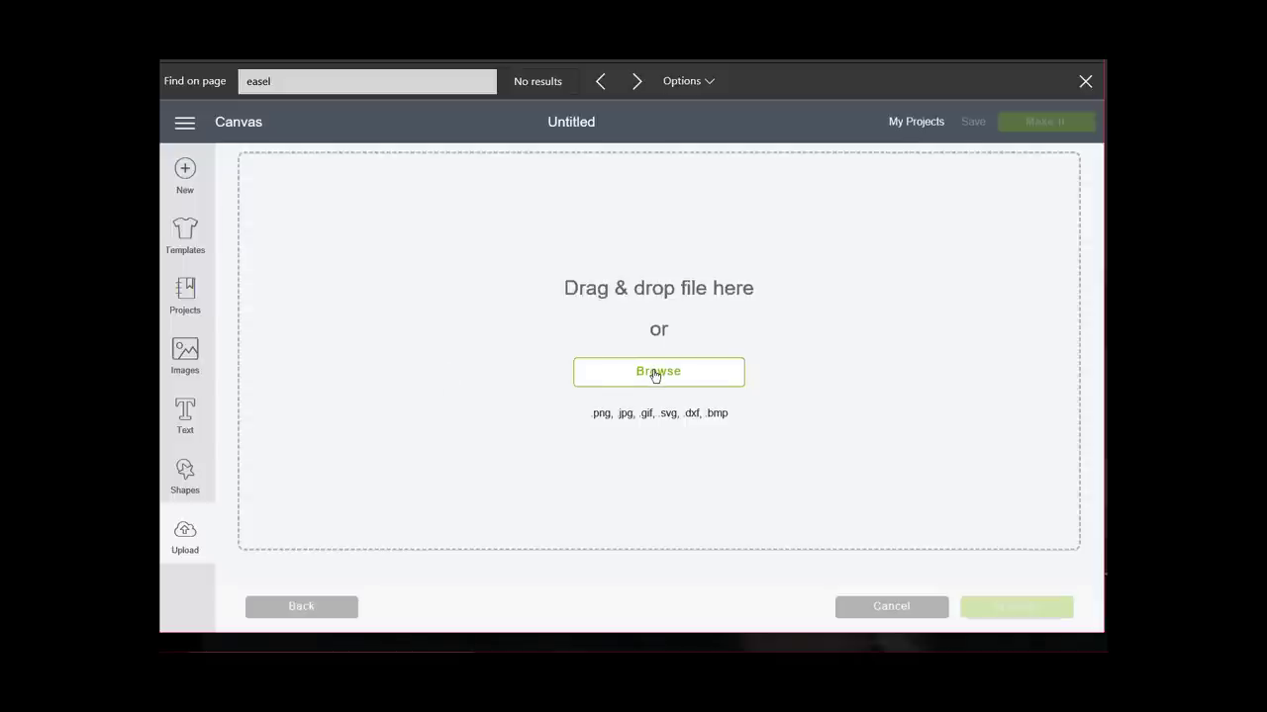
click(658, 371)
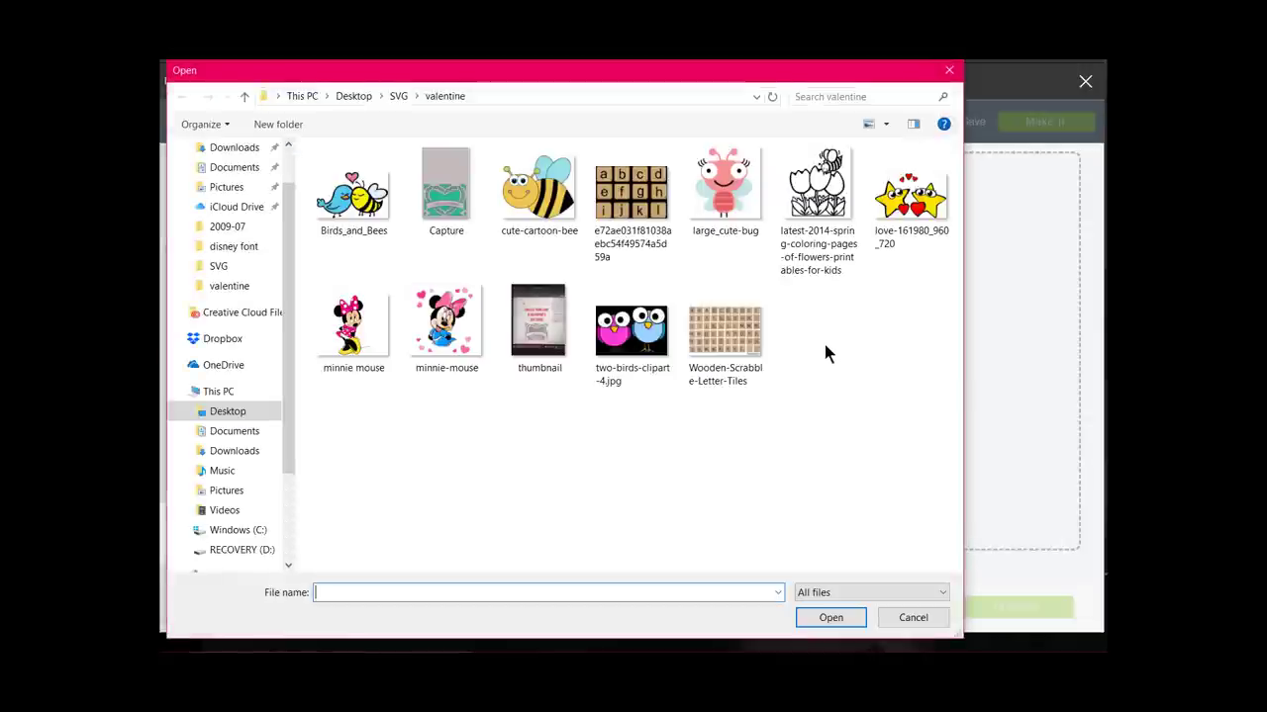
mouse_move(446, 96)
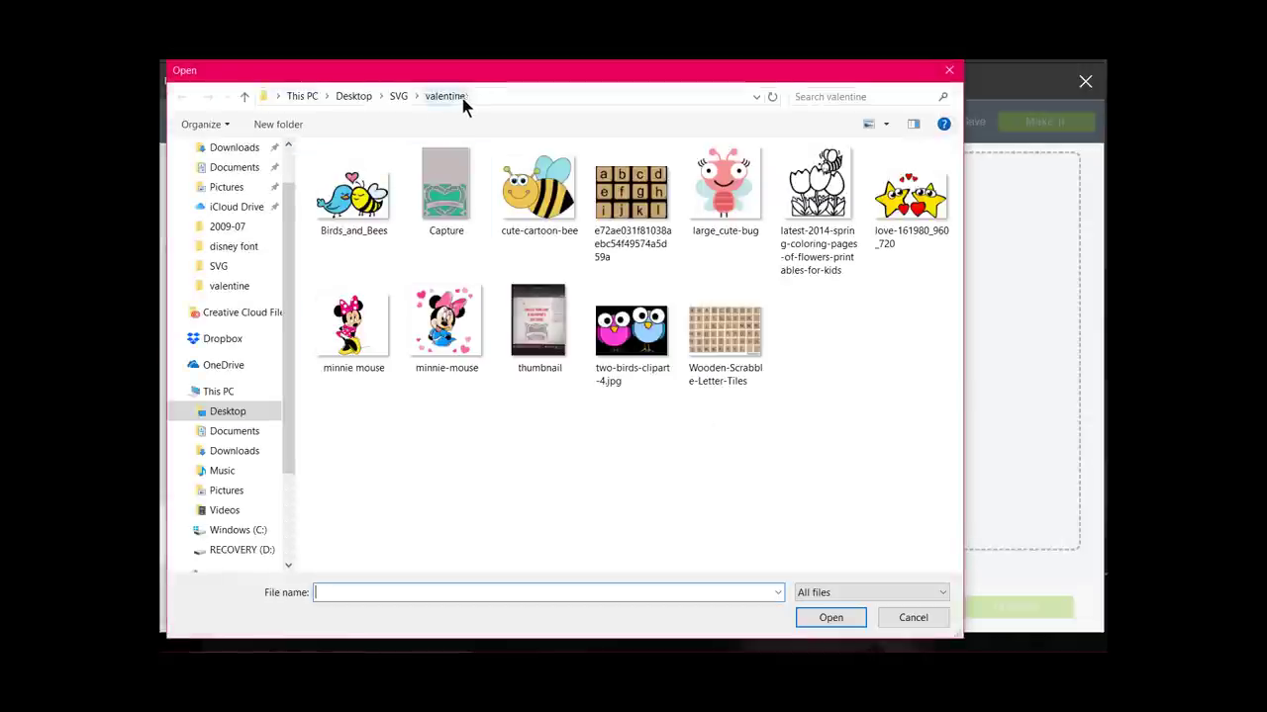
click(353, 327)
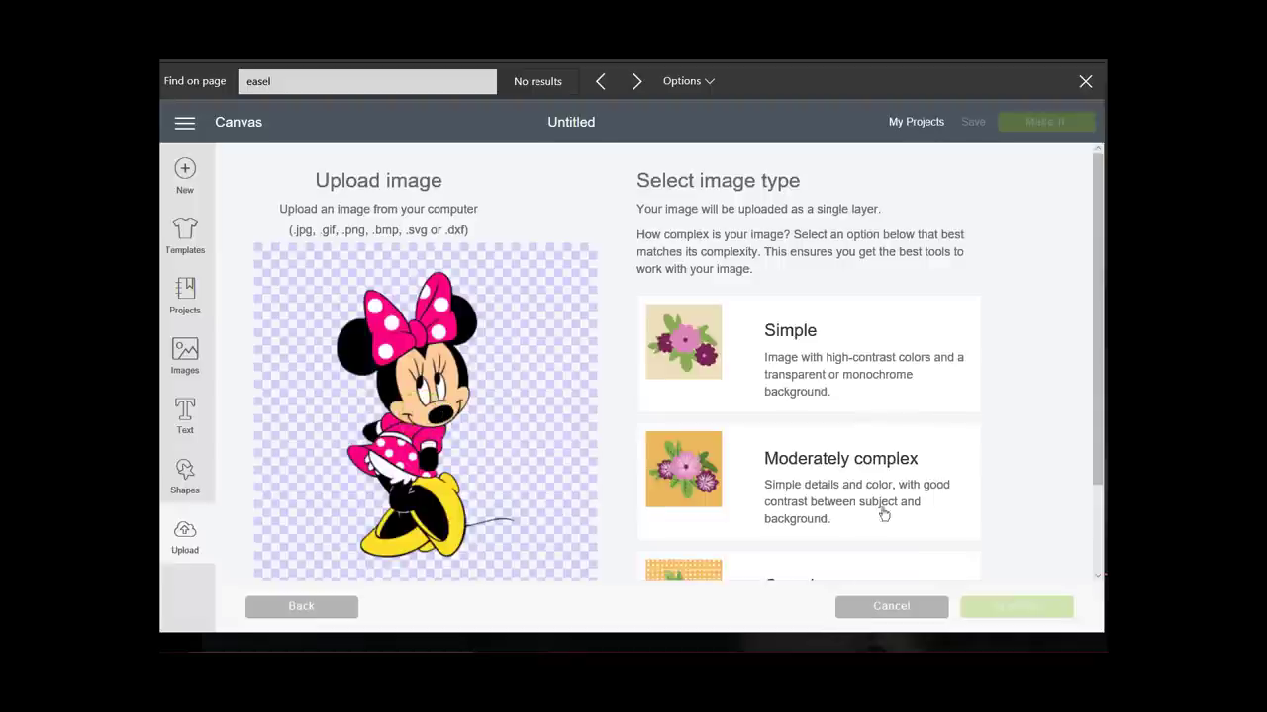
scroll(down, 3)
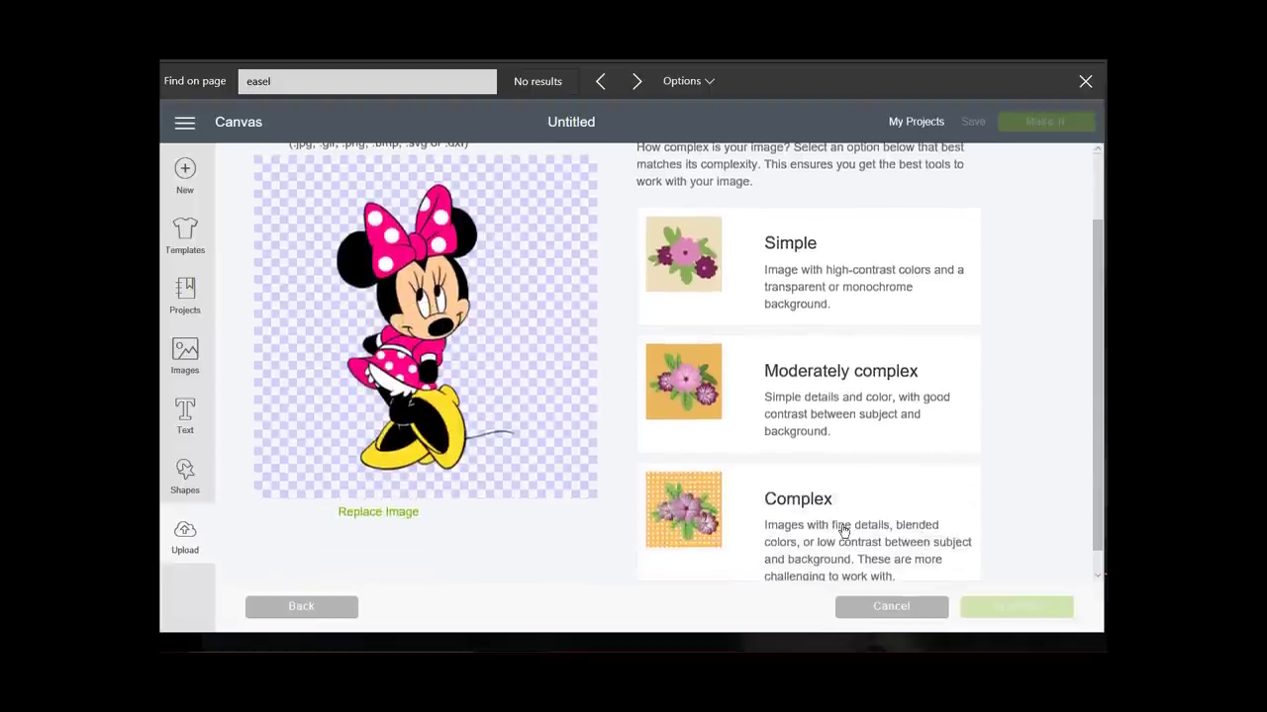
click(806, 522)
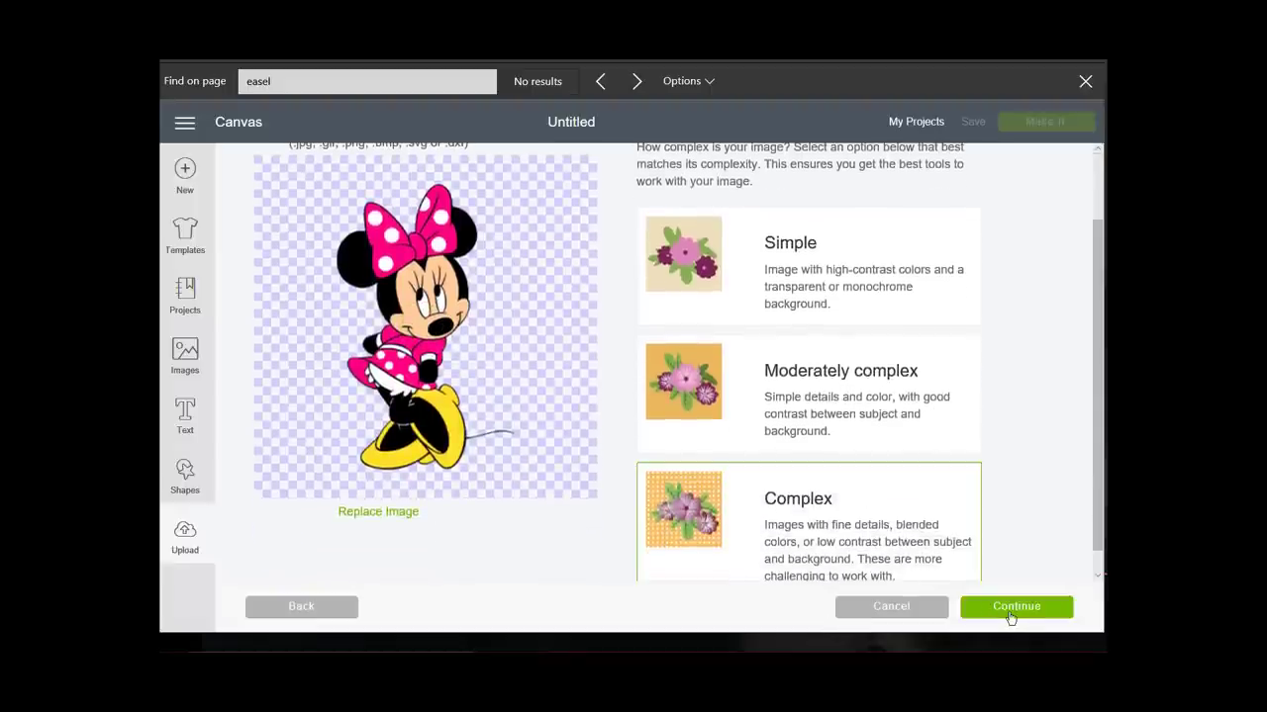
- Pass through the Select & erase step for Minnie without erasing anything
click(1015, 606)
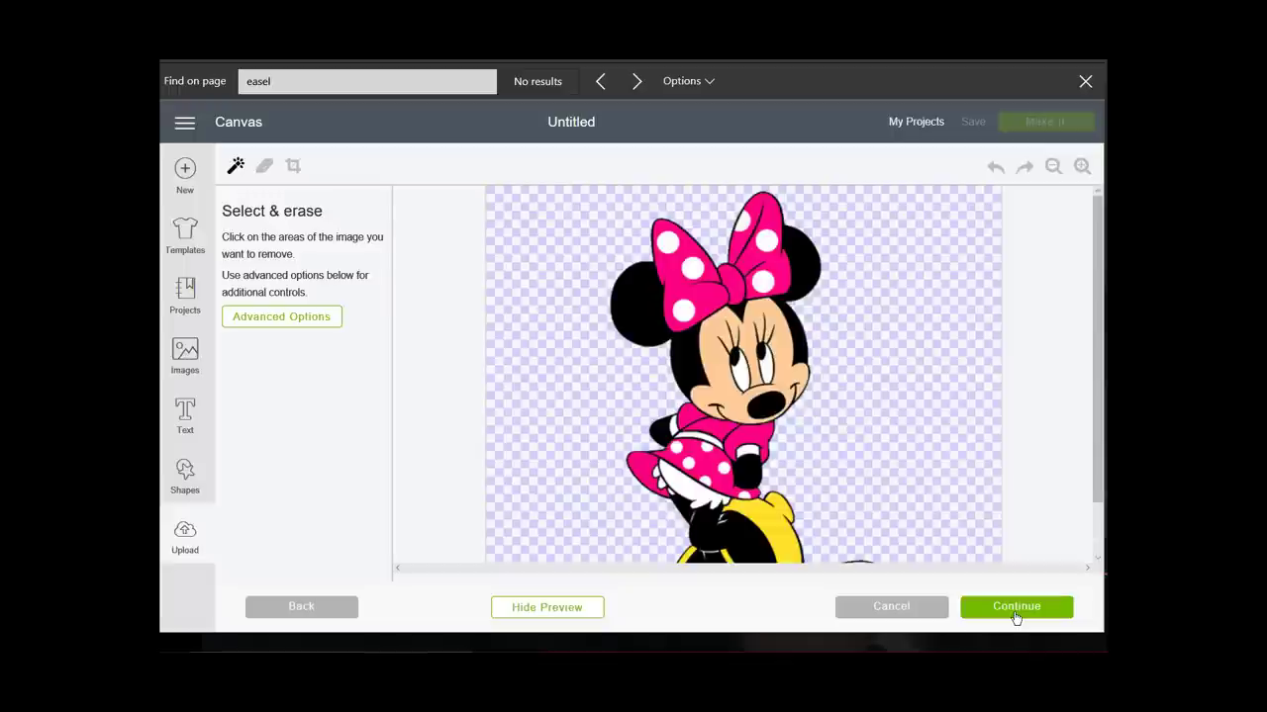
scroll(down, 3)
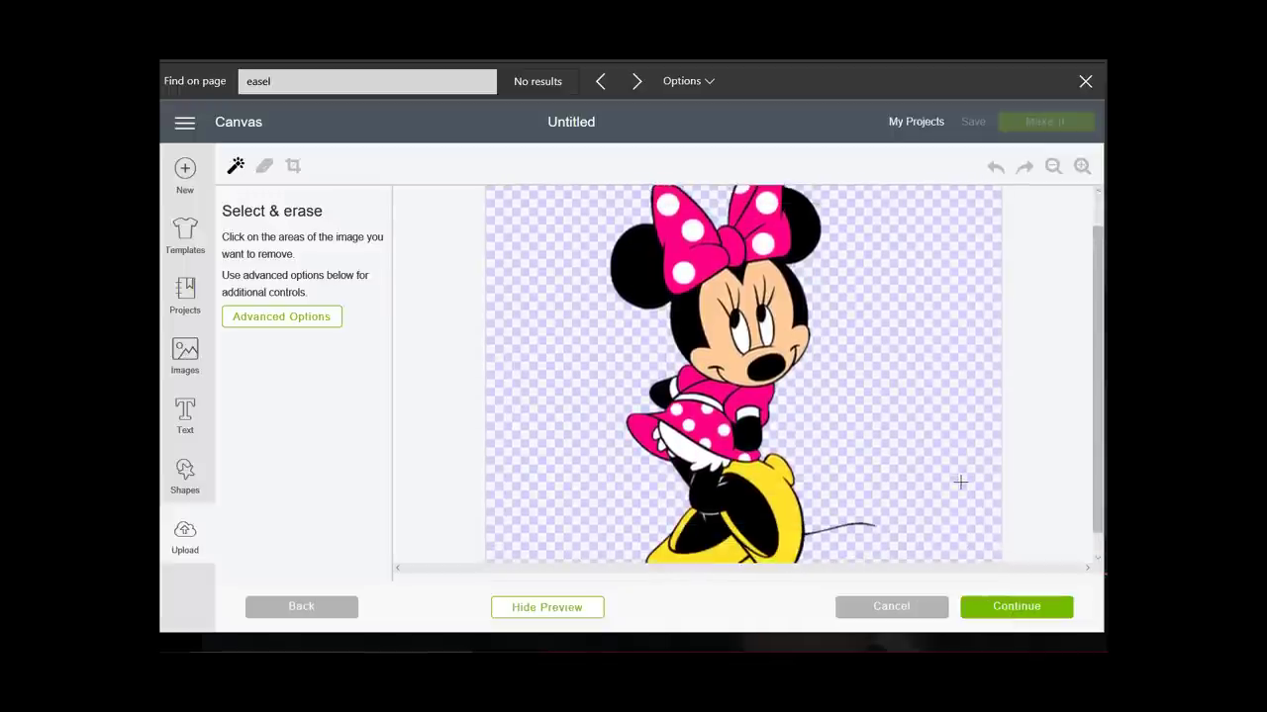
click(1016, 607)
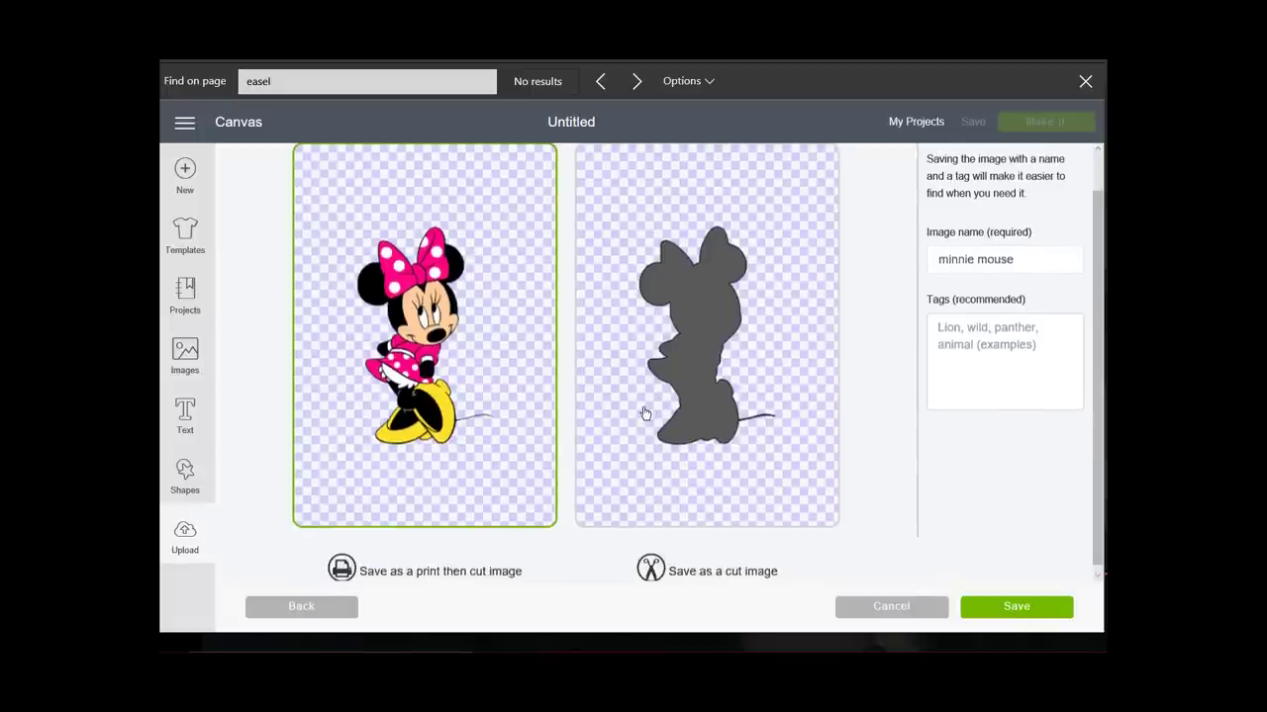
mouse_move(366, 579)
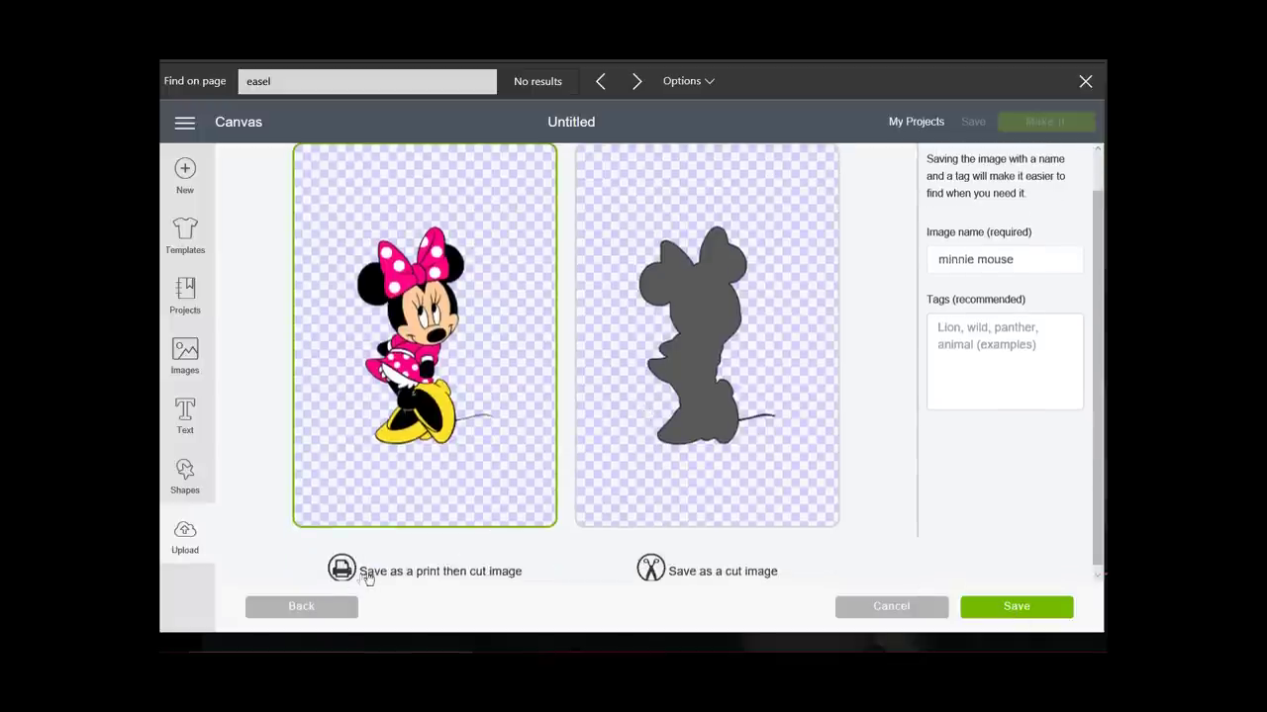
mouse_move(688, 574)
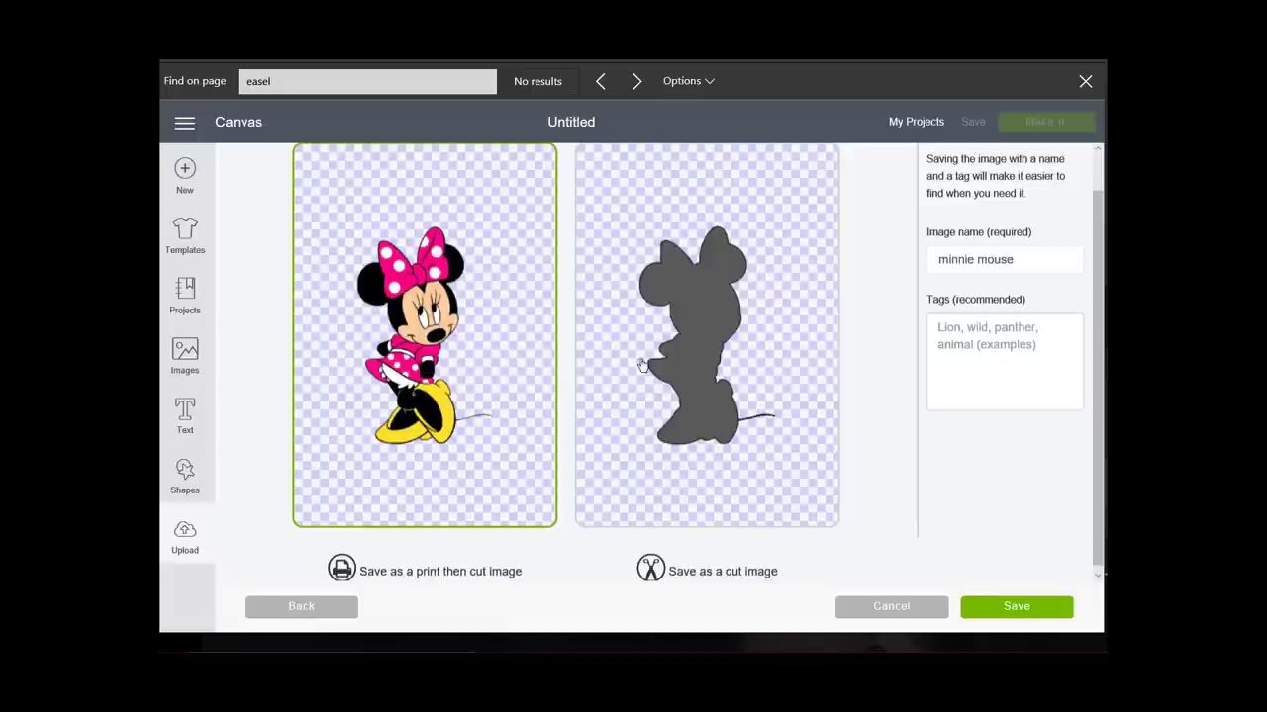
mouse_move(767, 434)
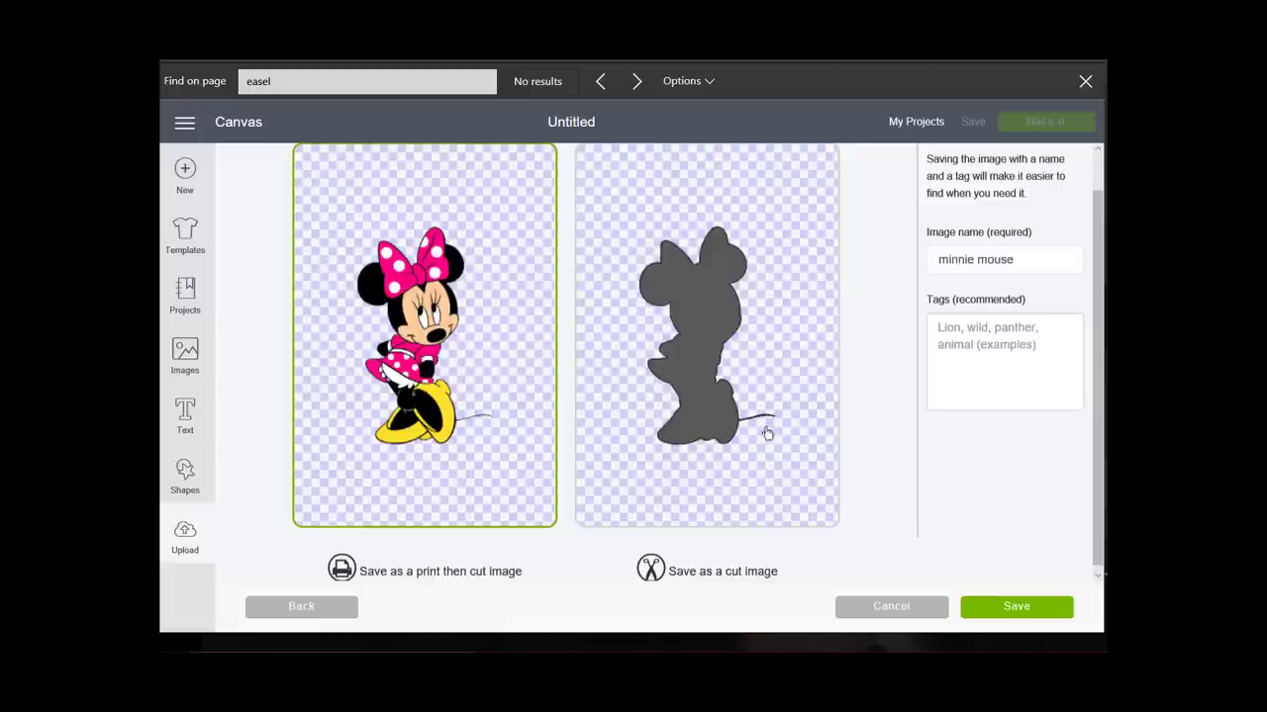
mouse_move(671, 446)
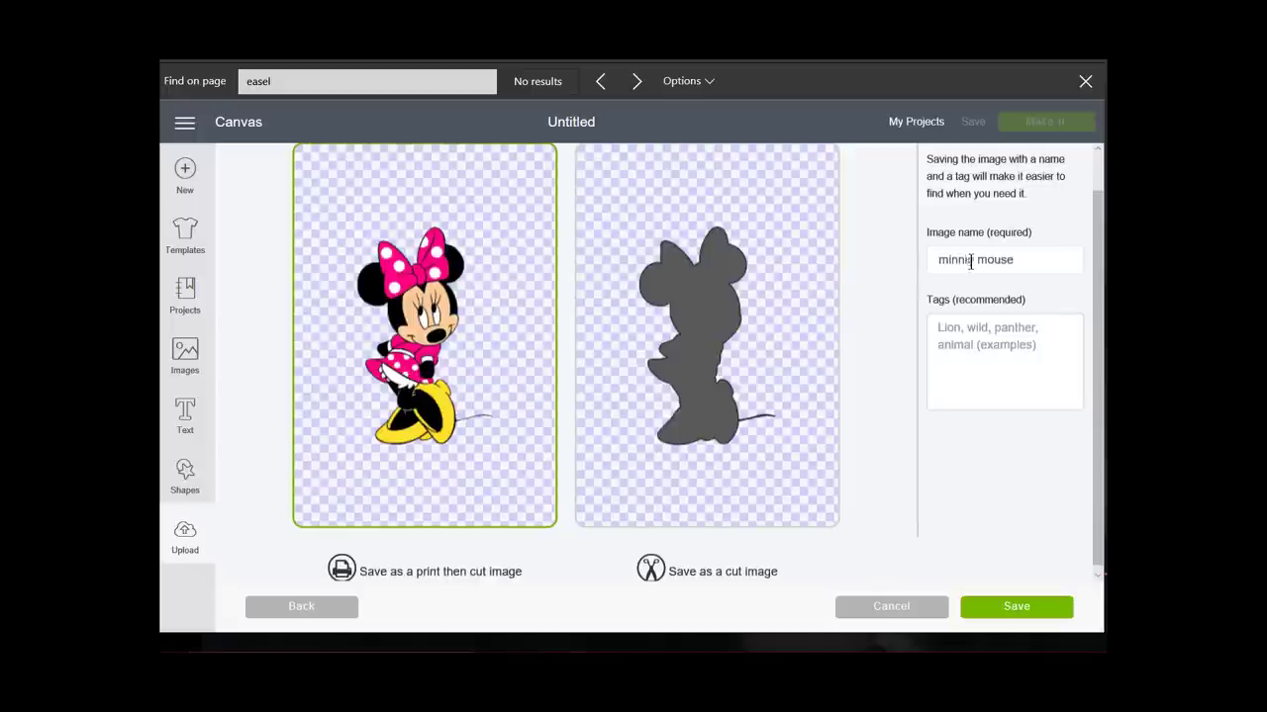
- Save Minnie as a print-then-cut image tagged 'Minnie mouse, valentine'
click(1003, 362)
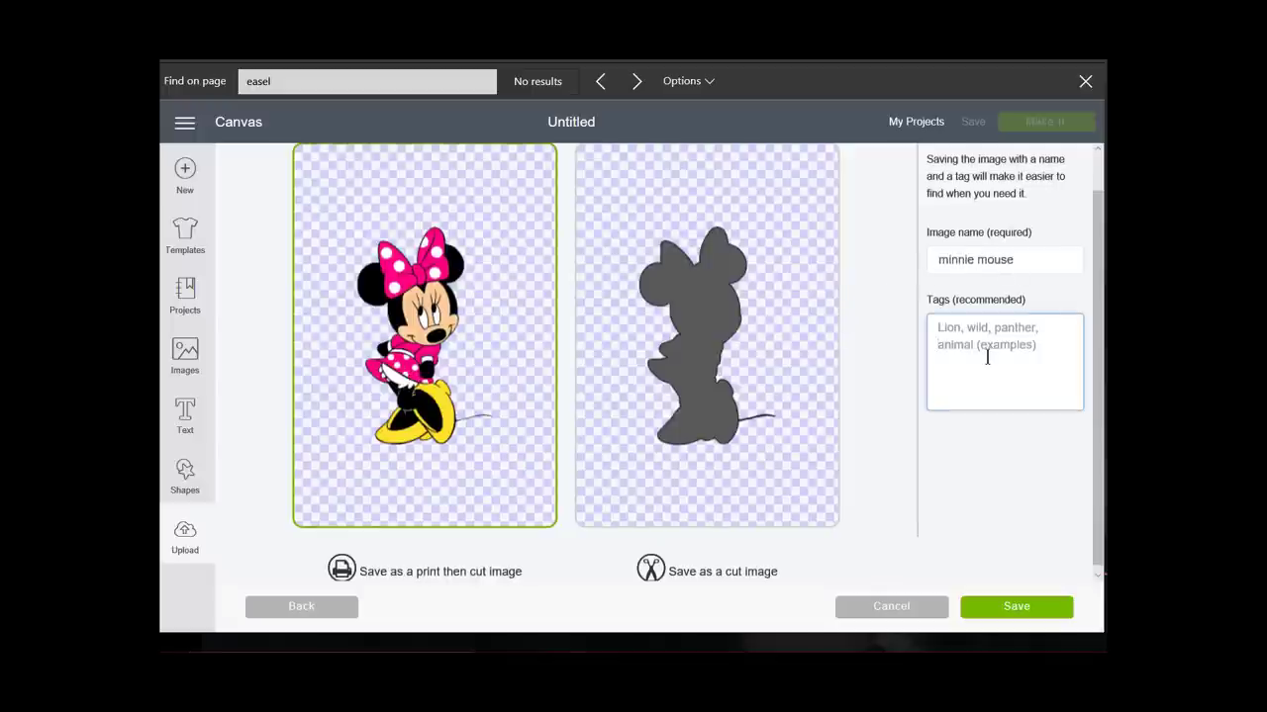
text(min)
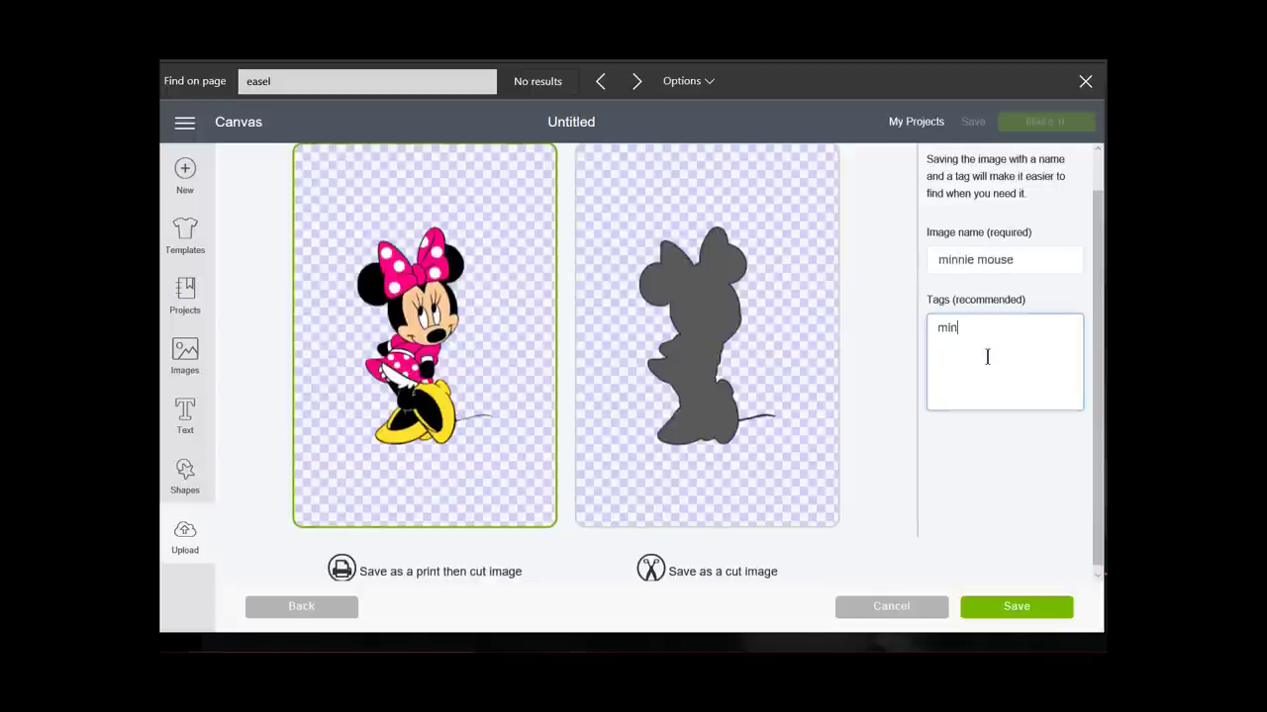
text(Minnie mouse)
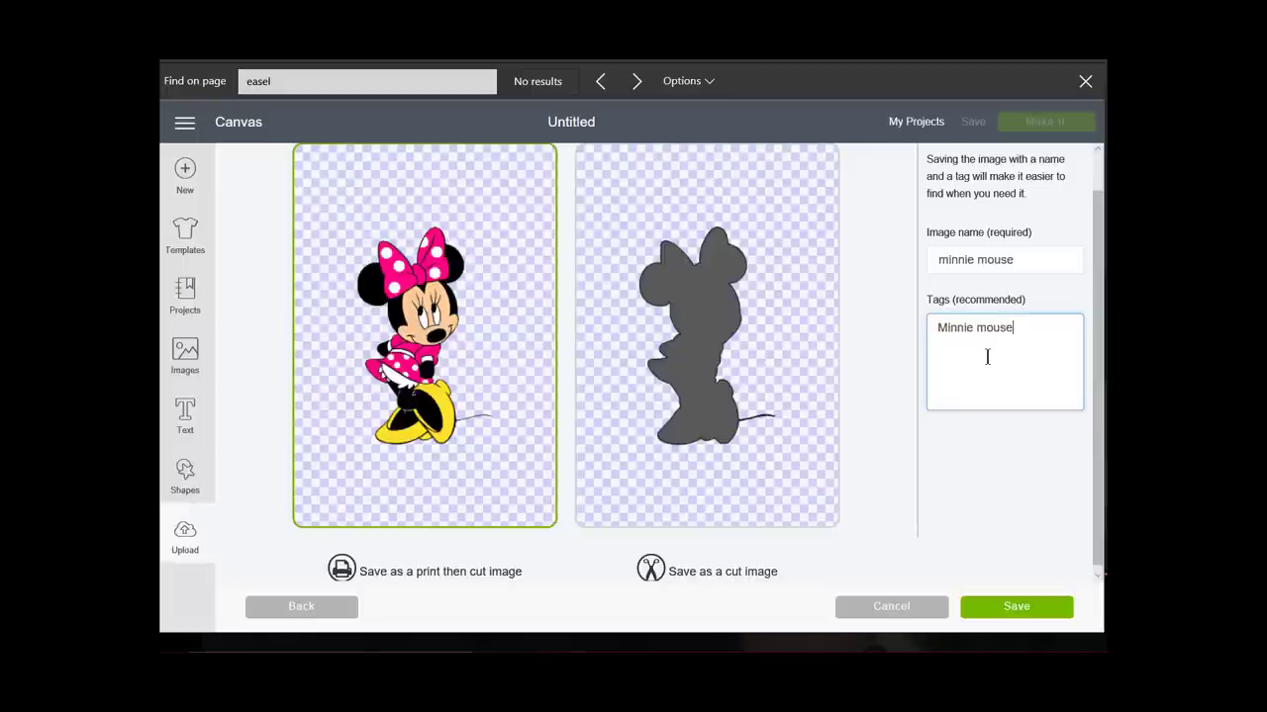
text(, valenti)
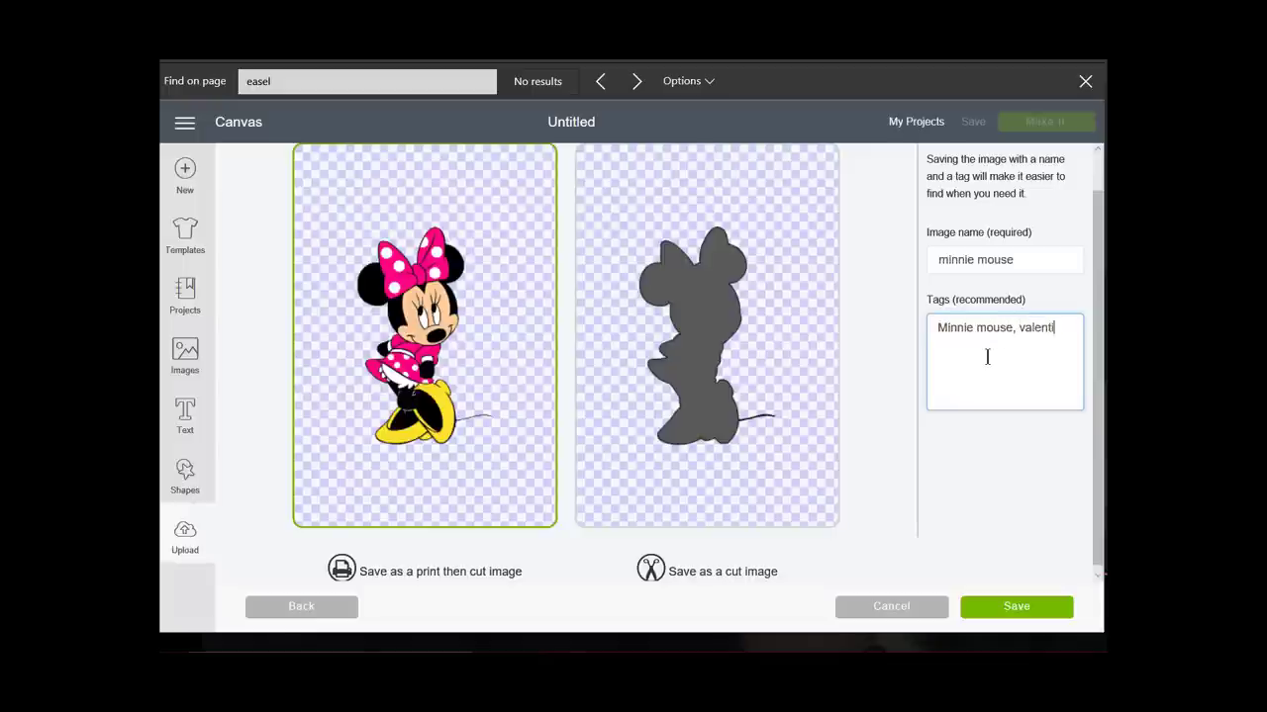
text(ne)
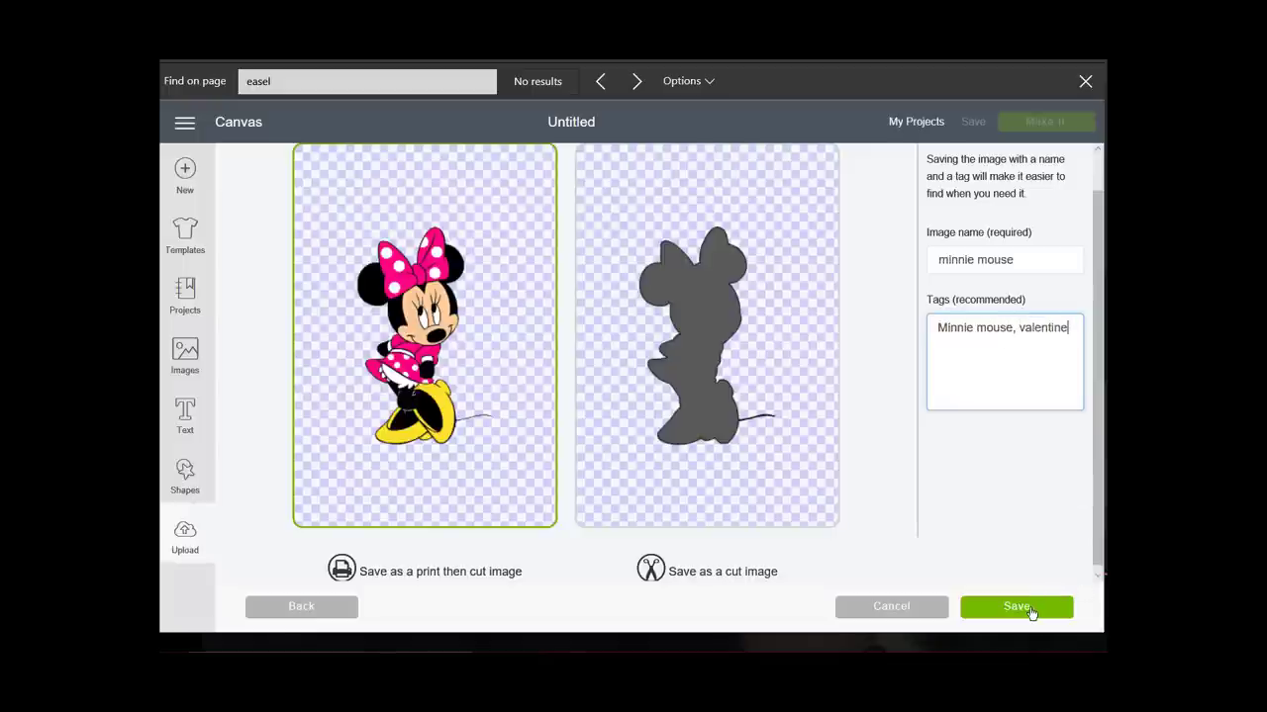
click(1015, 605)
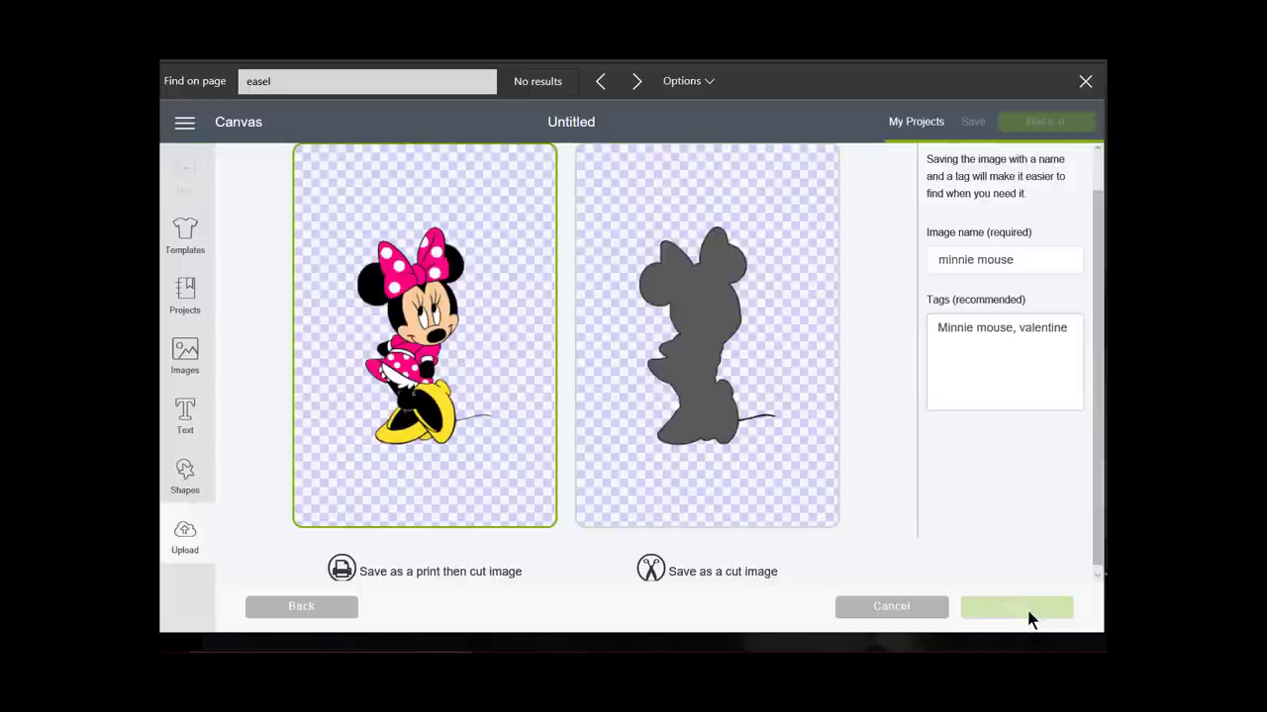
click(1016, 606)
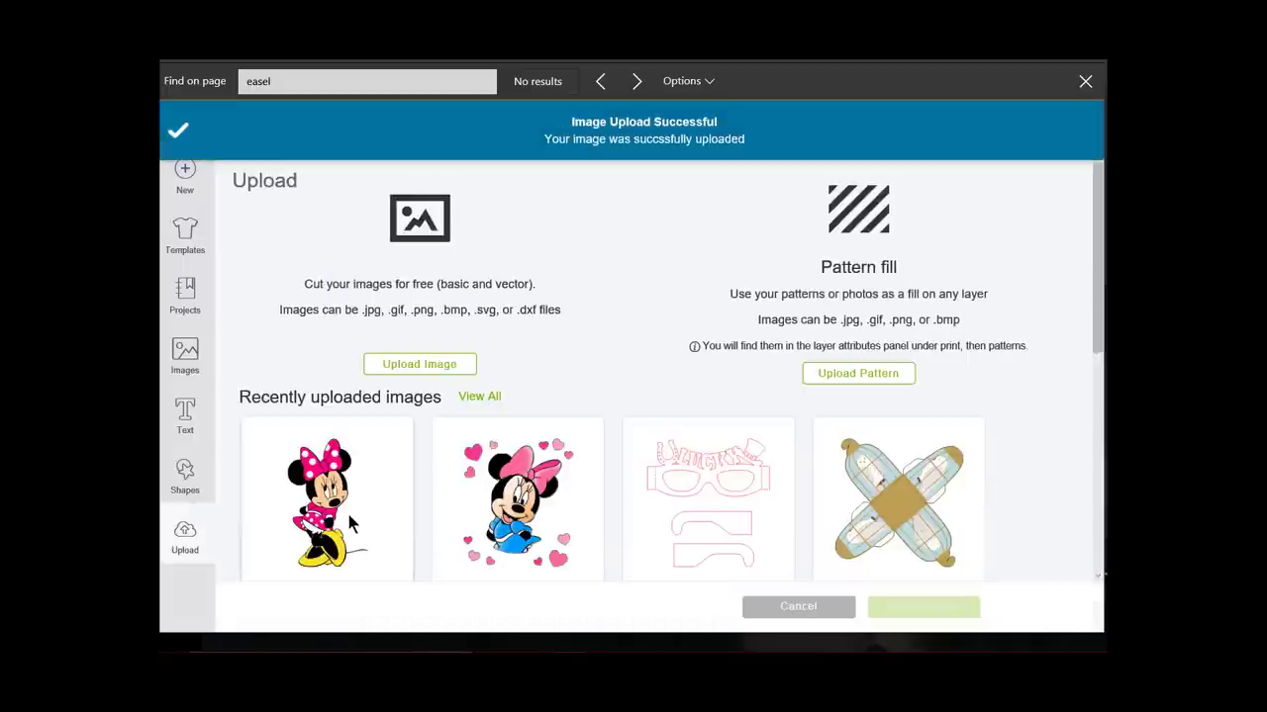
- Insert the recently uploaded minnie mouse image onto the canvas
click(327, 499)
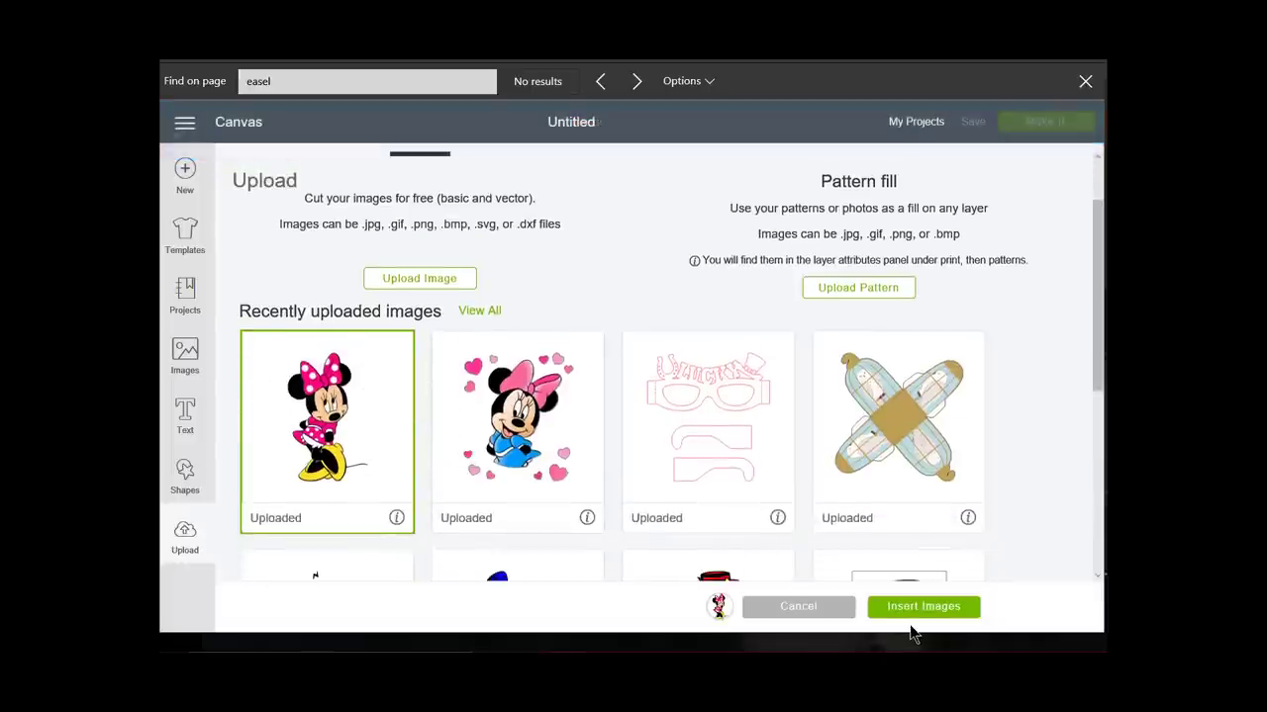
click(798, 606)
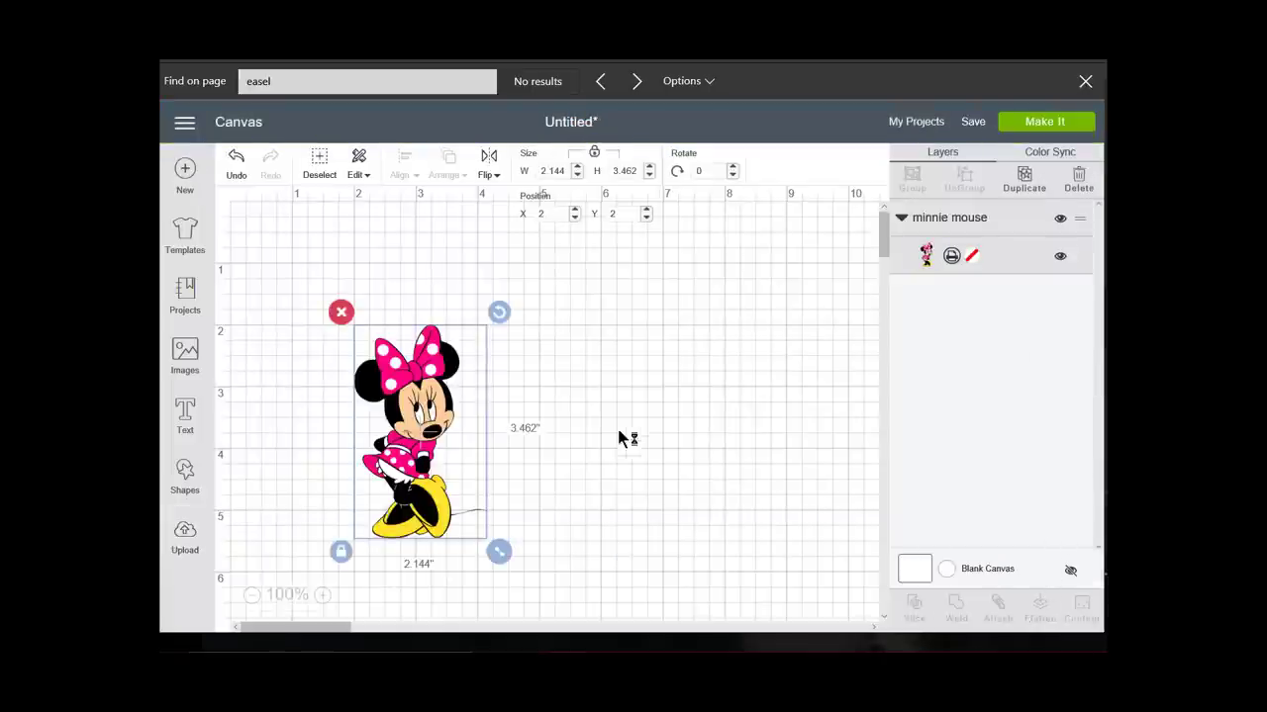
- Drag Minnie to the mat's top-left corner, keeping her layer set to Print
drag(415, 431, 332, 336)
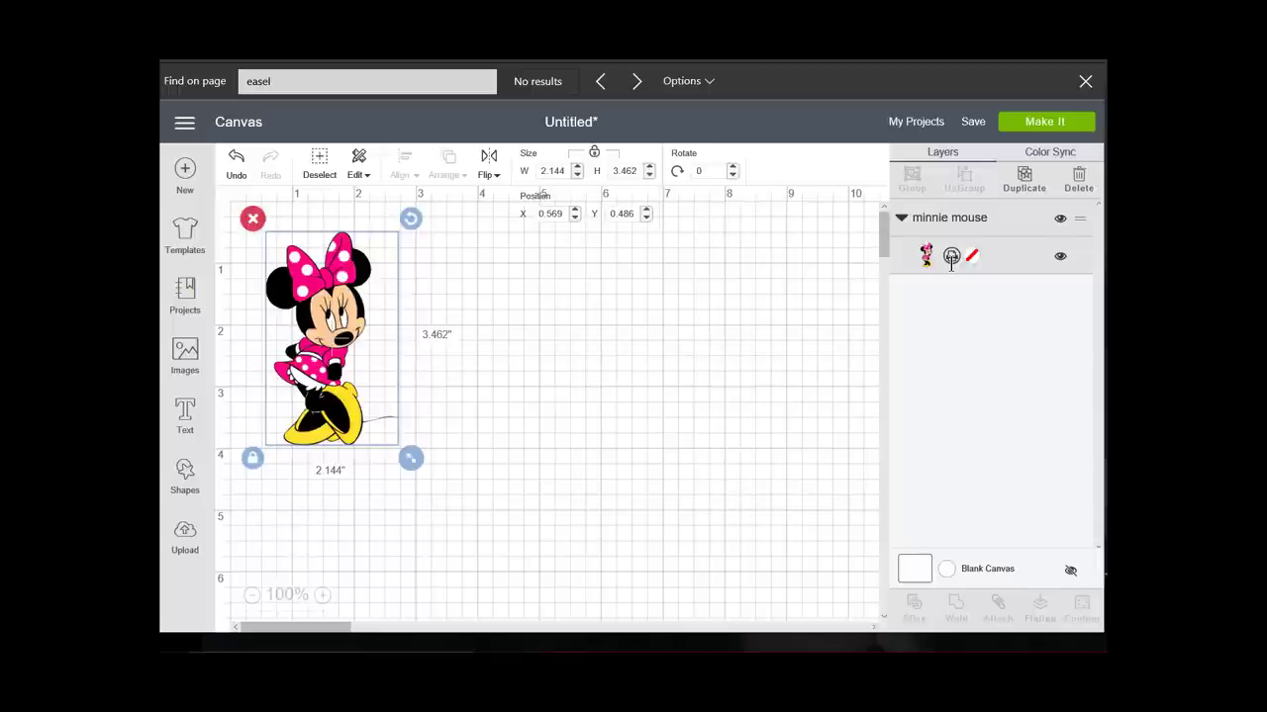
click(951, 256)
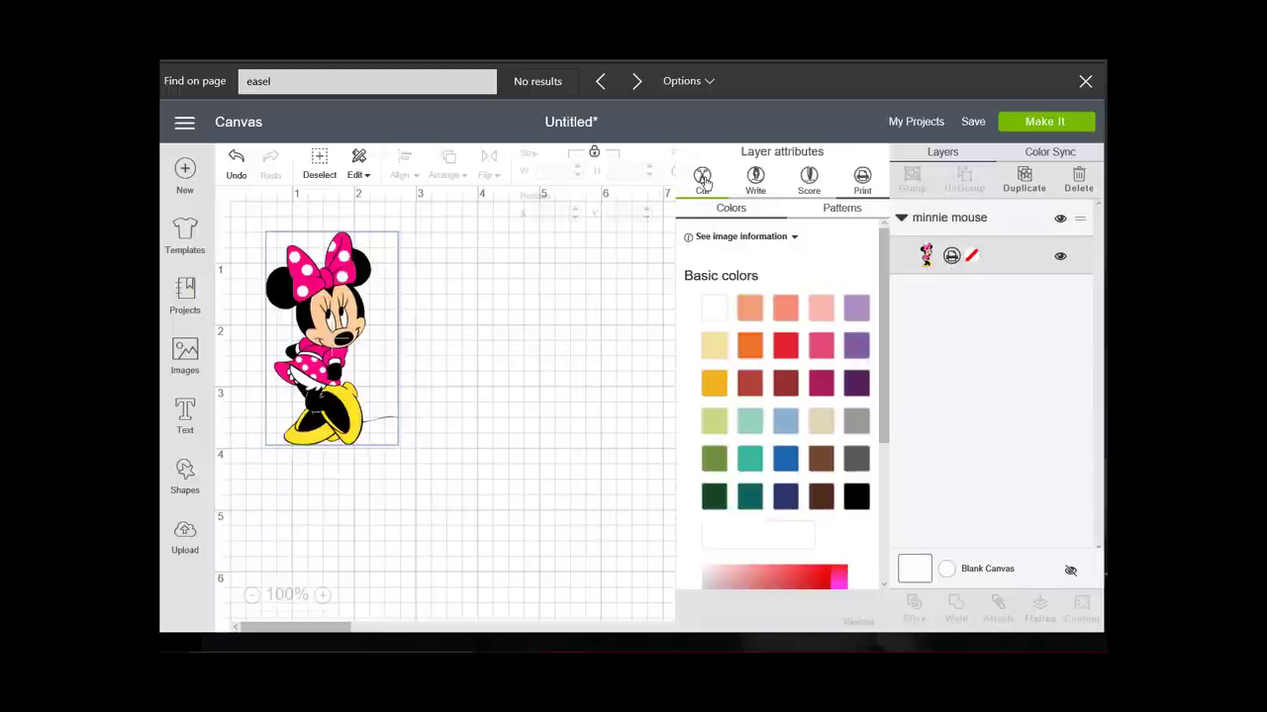
mouse_move(720, 189)
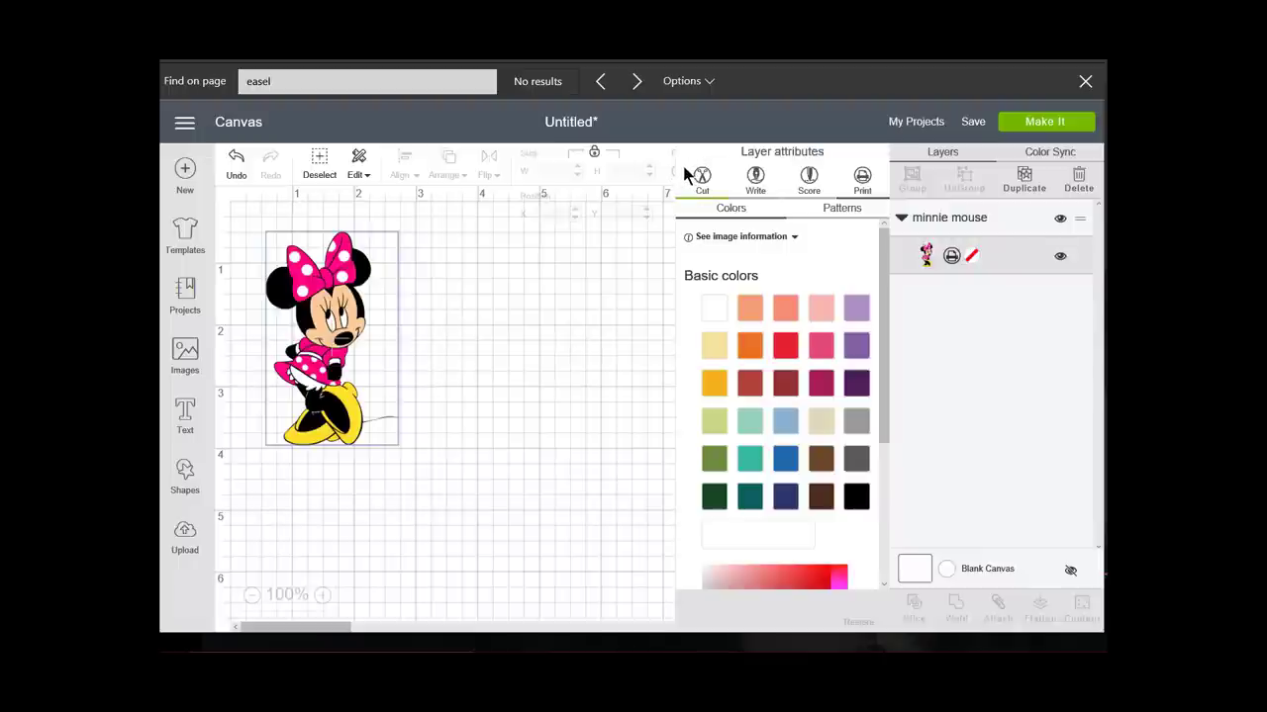
mouse_move(861, 180)
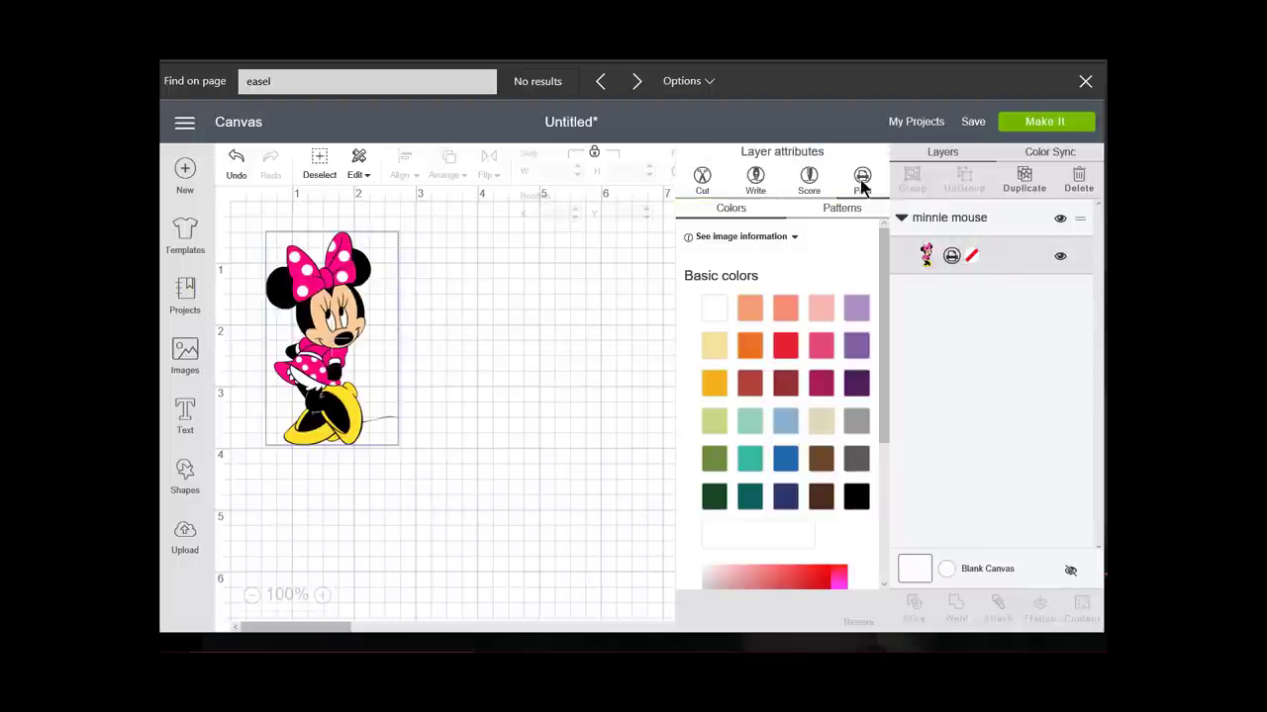
click(569, 416)
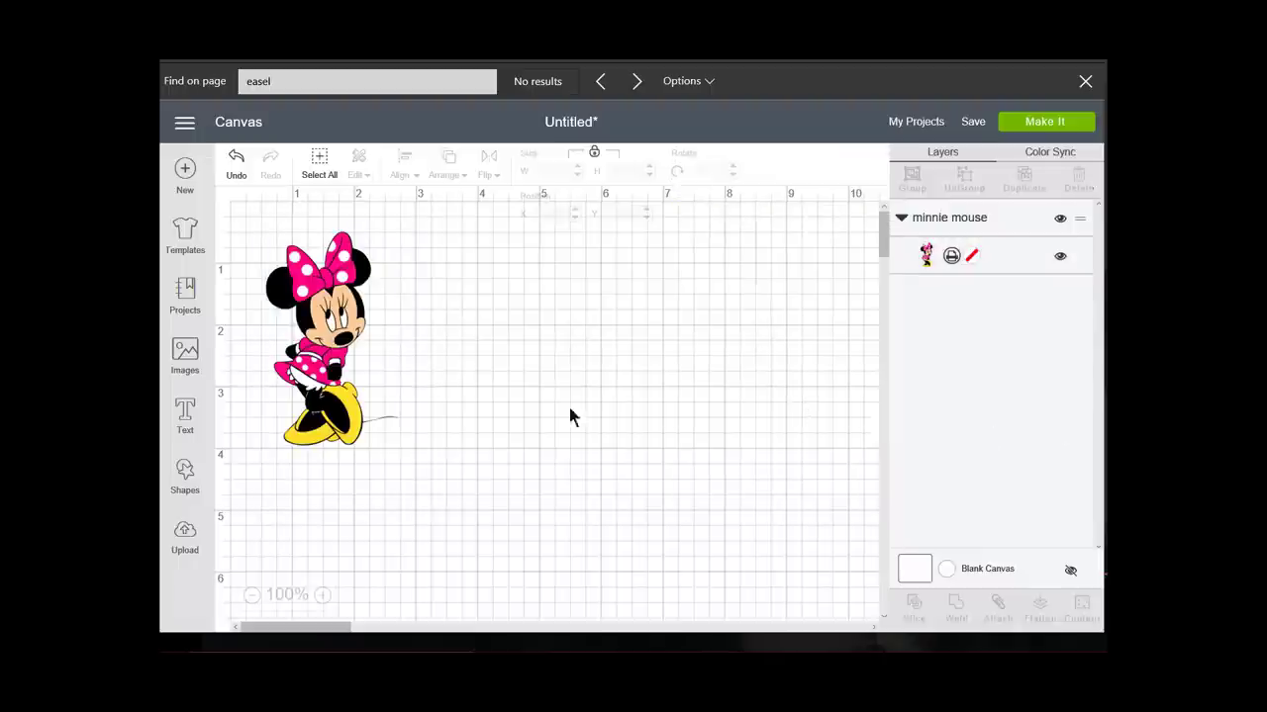
click(317, 337)
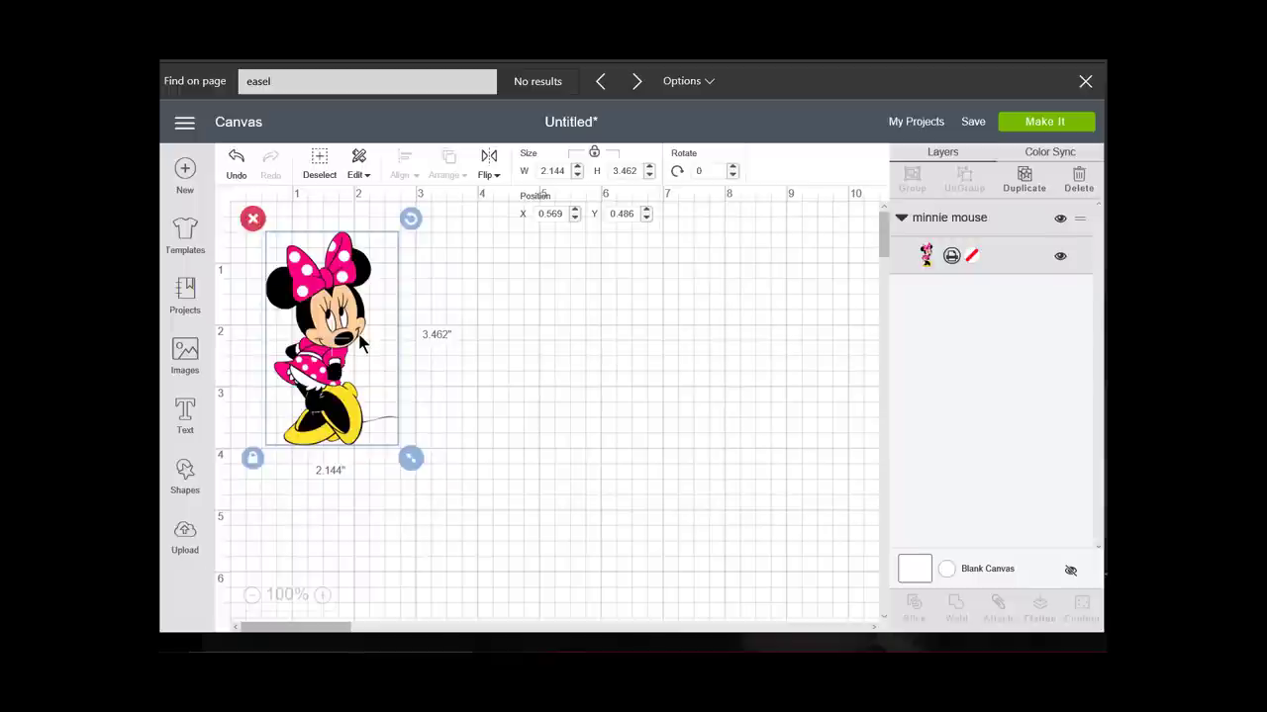
mouse_move(402, 399)
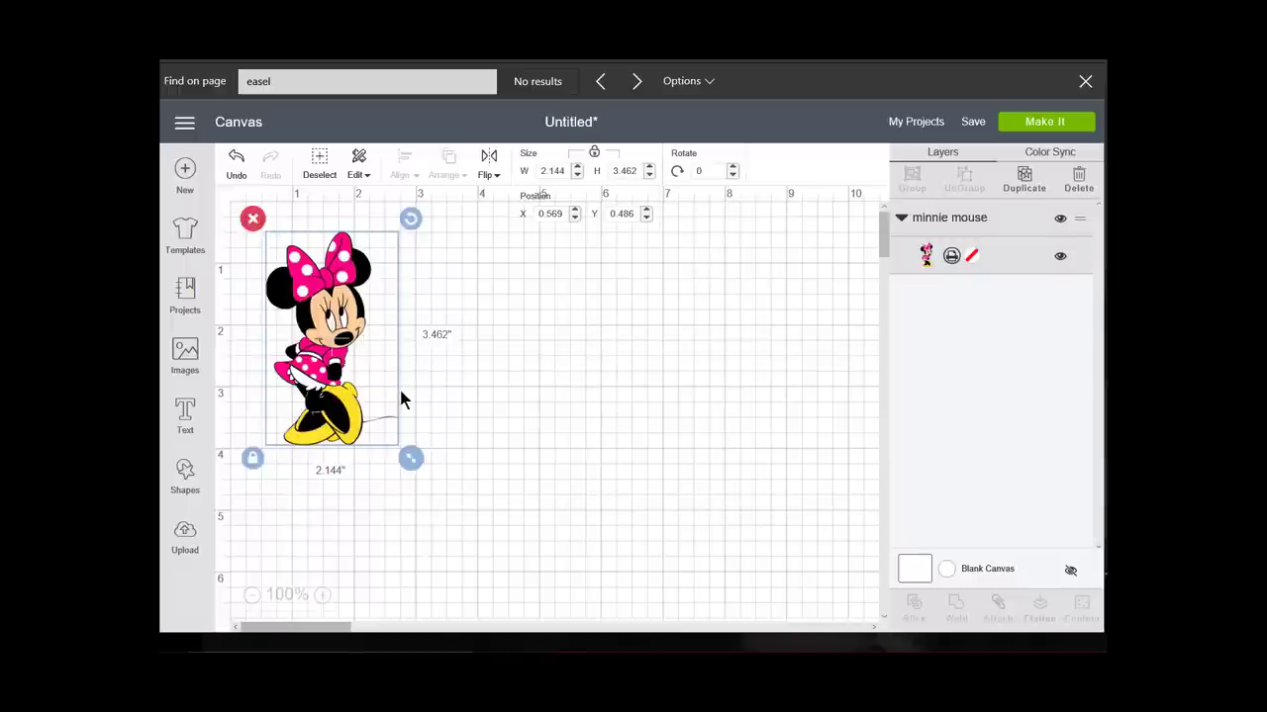
mouse_move(433, 396)
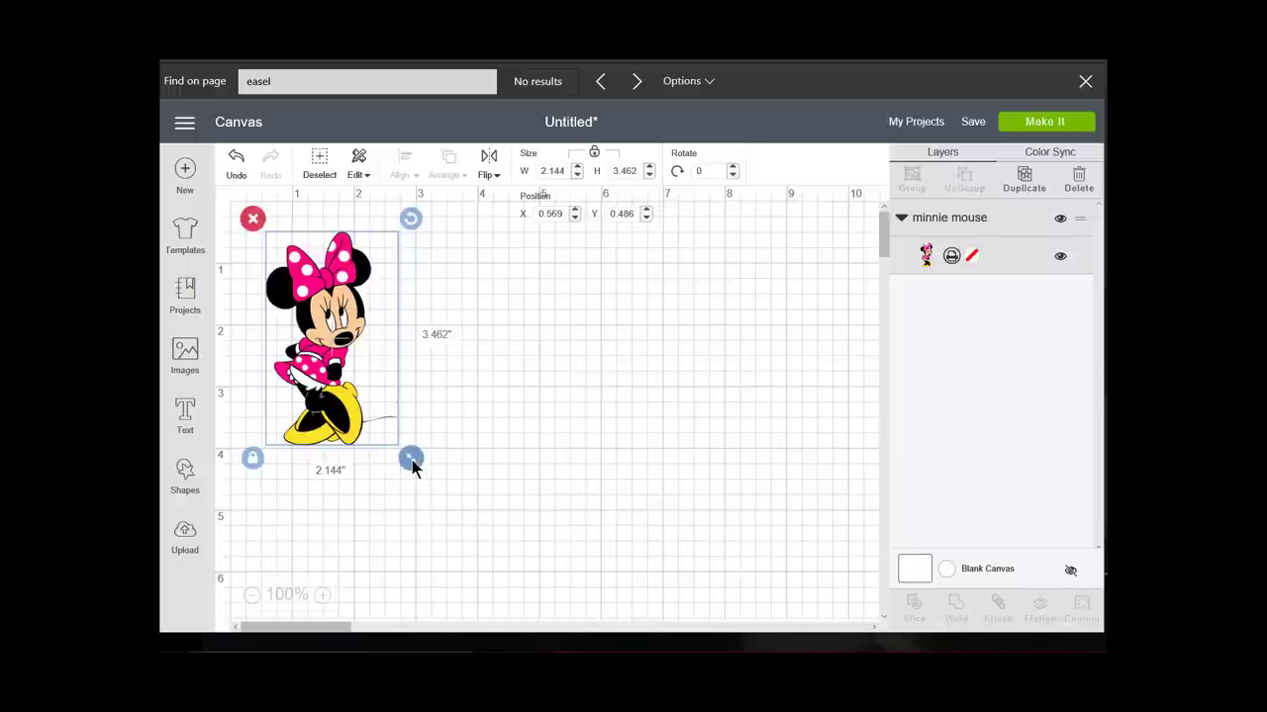
- Enlarge Minnie to nearly 5 inches wide and try Make It, hitting Image Too Large
drag(411, 458, 484, 577)
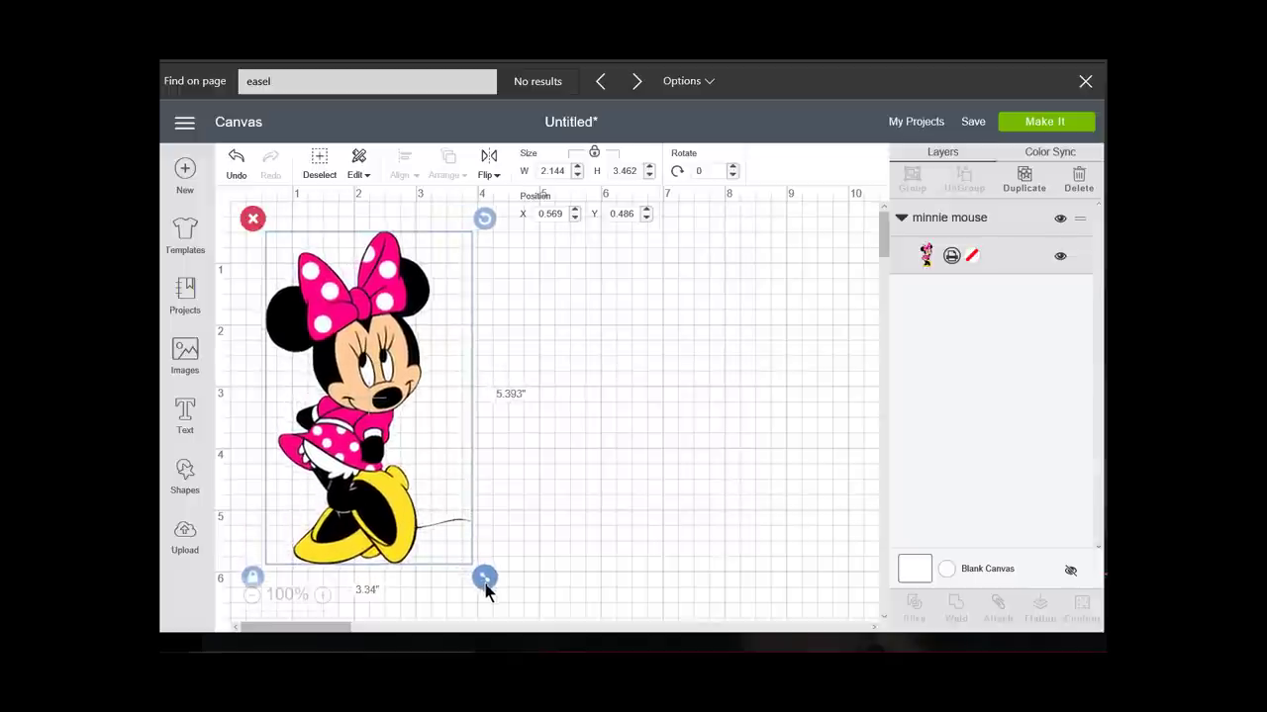
drag(484, 578, 490, 461)
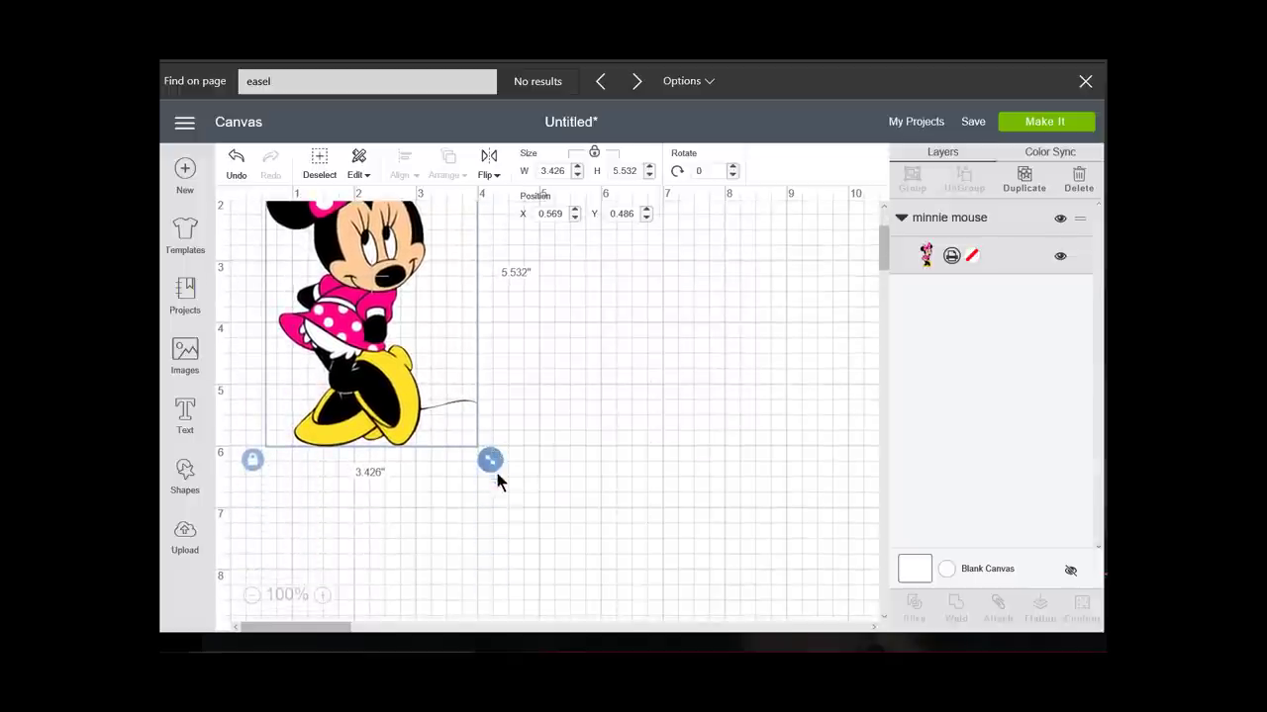
drag(491, 459, 578, 601)
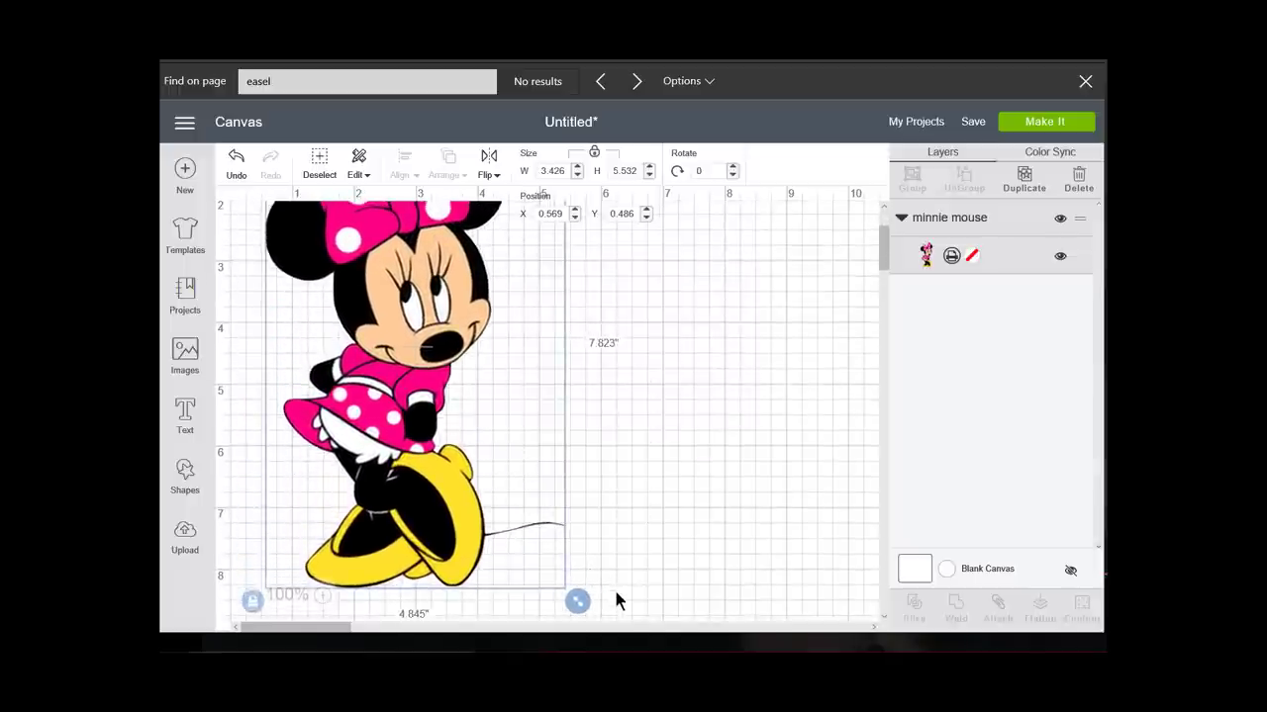
drag(577, 600, 645, 544)
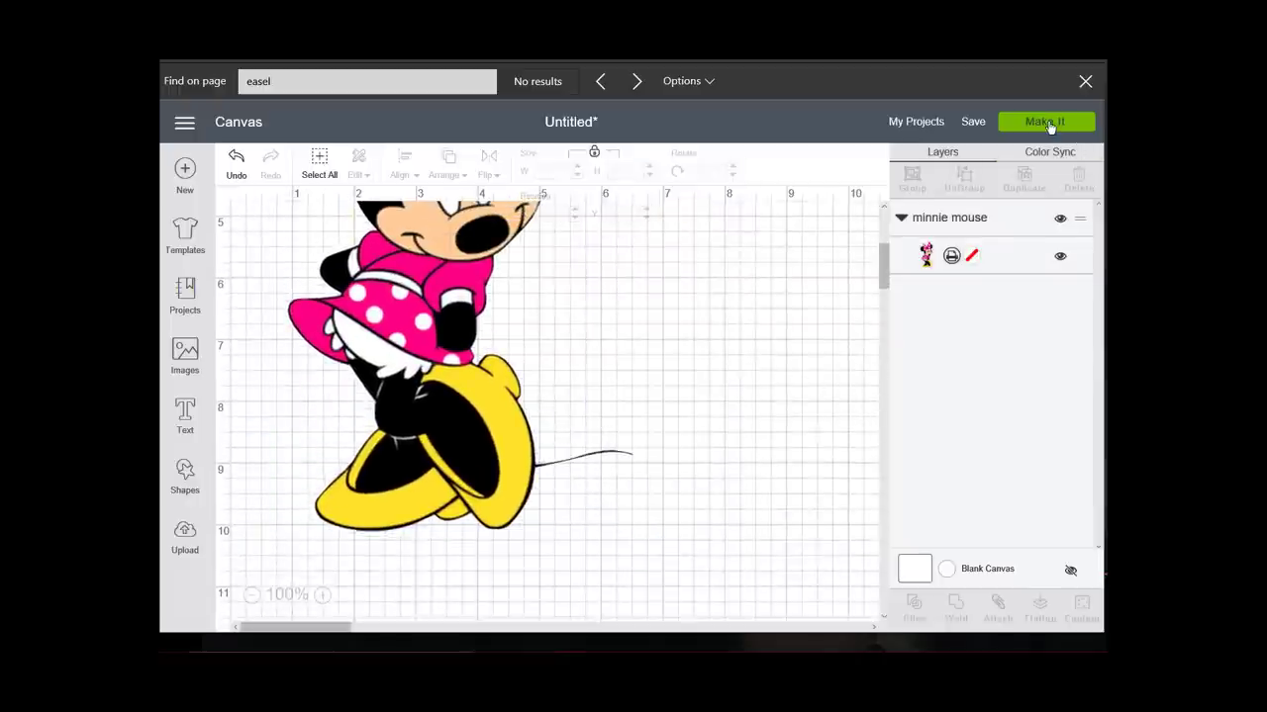
click(1045, 121)
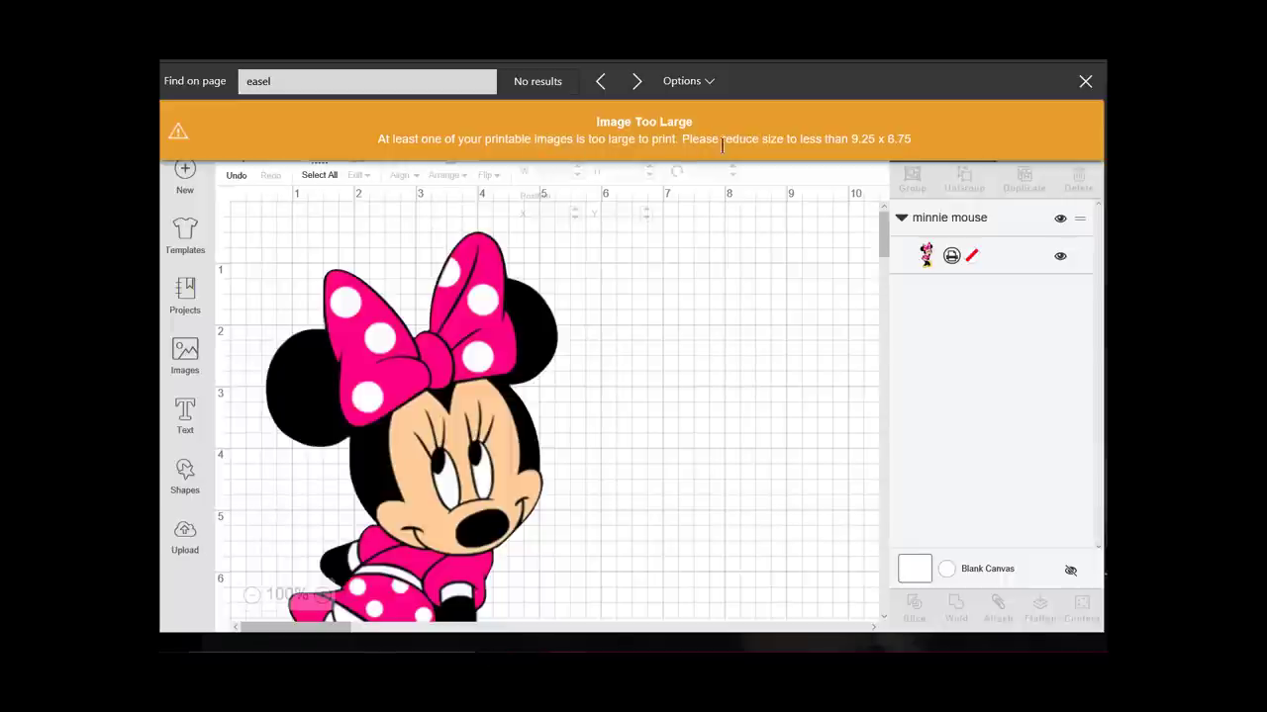
mouse_move(772, 328)
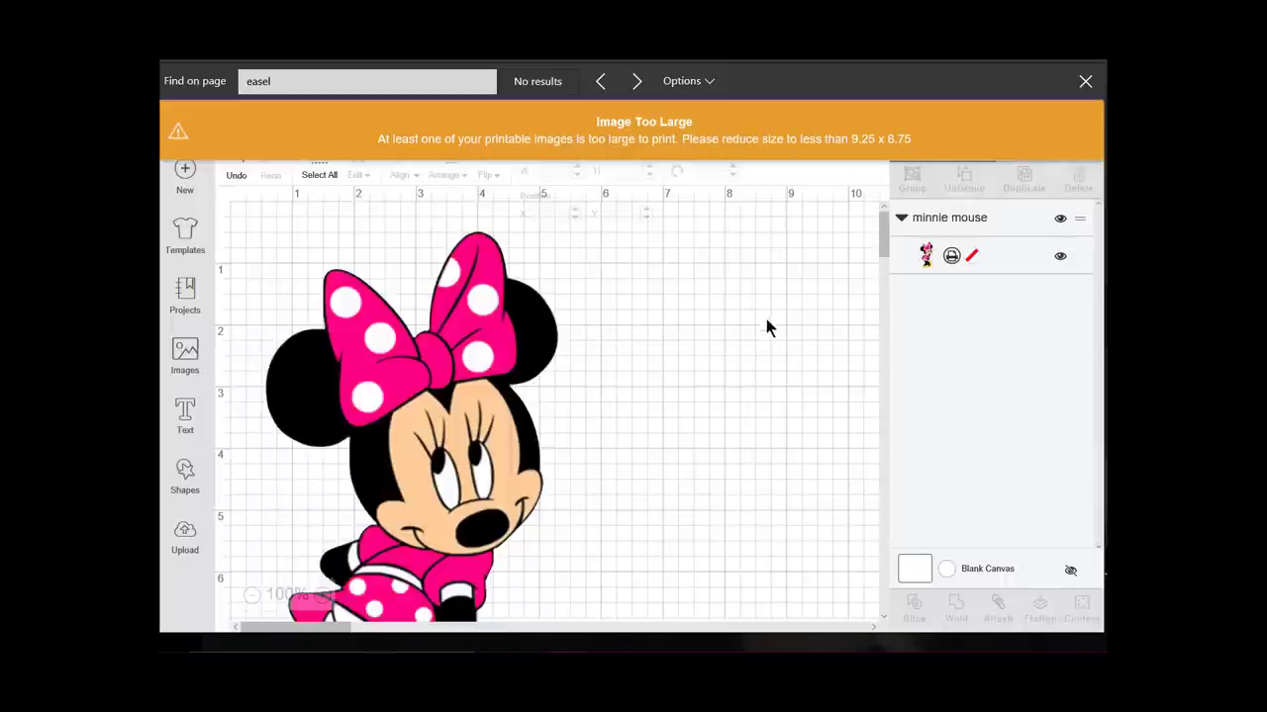
- Reselect Minnie and shrink her to about 3.9 × 6.3 inches
click(446, 376)
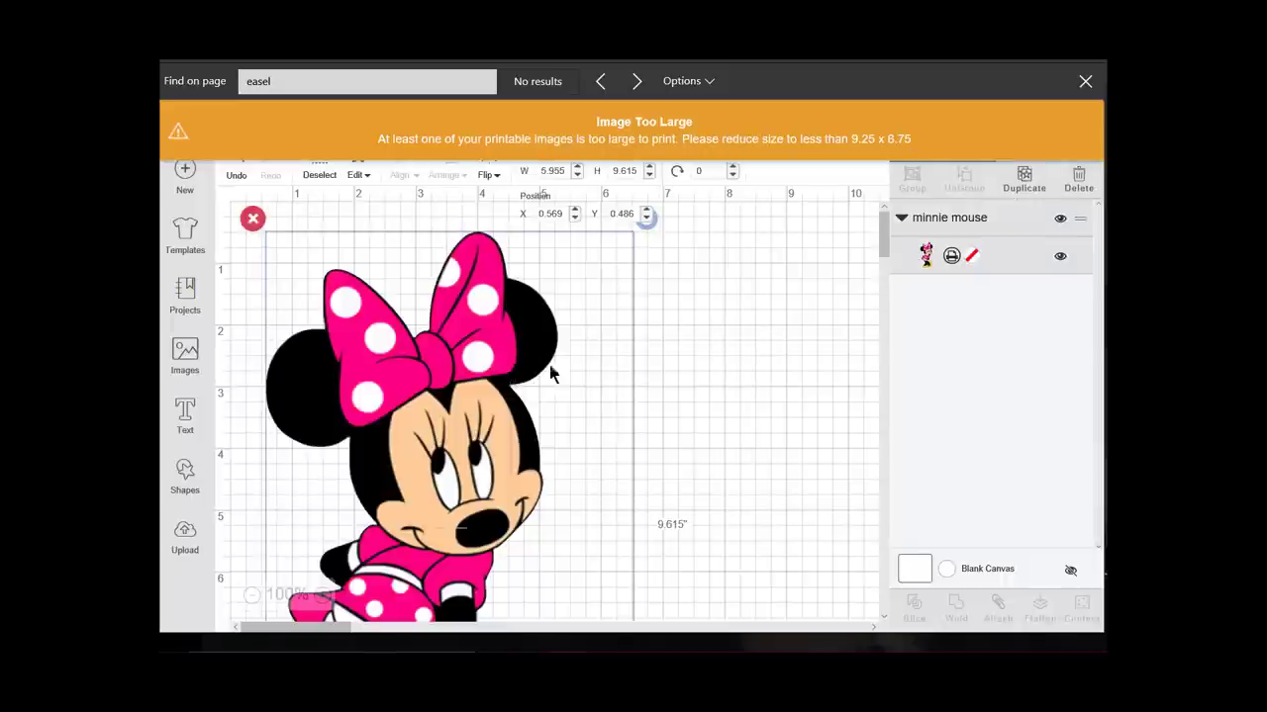
scroll(down, 3)
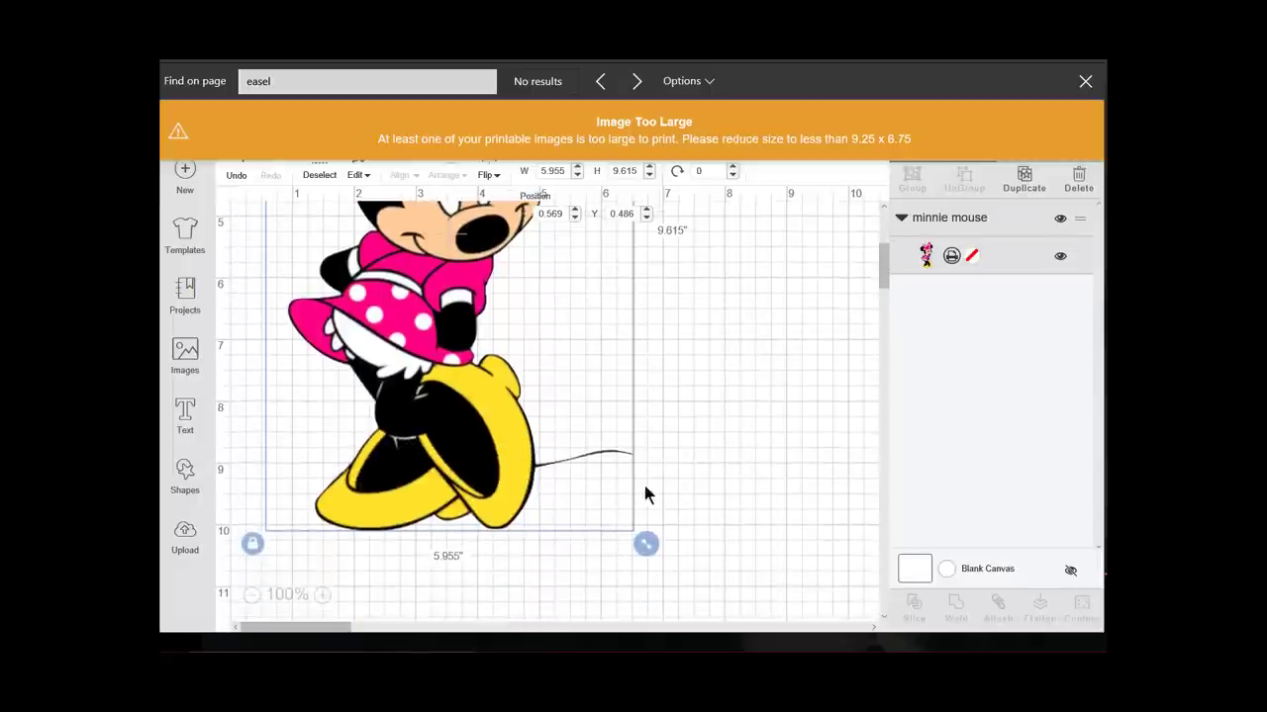
drag(645, 543, 520, 342)
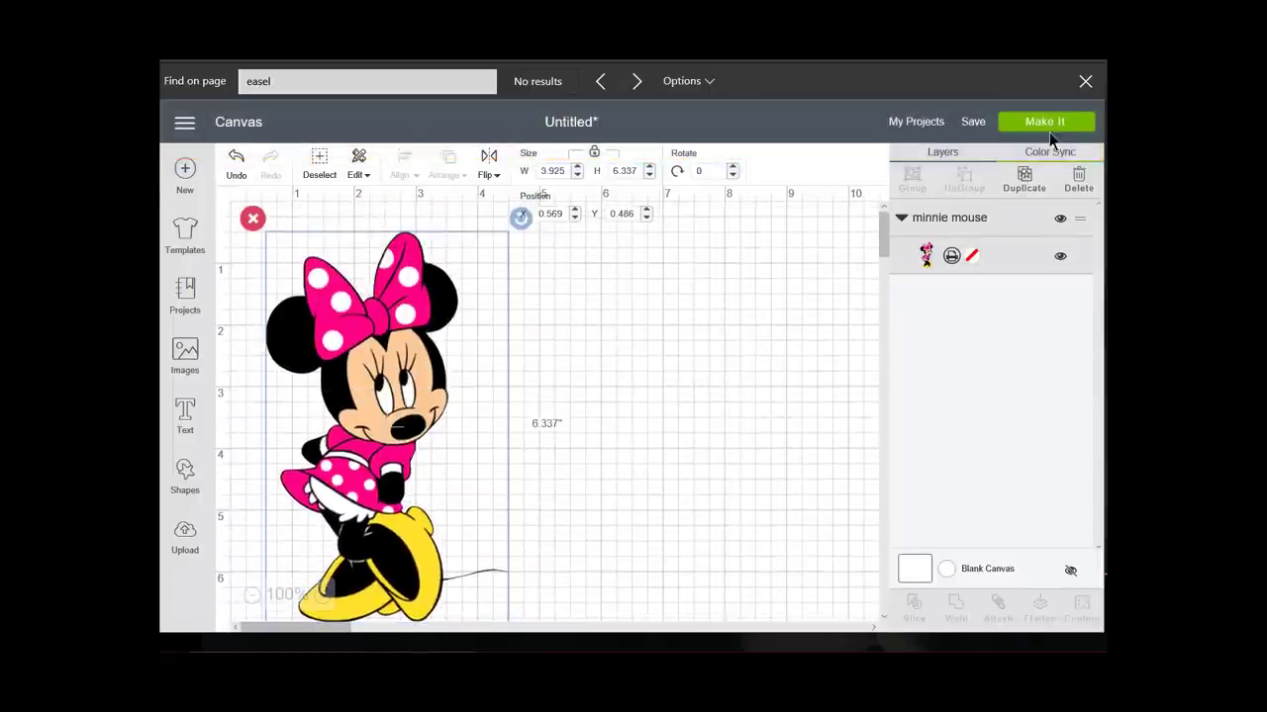
- Open the Prepare screen and review the single 8.5 × 11 print-then-cut Minnie mat
click(1045, 121)
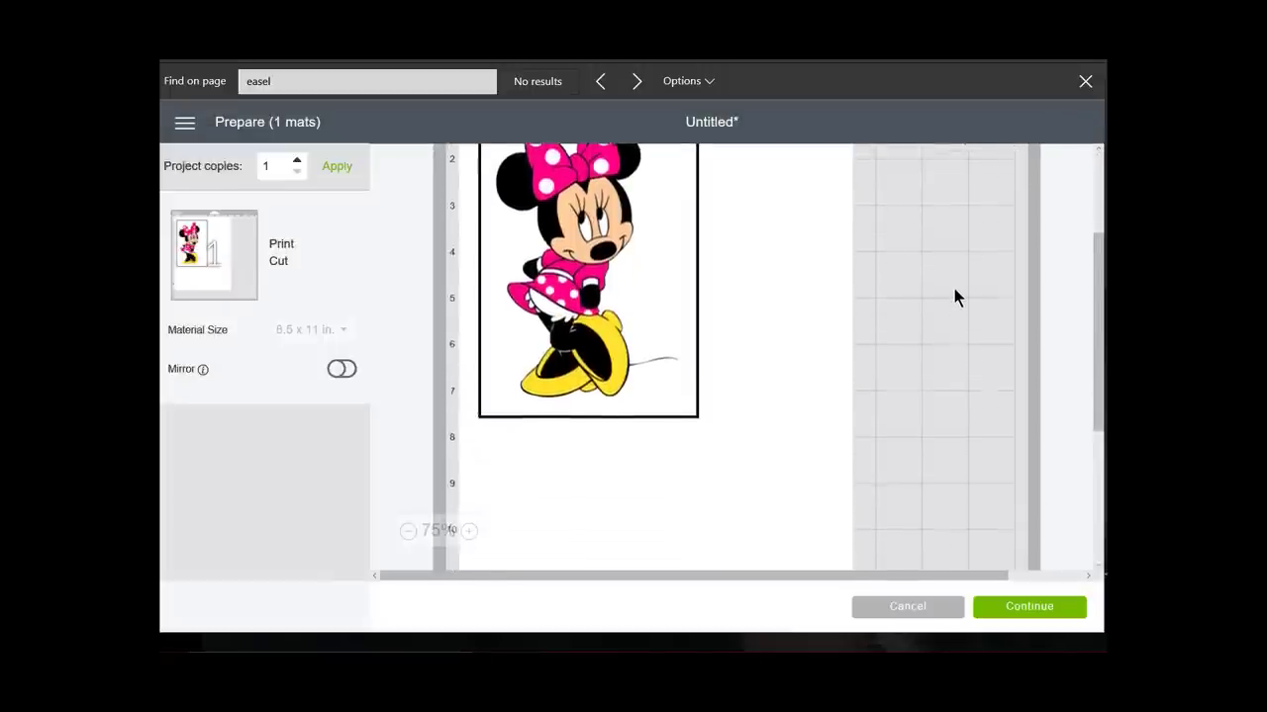
scroll(up, 3)
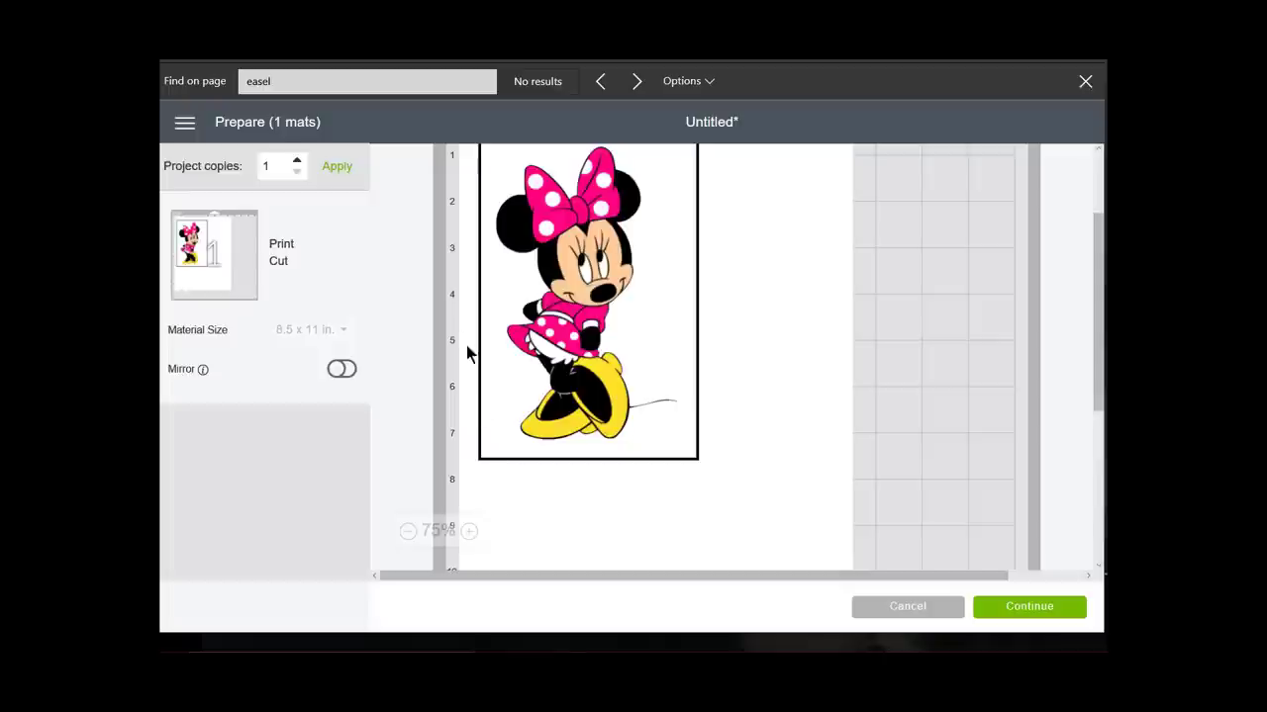
mouse_move(935, 302)
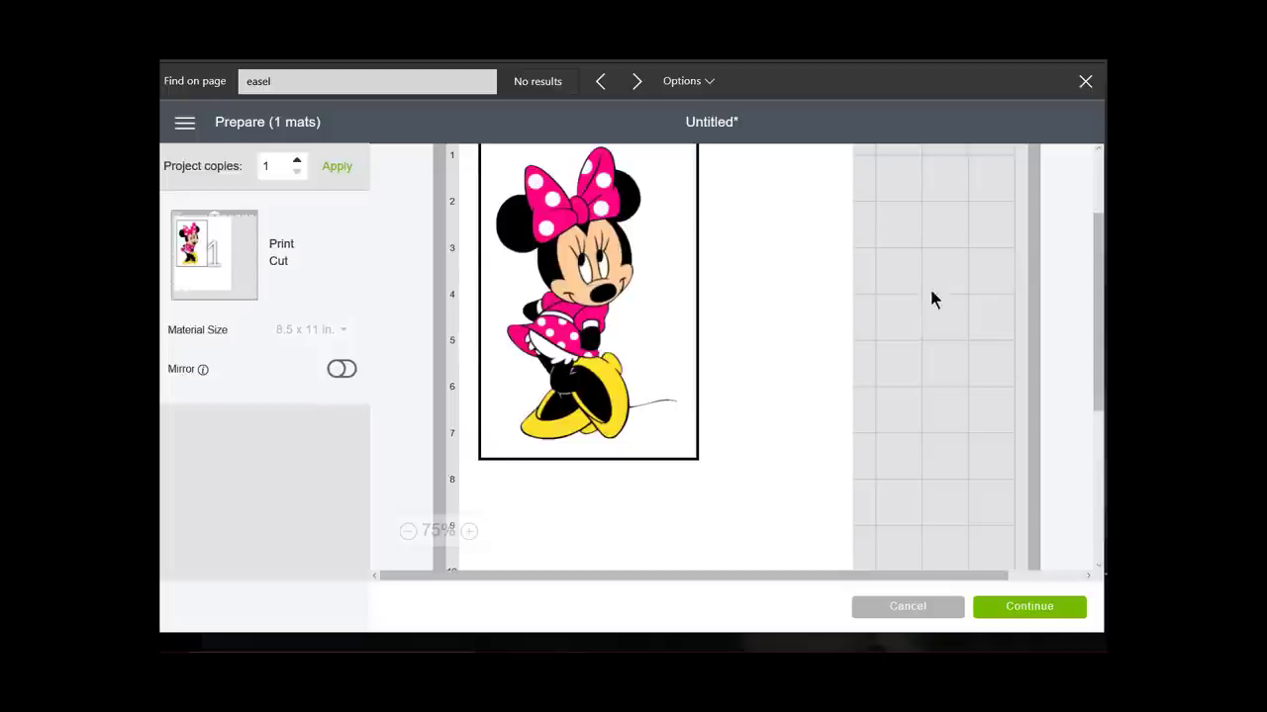
mouse_move(777, 230)
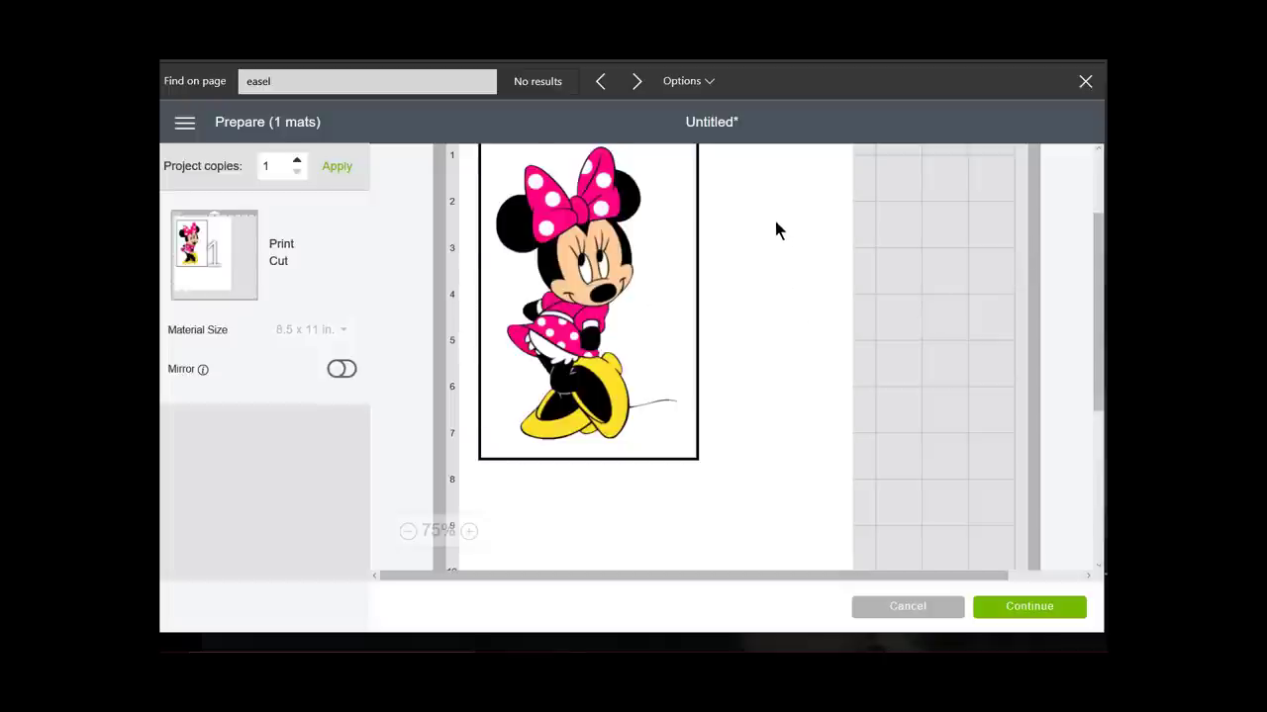
scroll(down, 3)
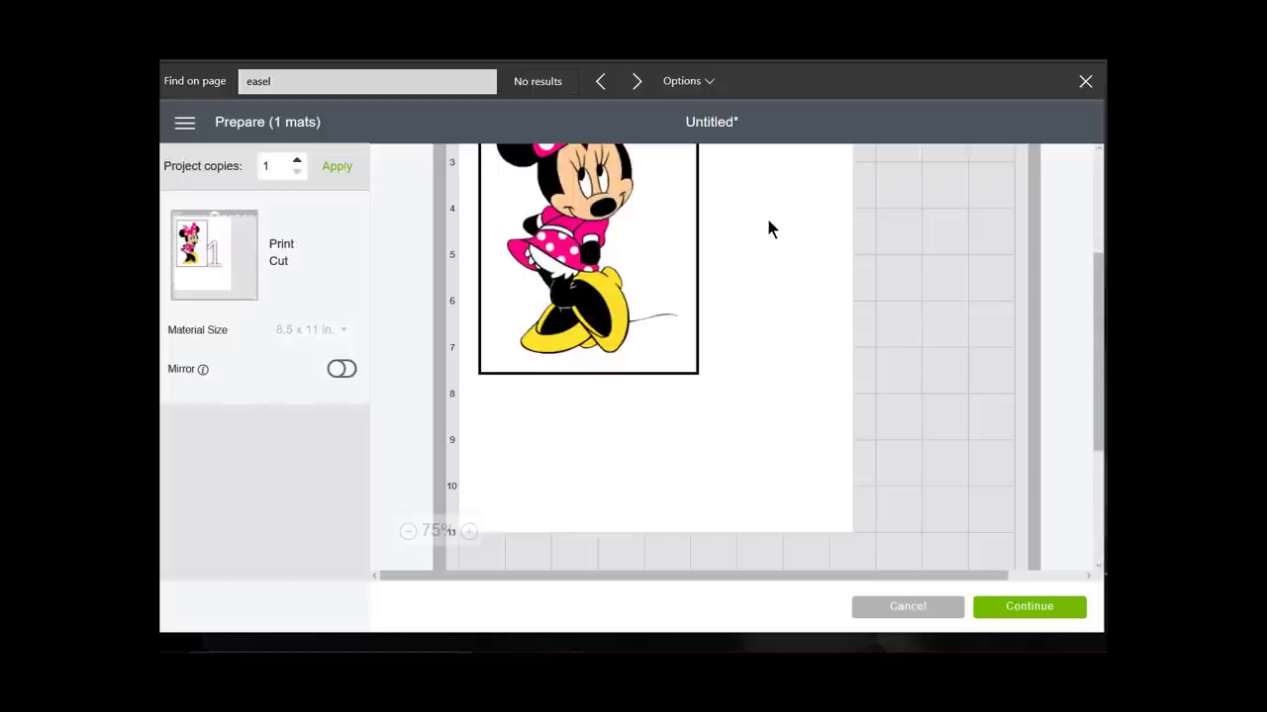
mouse_move(727, 358)
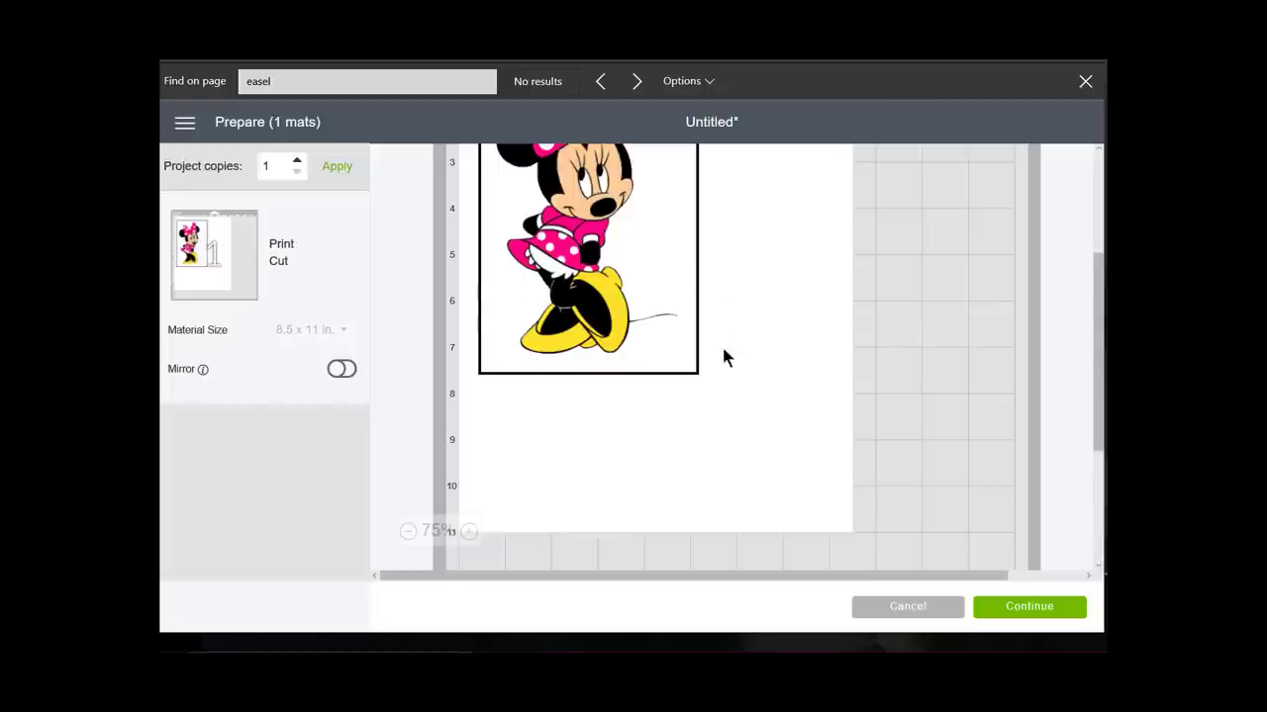
mouse_move(517, 374)
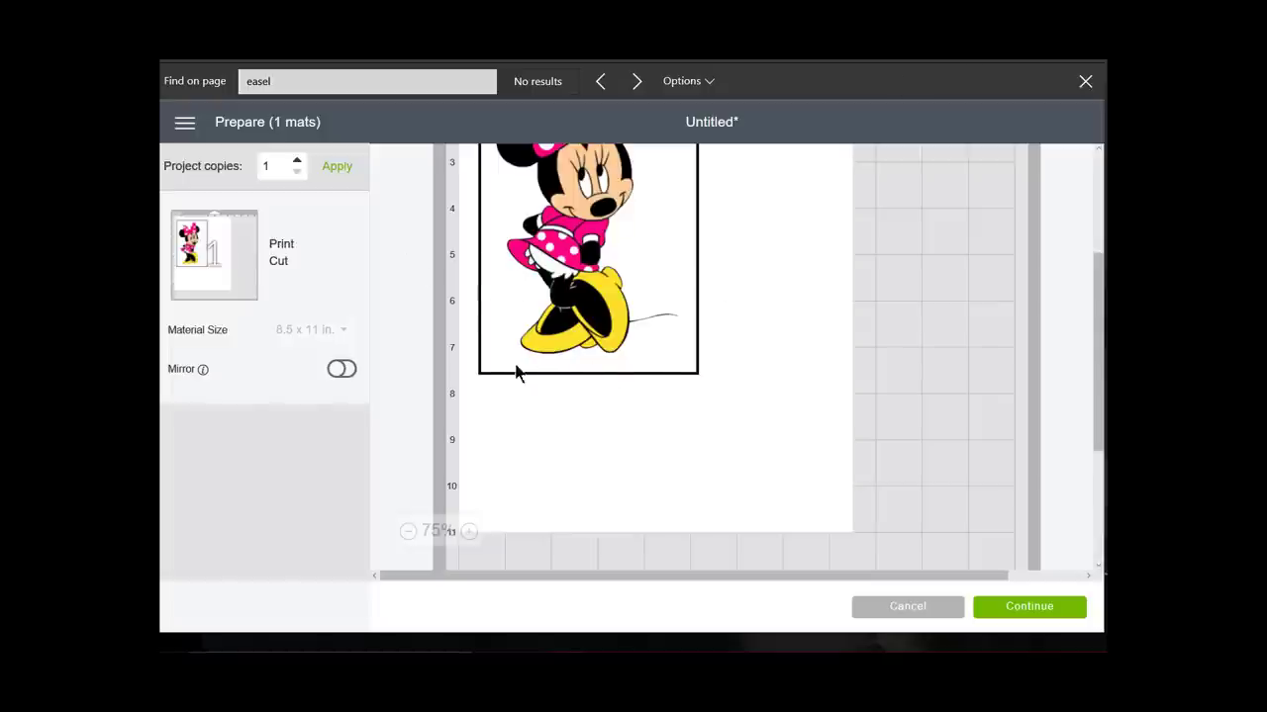
mouse_move(818, 409)
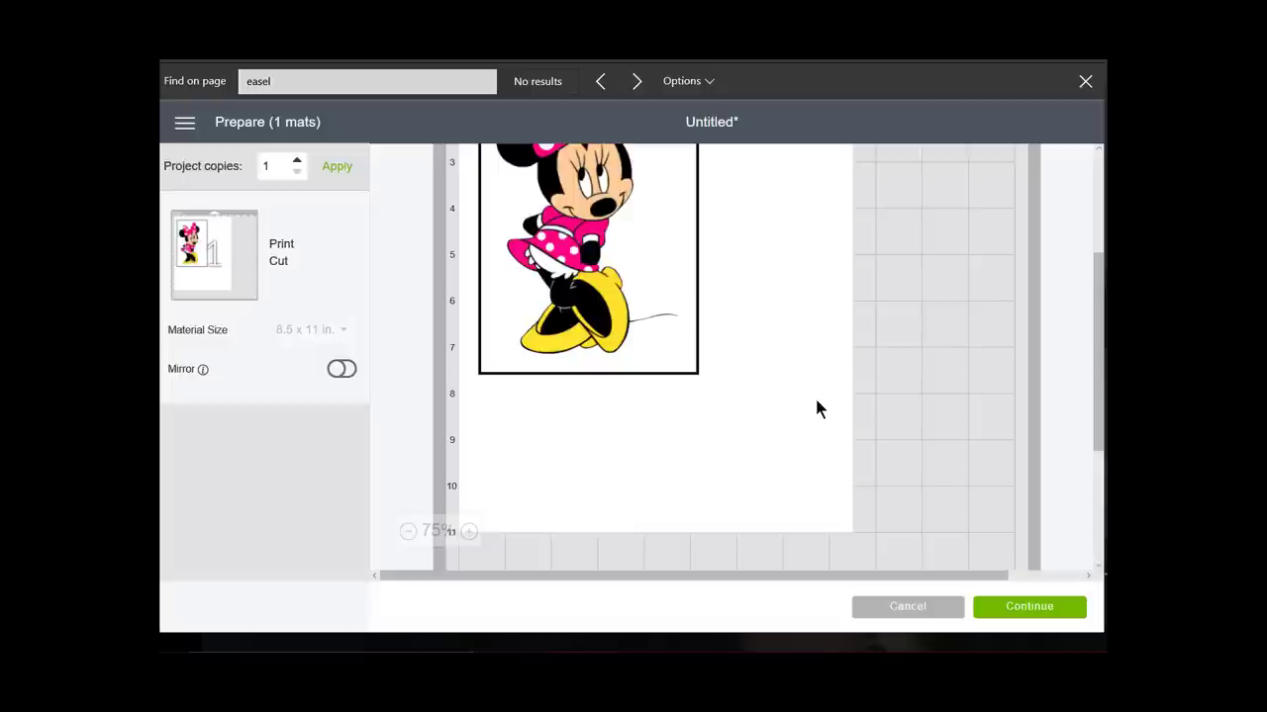
scroll(up, 3)
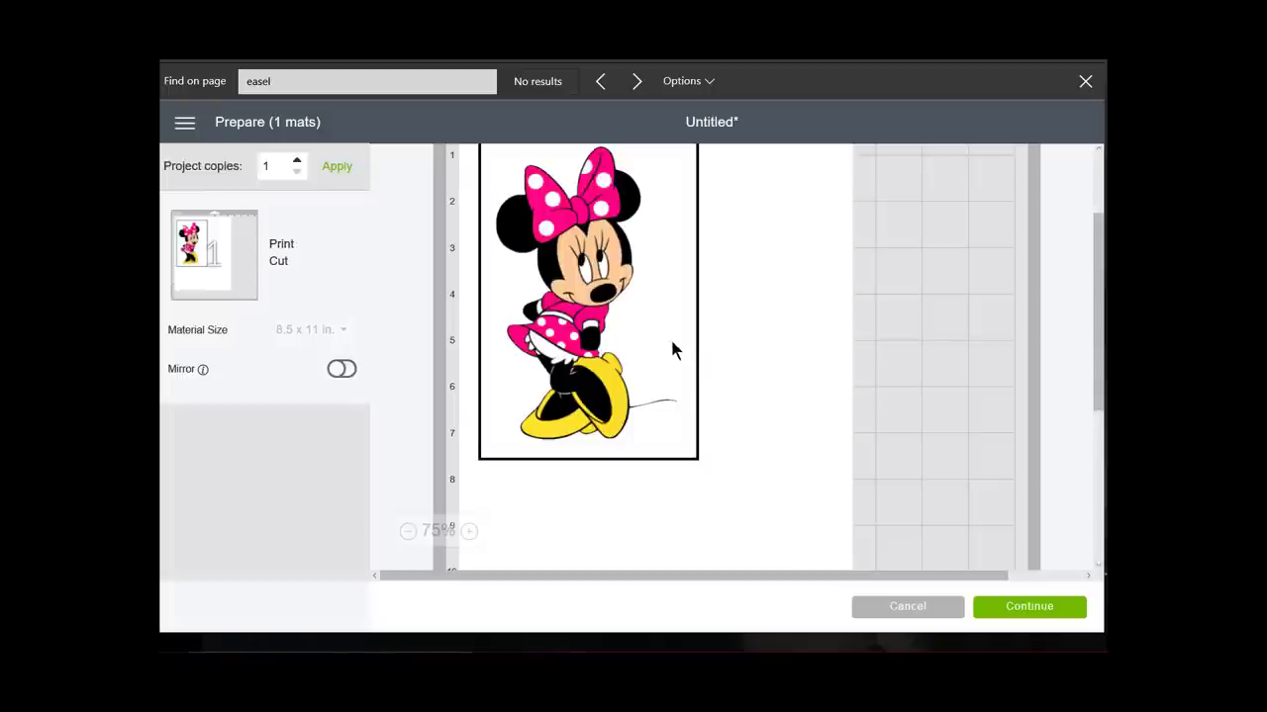
mouse_move(693, 429)
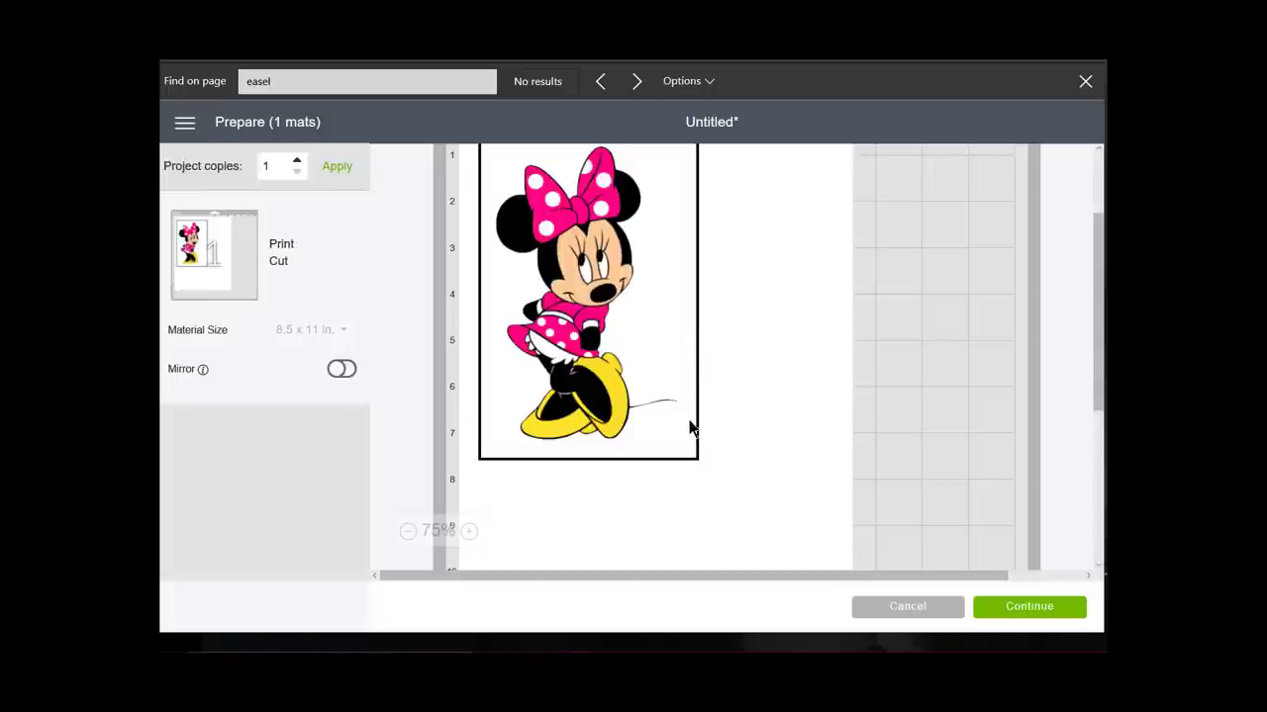
mouse_move(672, 503)
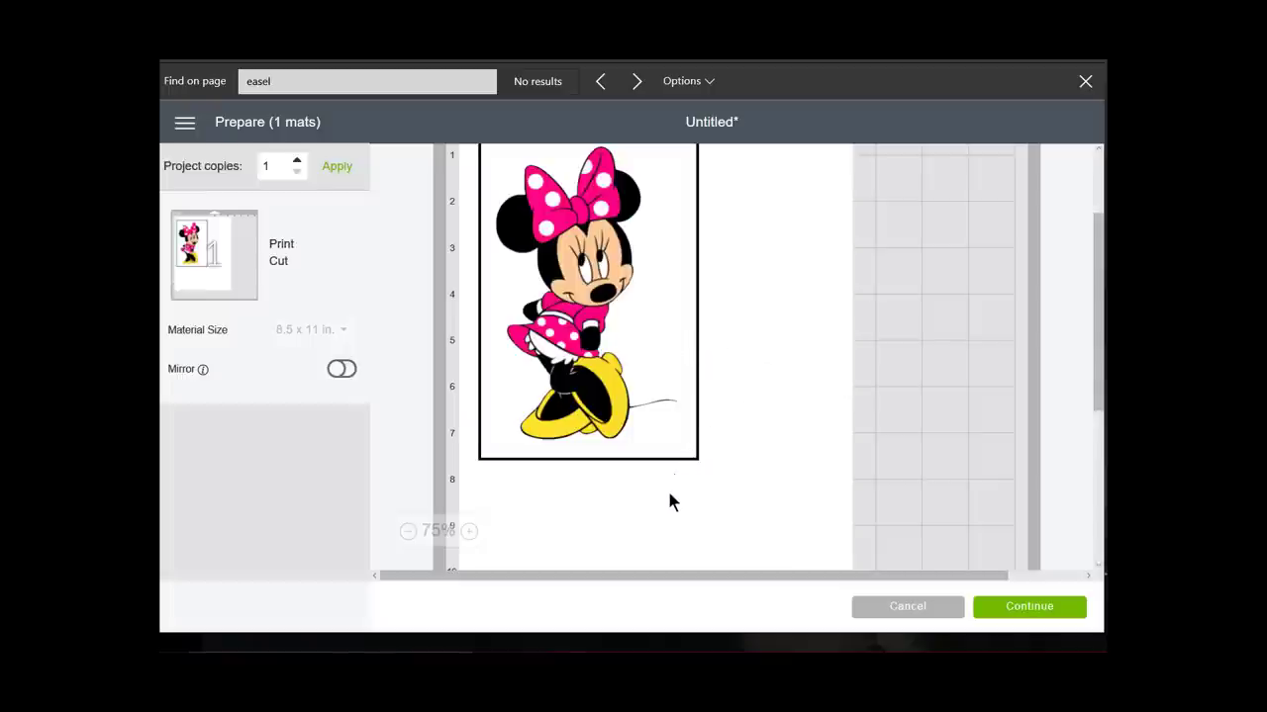
mouse_move(461, 394)
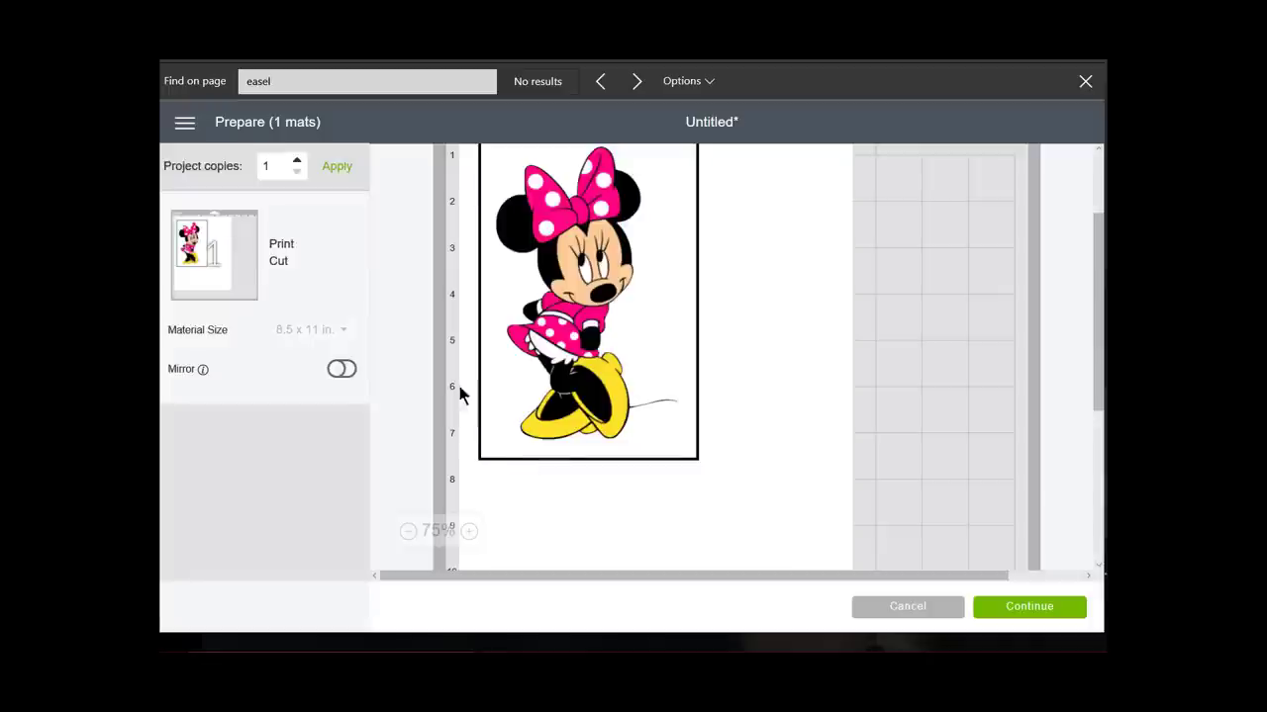
mouse_move(495, 194)
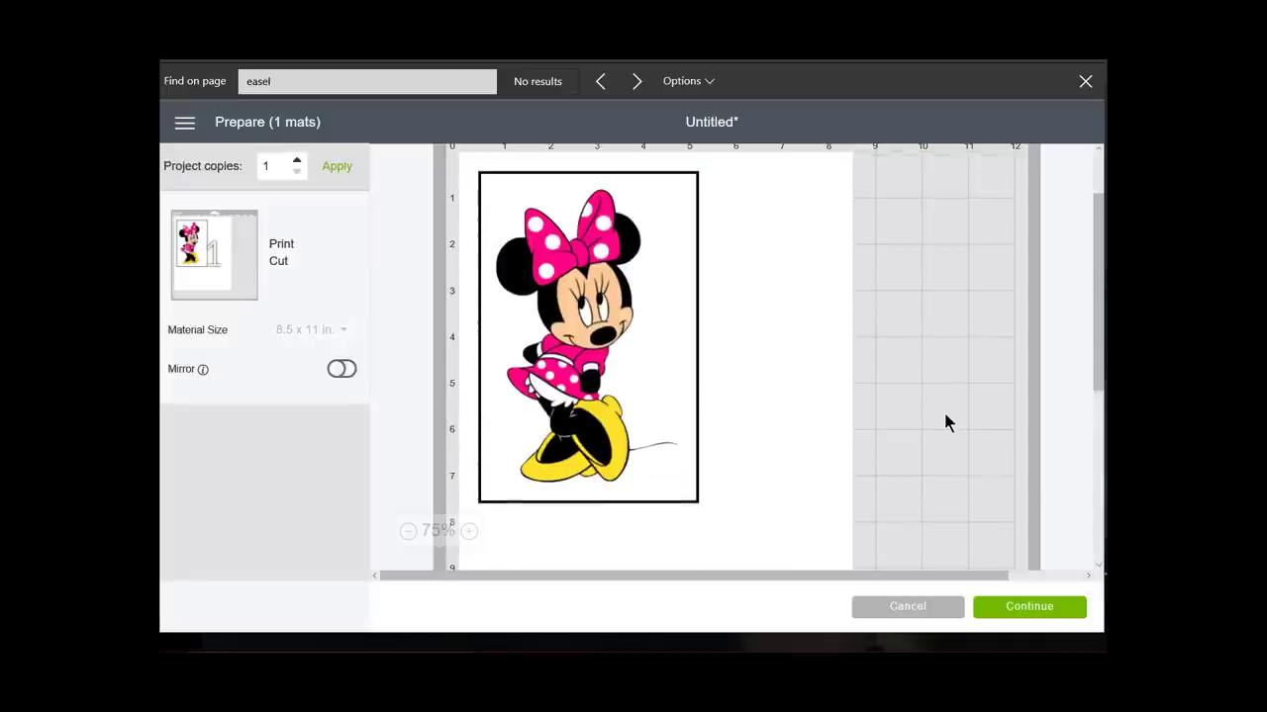
- Print the Minnie mat on the Brother MFC-9130CW printer with bleed turned on
click(1029, 606)
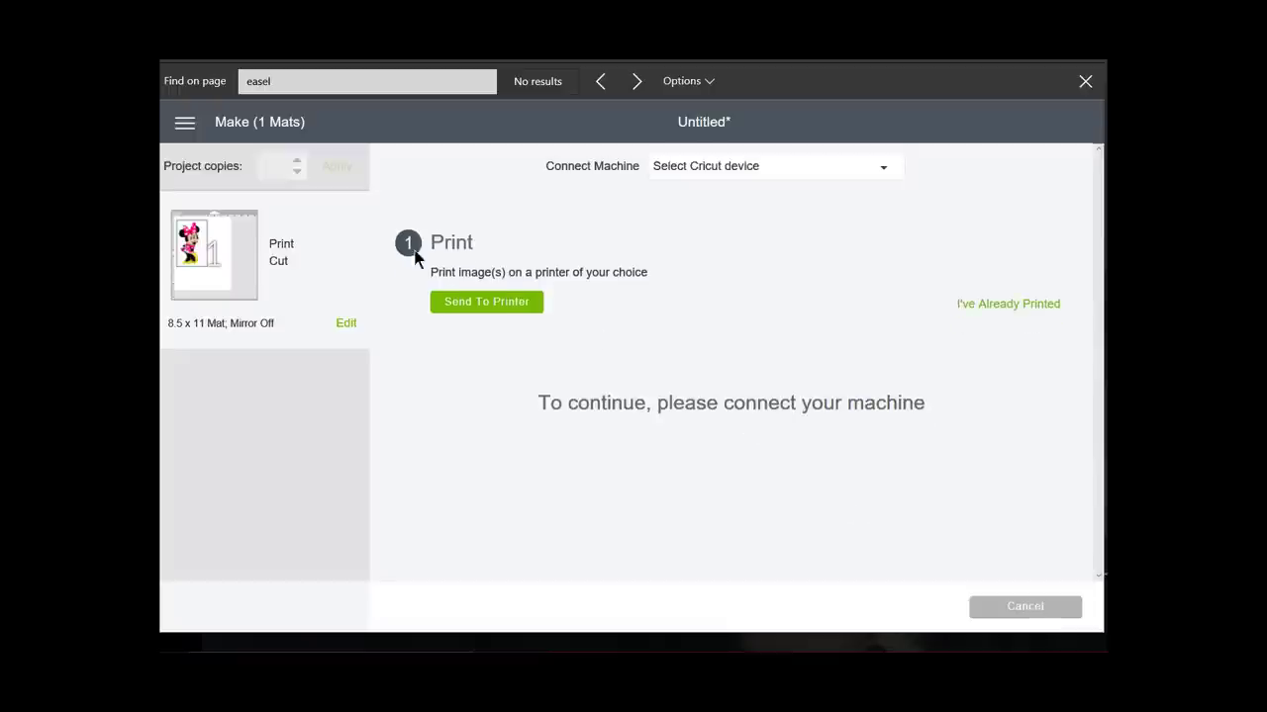
mouse_move(440, 307)
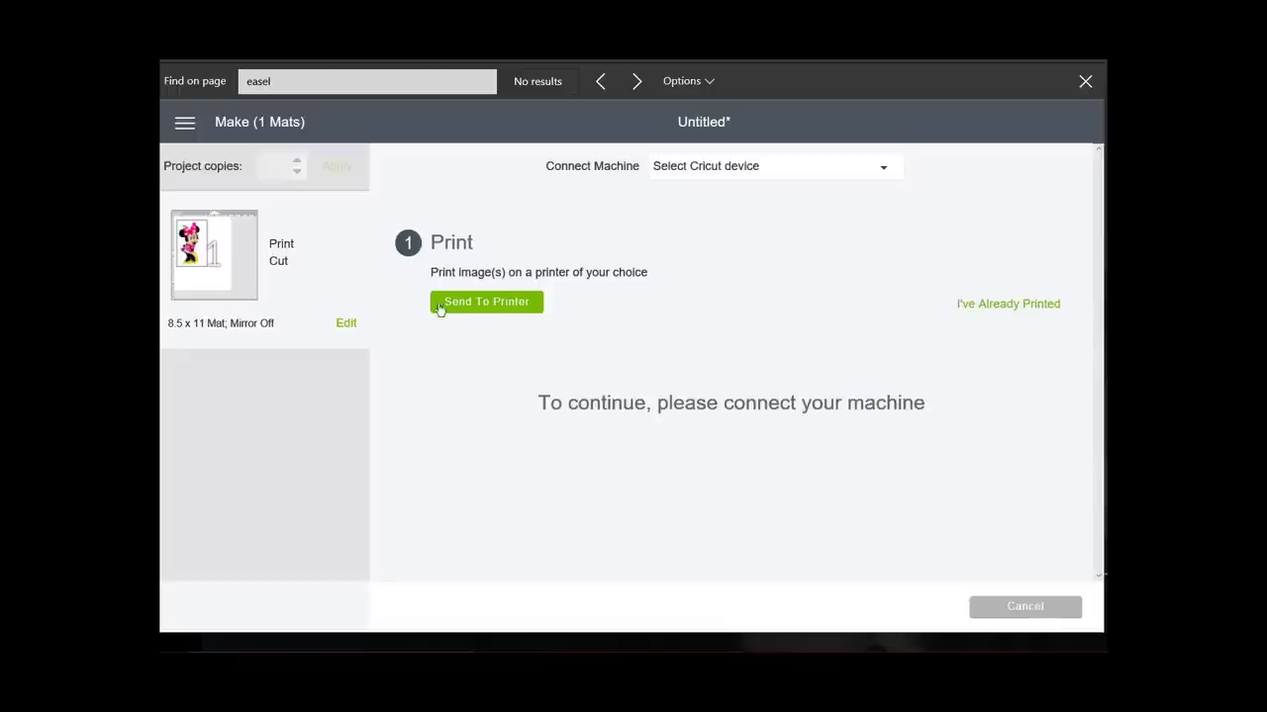
mouse_move(527, 311)
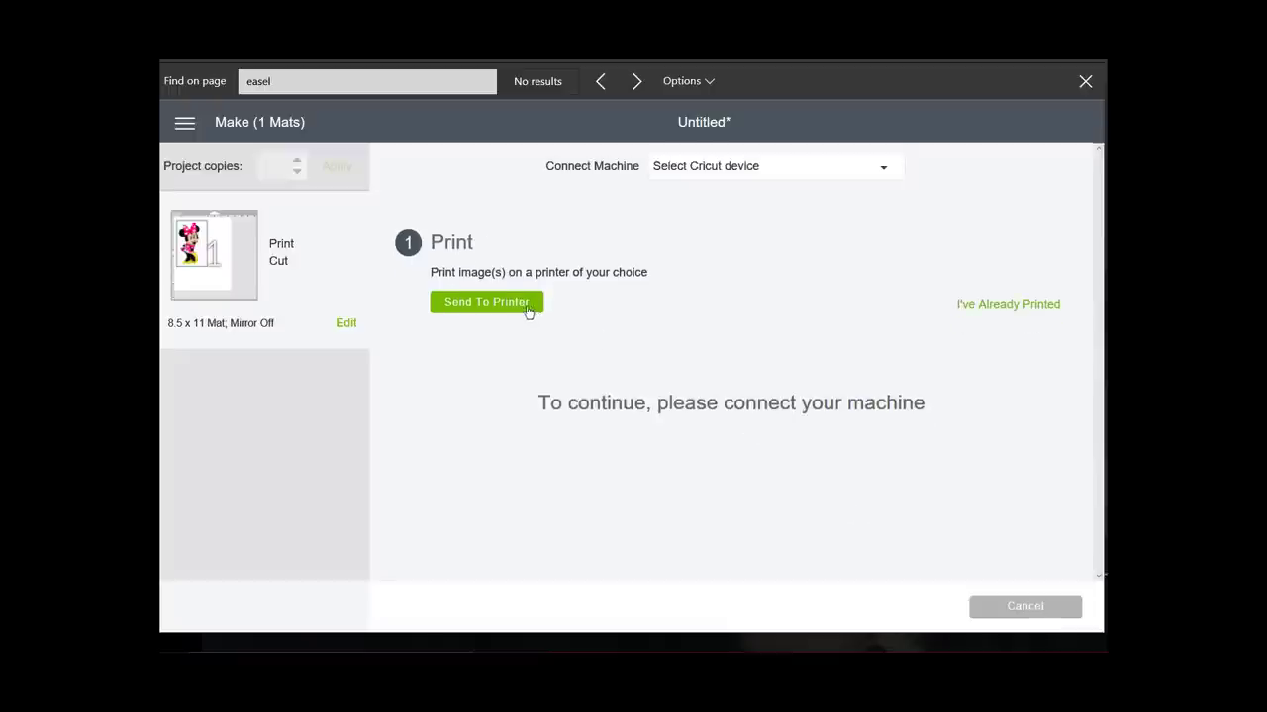
click(485, 302)
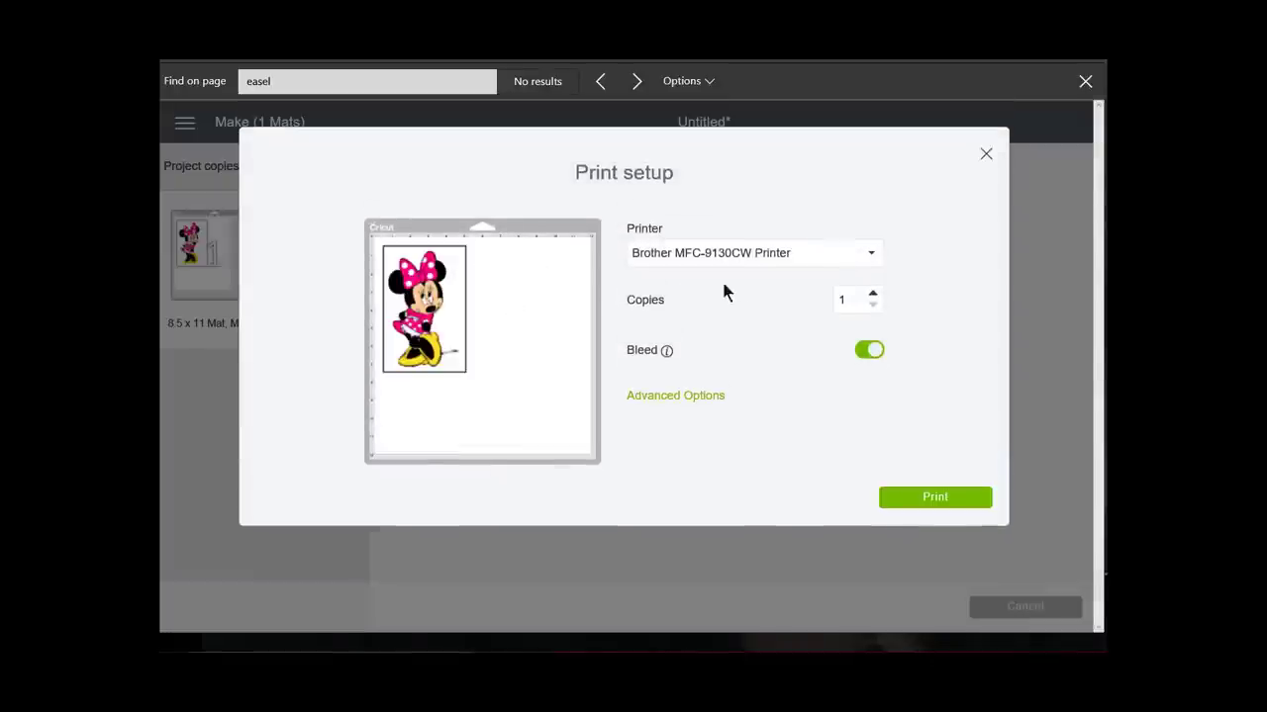
click(868, 253)
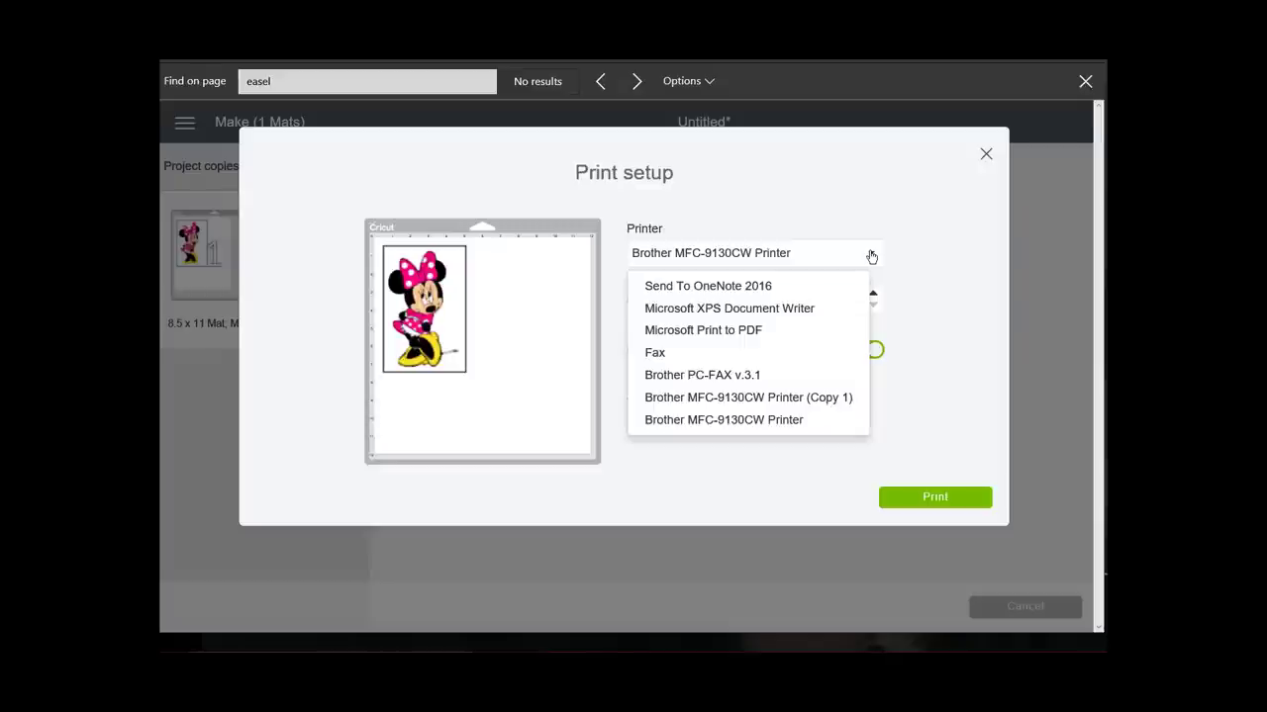
click(724, 419)
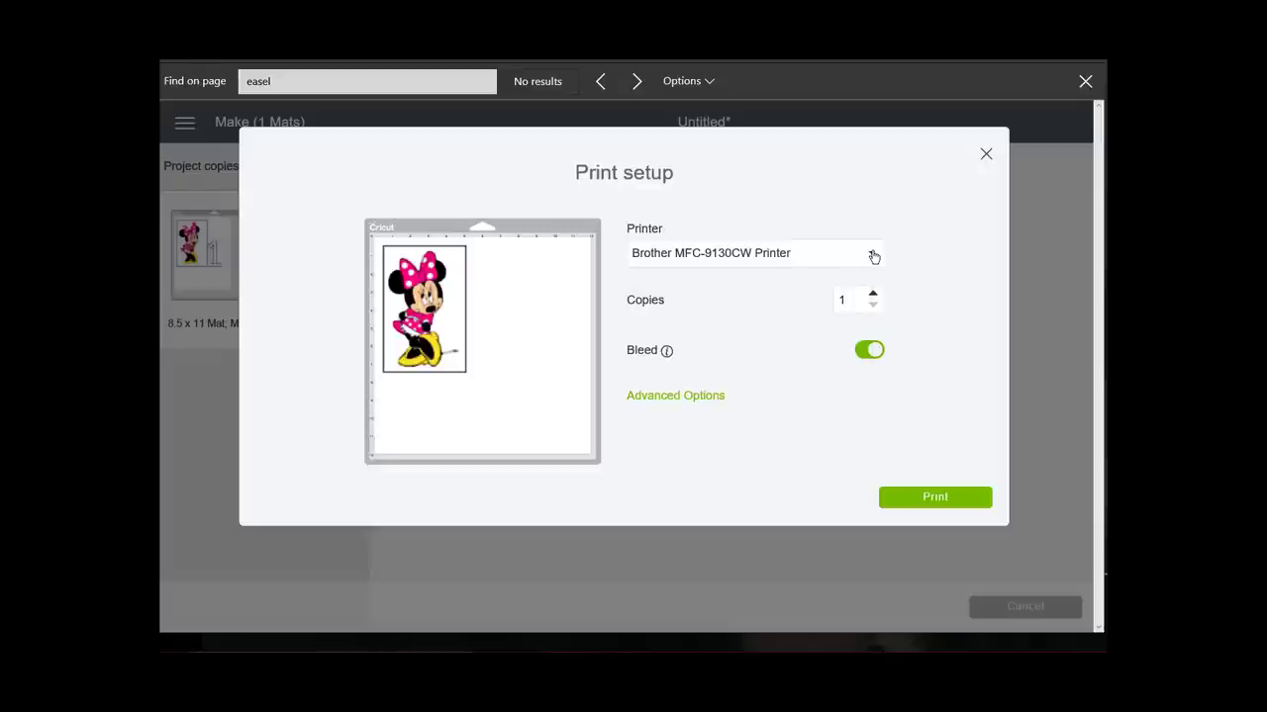
mouse_move(669, 359)
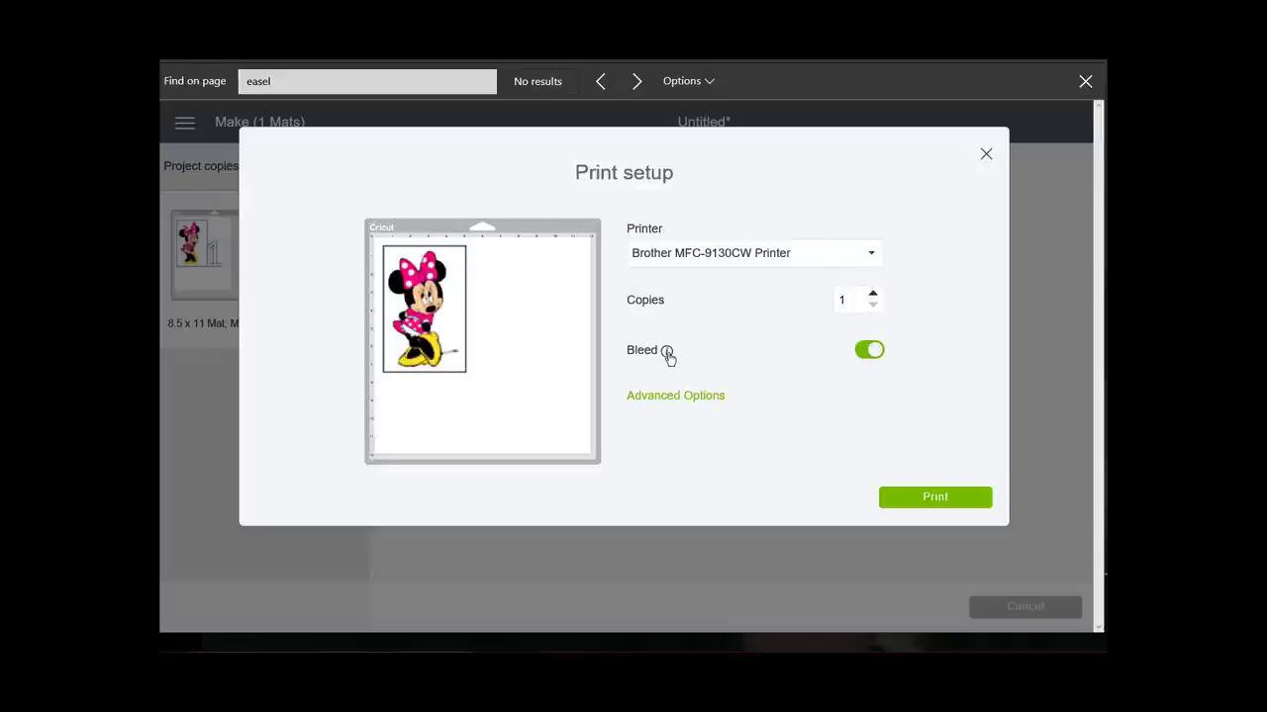
mouse_move(666, 353)
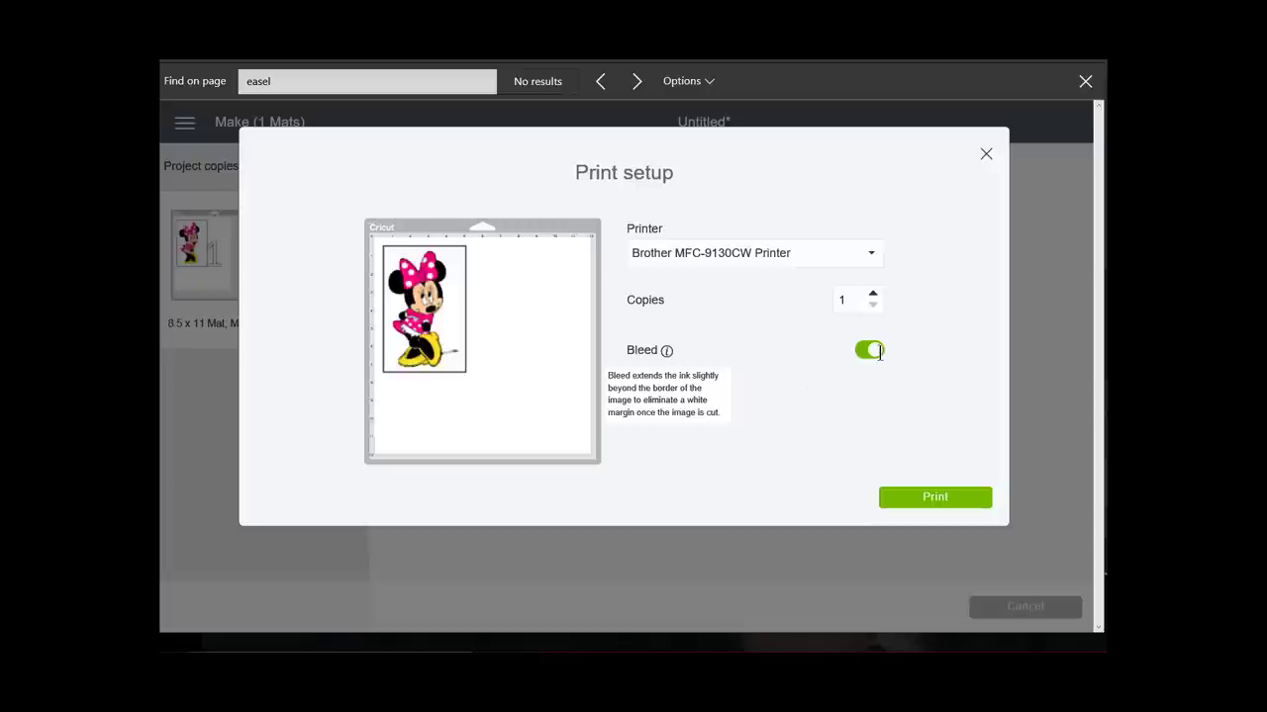
click(869, 349)
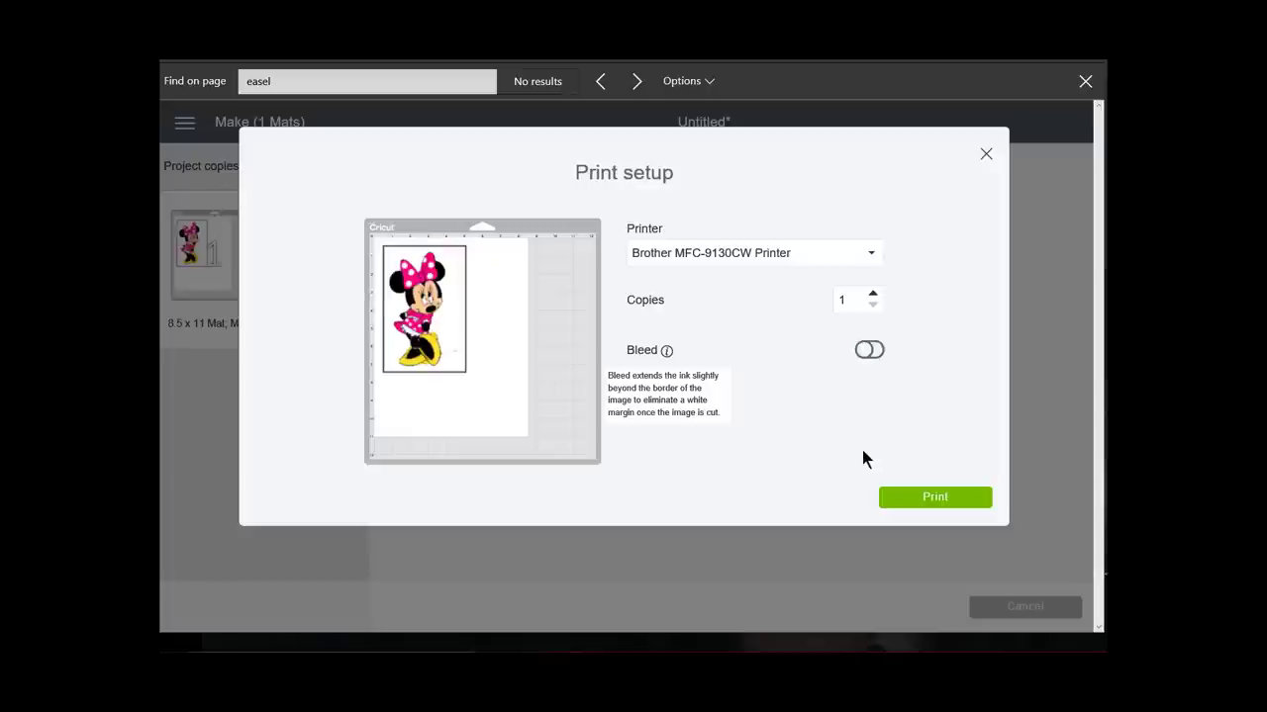
click(869, 349)
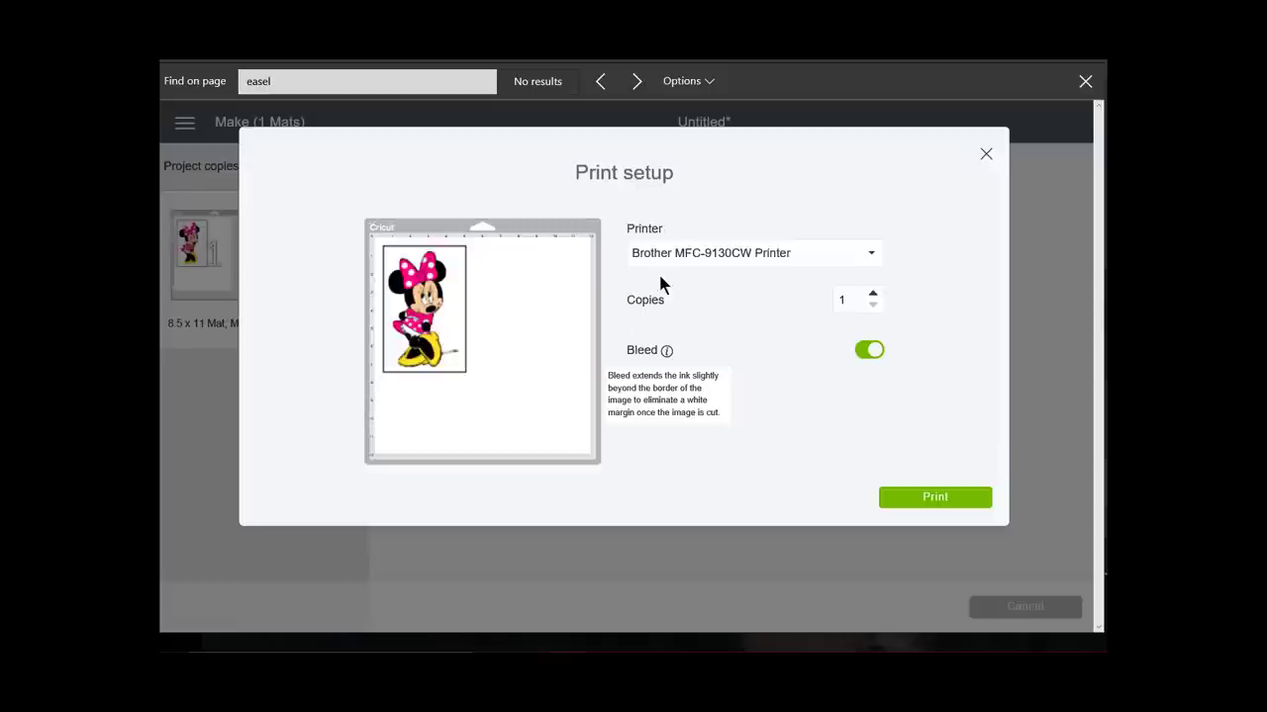
mouse_move(643, 235)
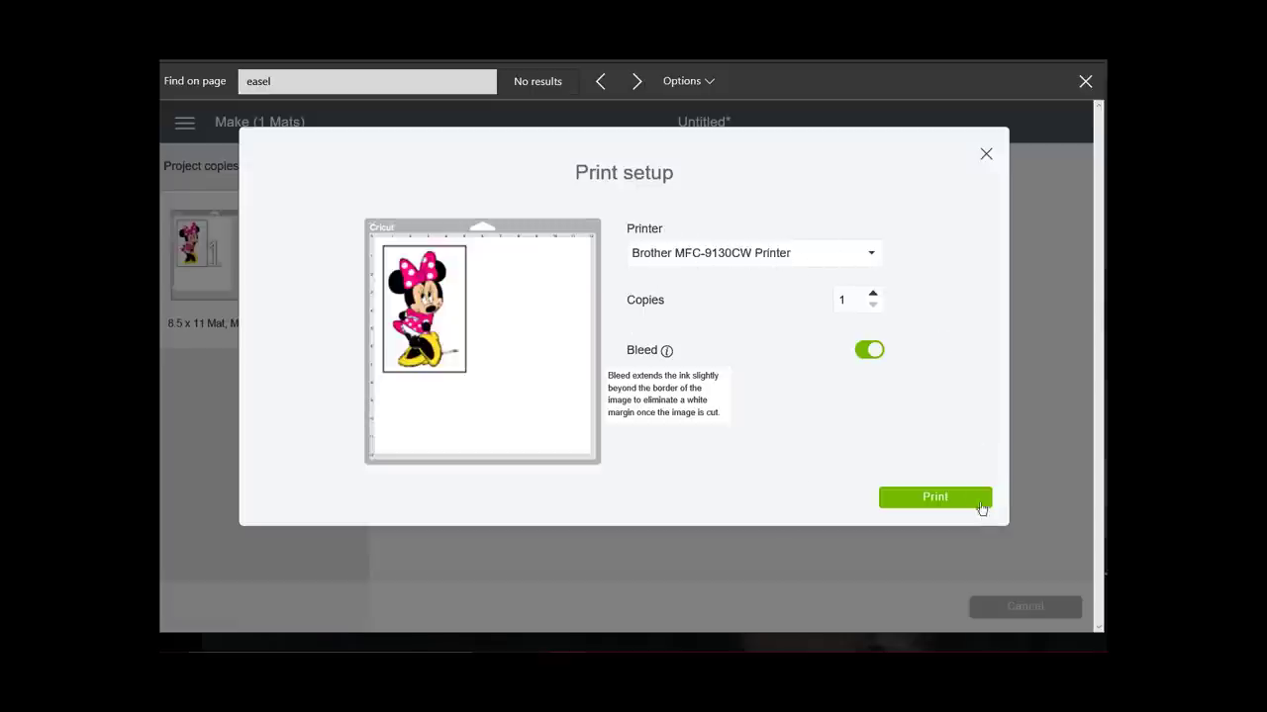
click(934, 497)
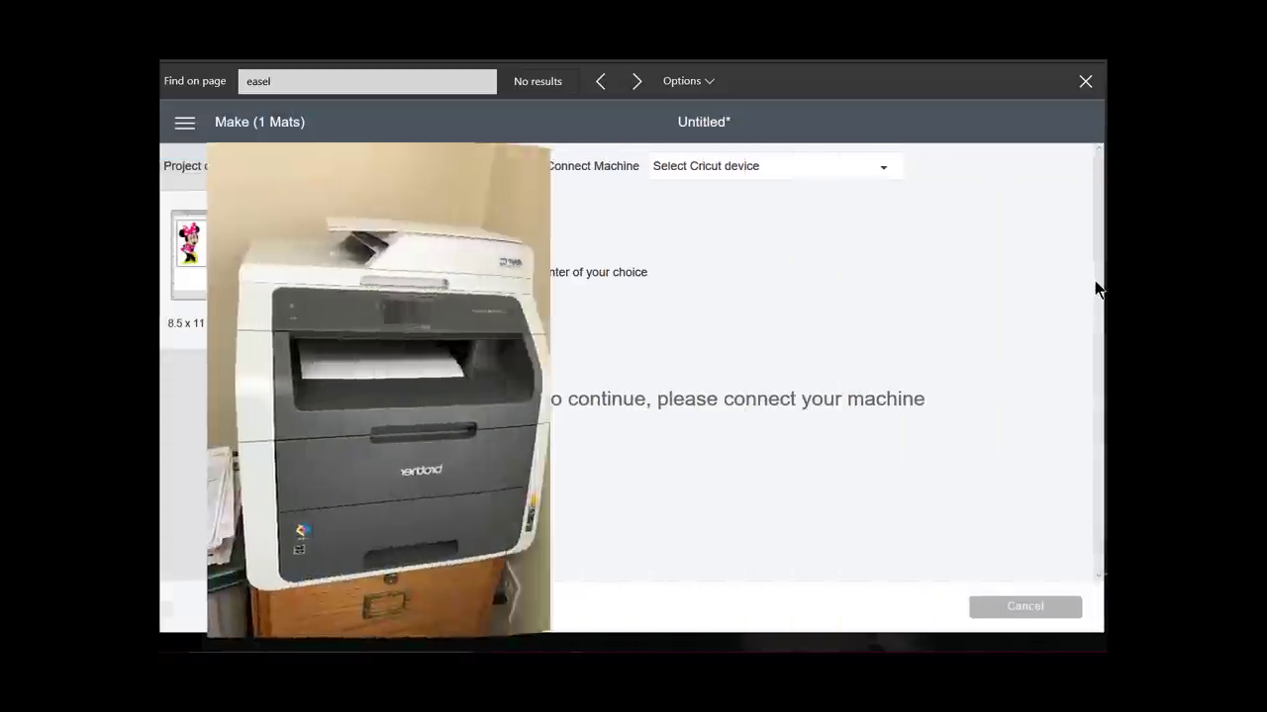
- Finish the Minnie Mouse make and start a new blank Untitled canvas
click(1025, 606)
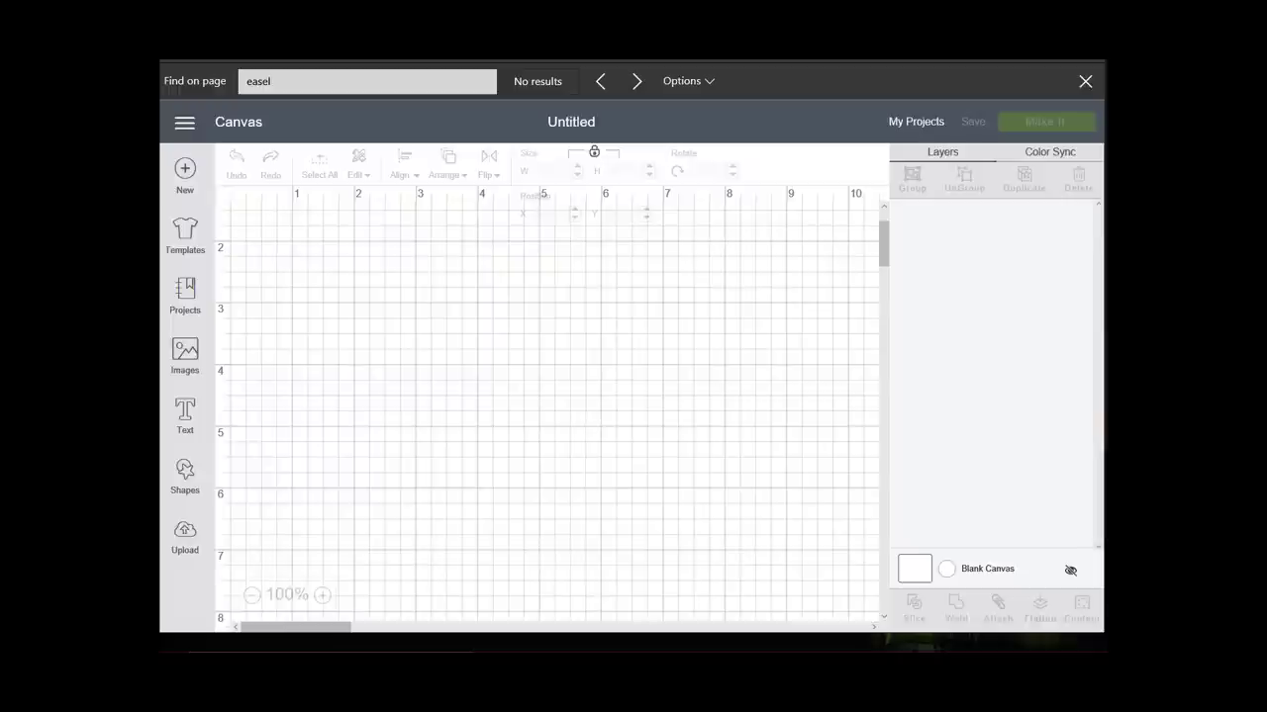
- Insert the free 'thanks' image from the Free this Week image category
click(185, 356)
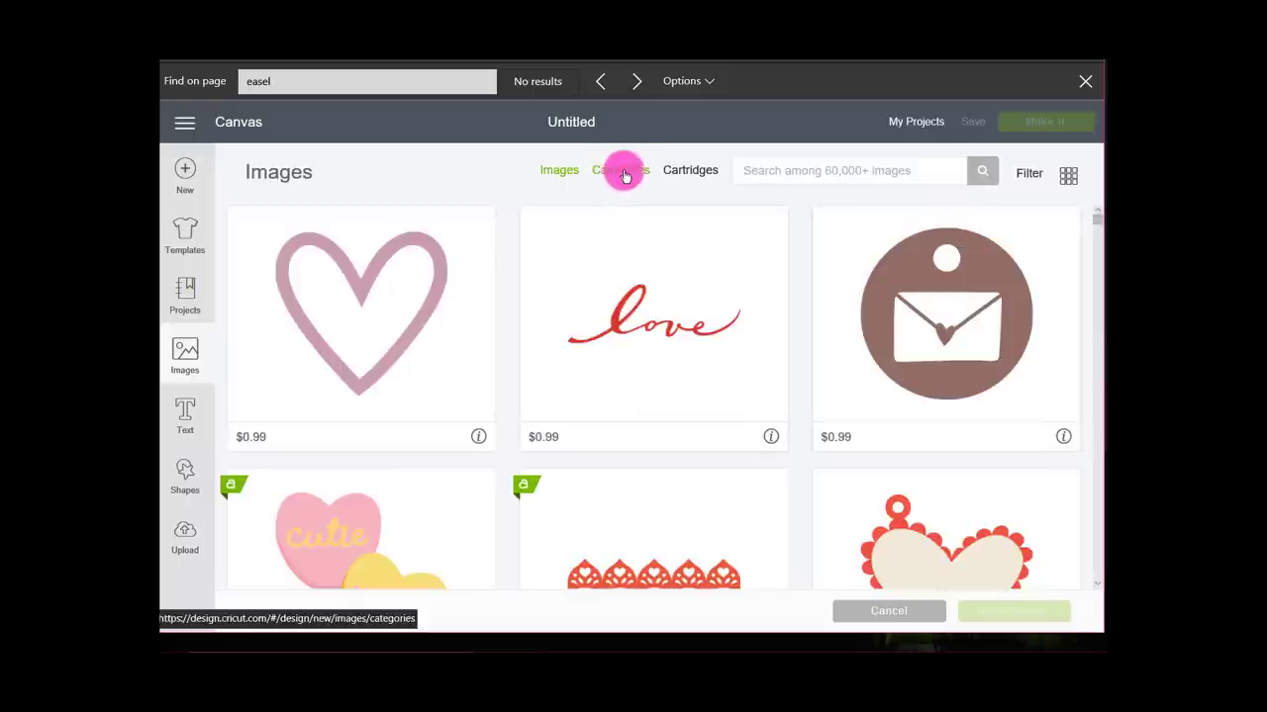
click(621, 170)
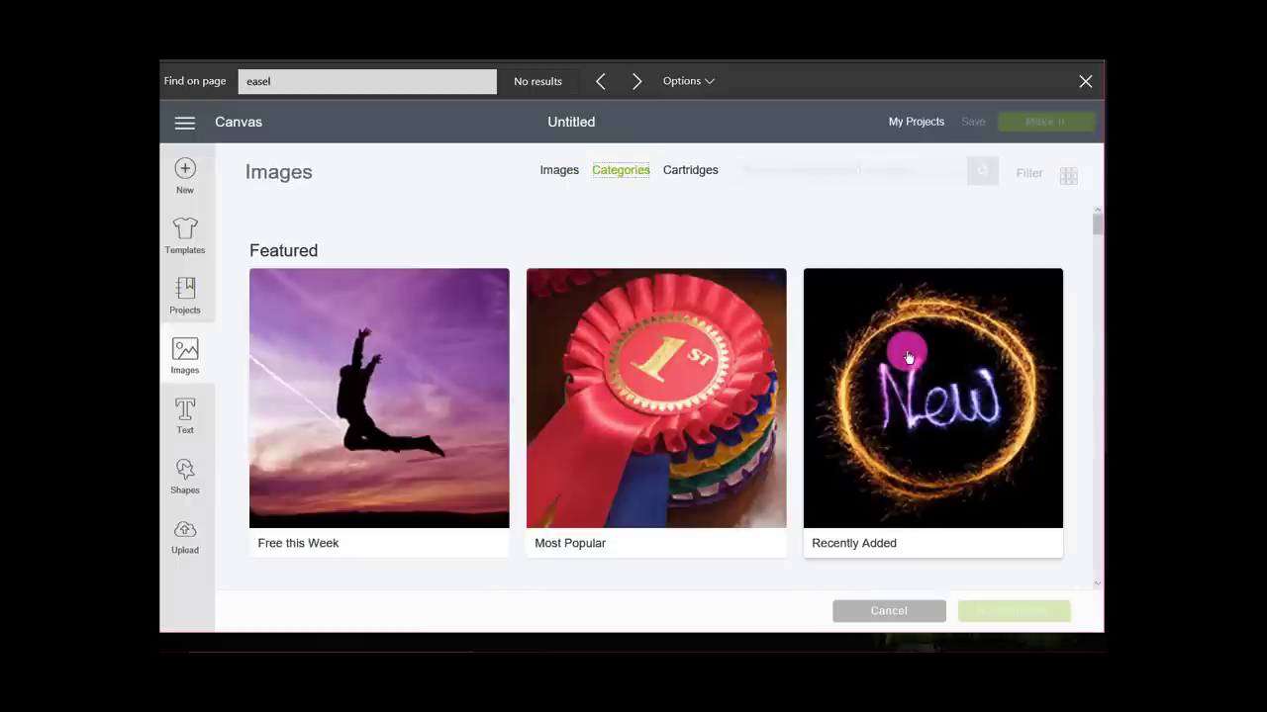
mouse_move(317, 389)
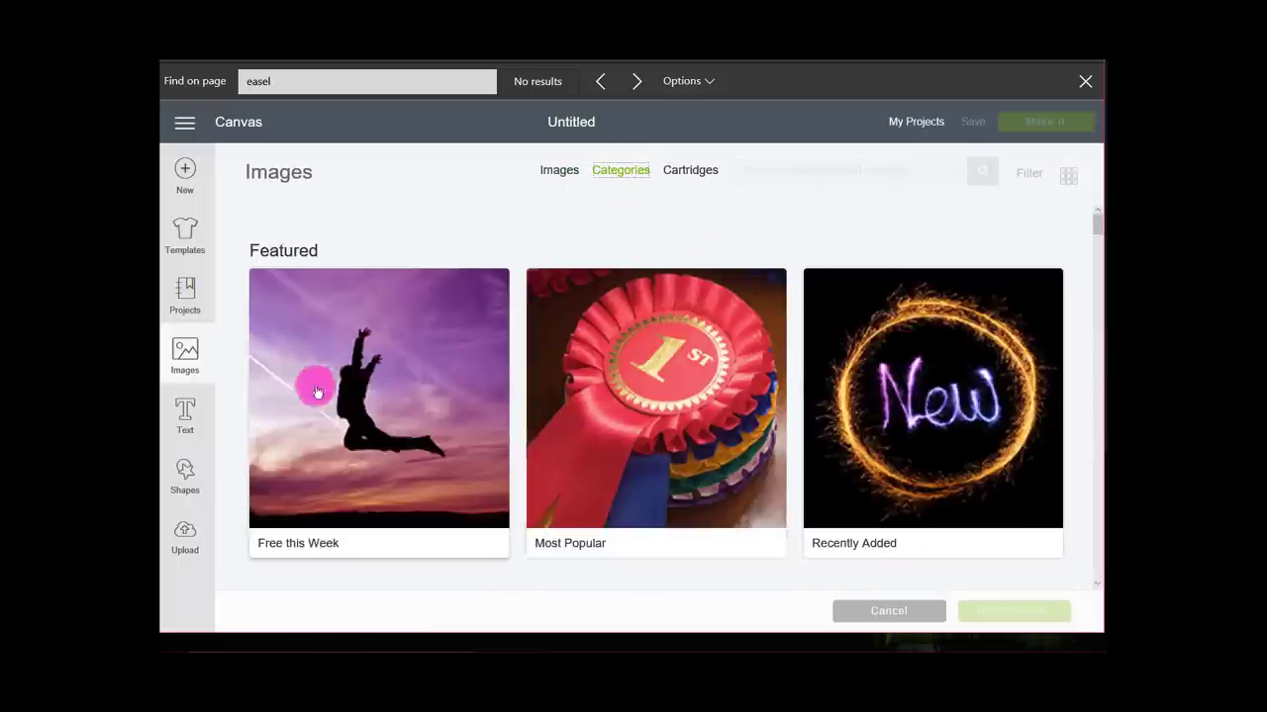
click(378, 399)
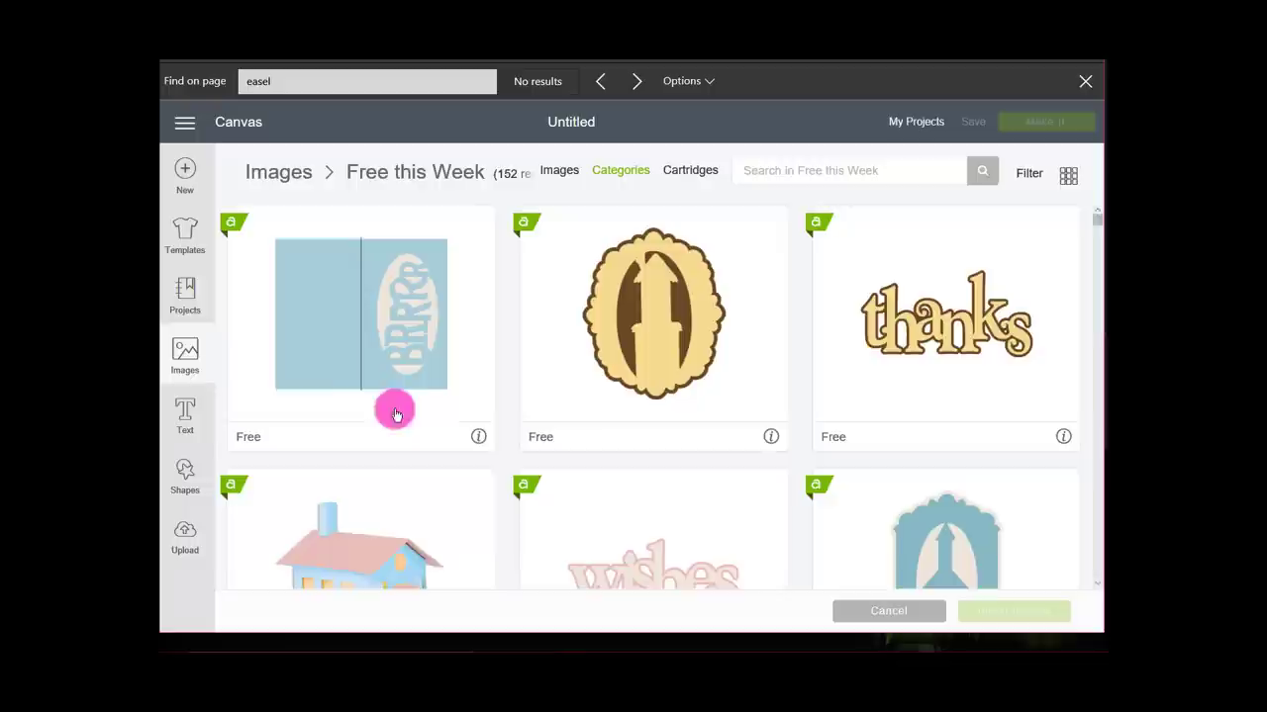
mouse_move(874, 445)
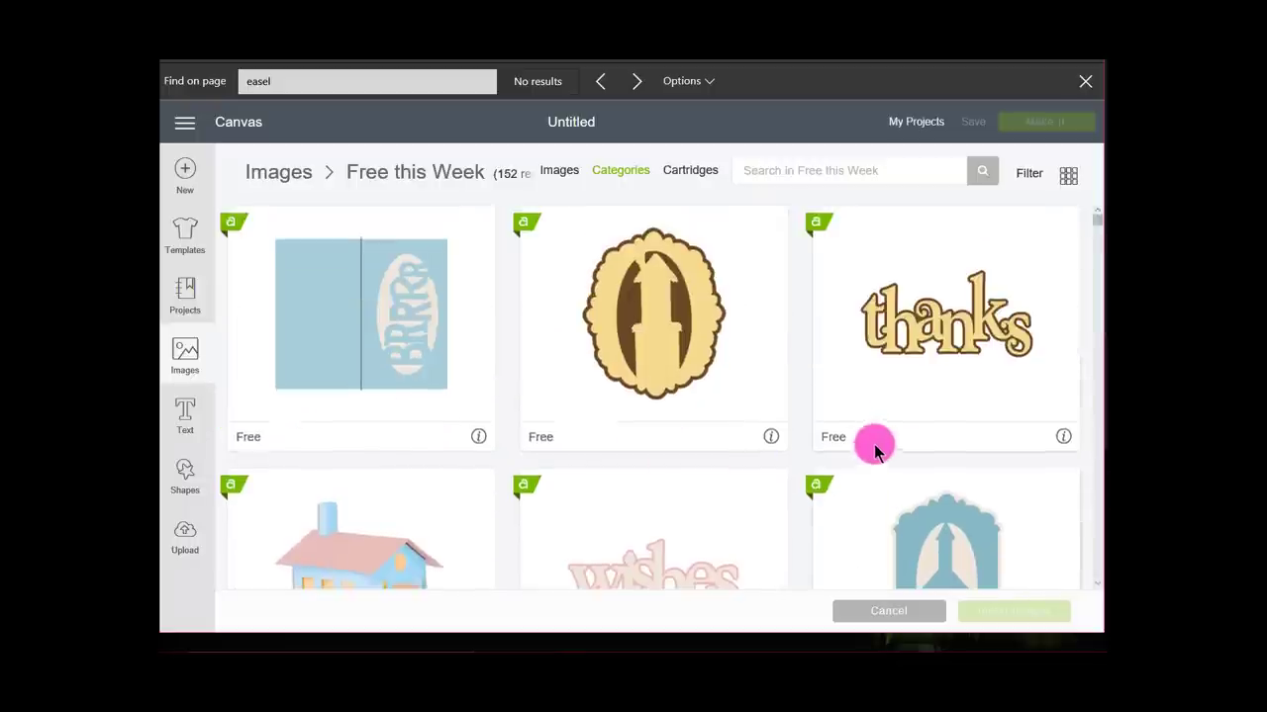
click(944, 326)
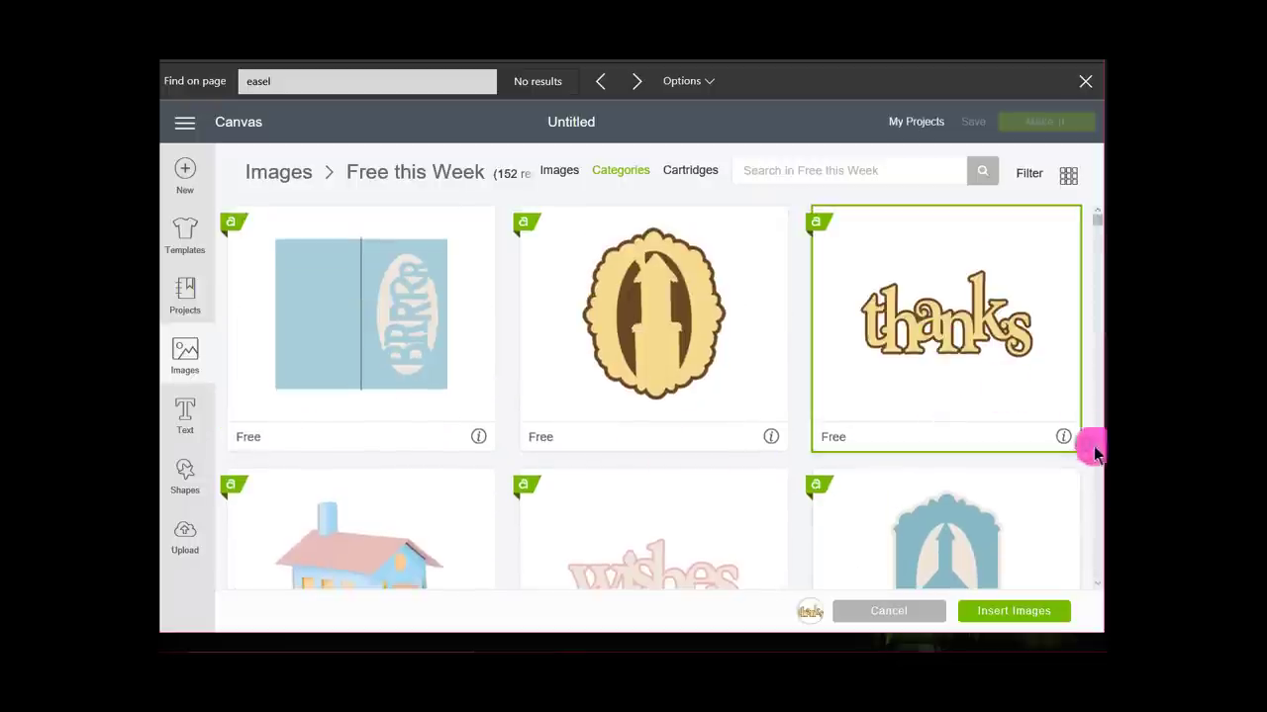
mouse_move(1013, 611)
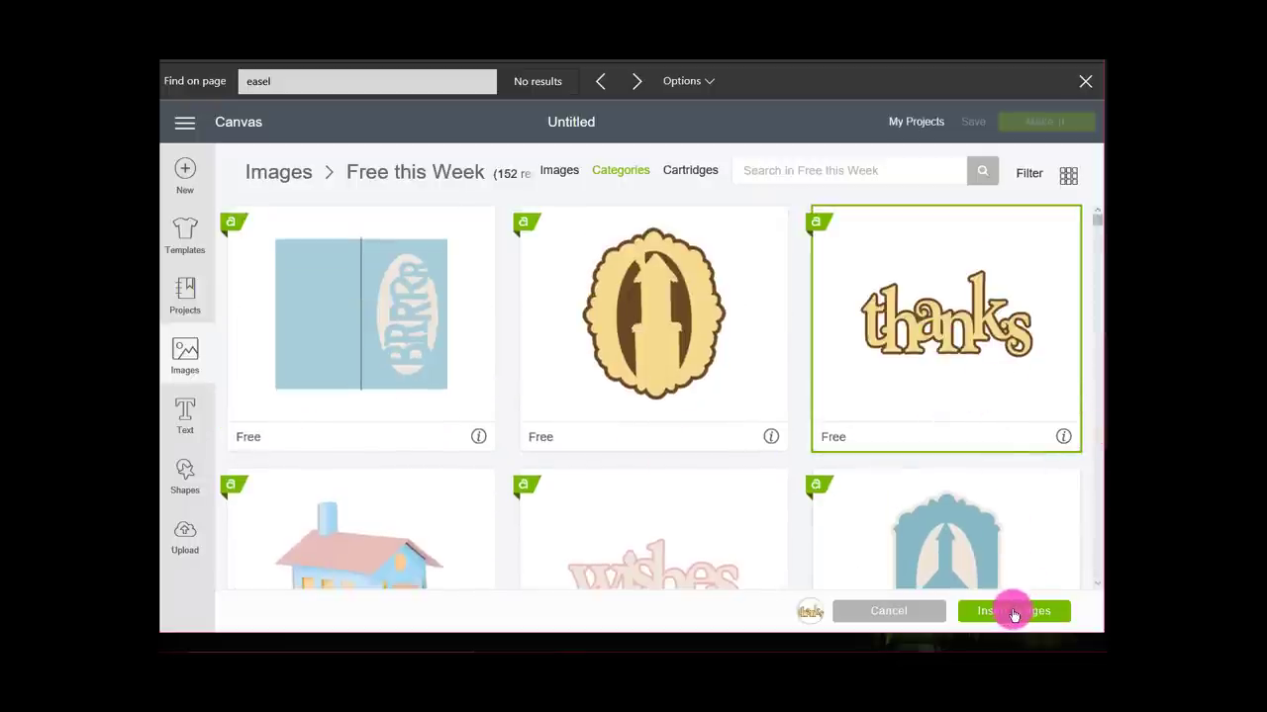
click(1013, 610)
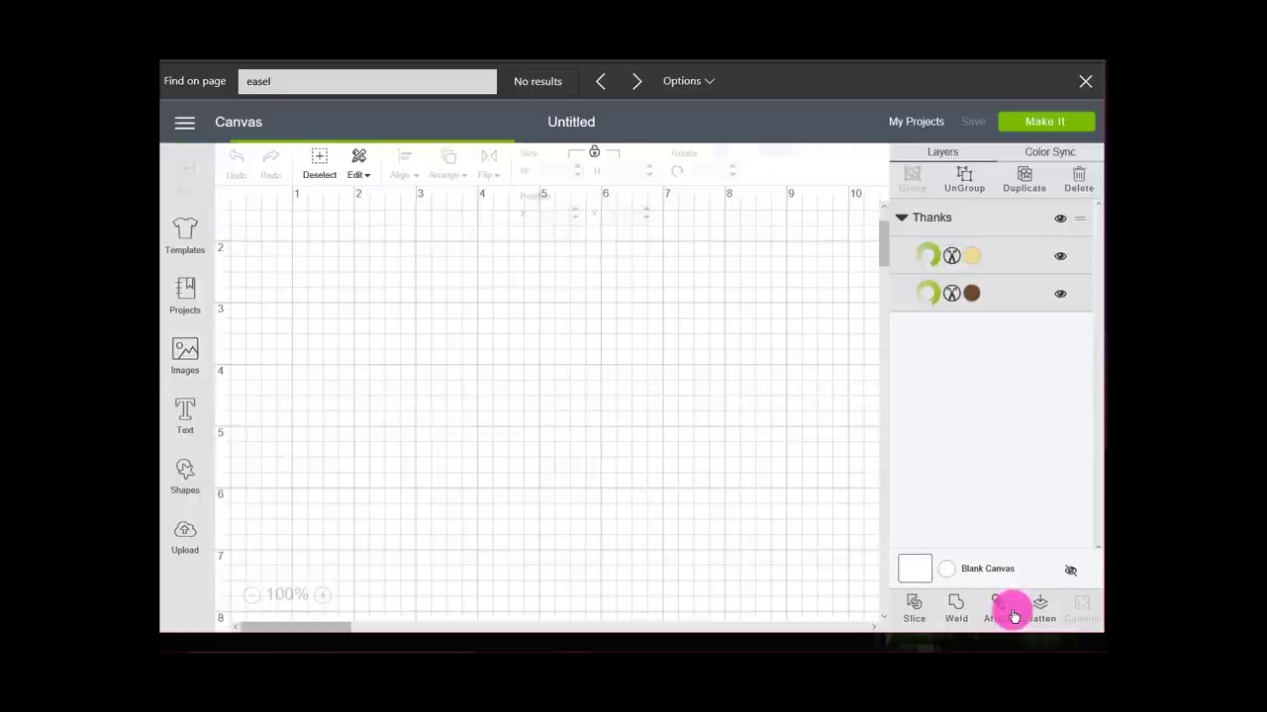
- Flatten the whole thanks group into a single print layer and launch Make It
click(929, 255)
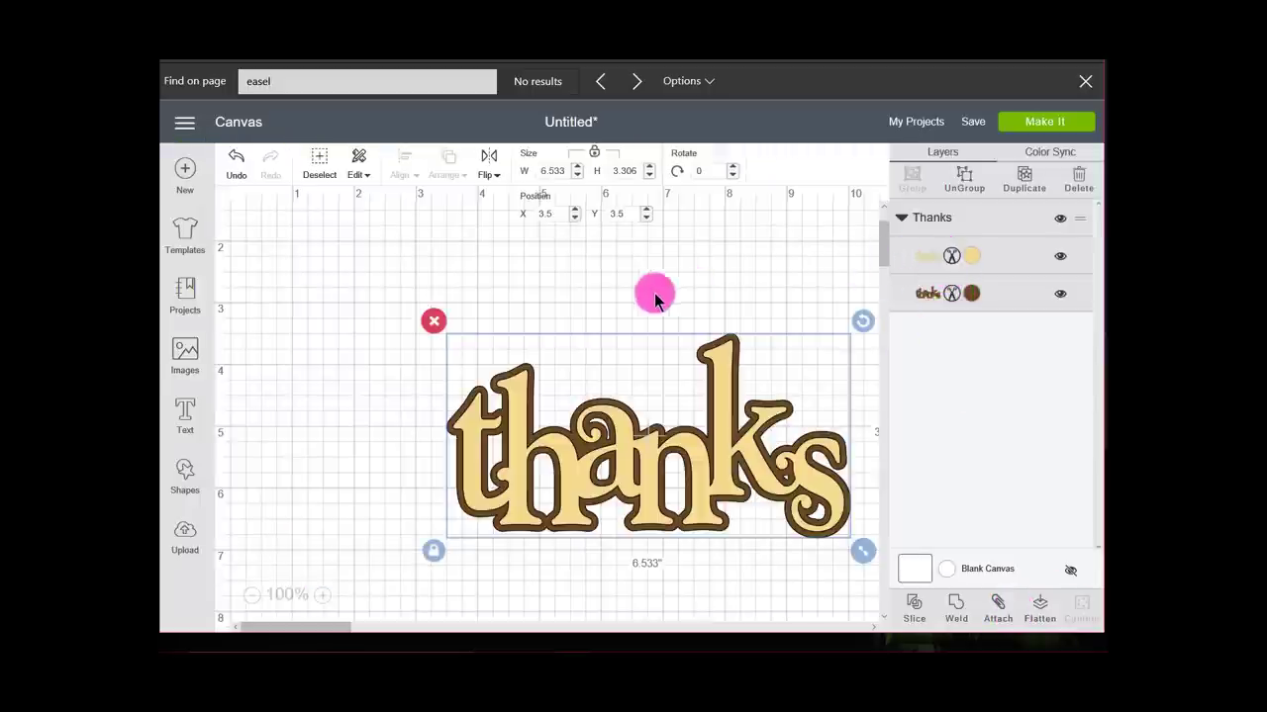
click(965, 515)
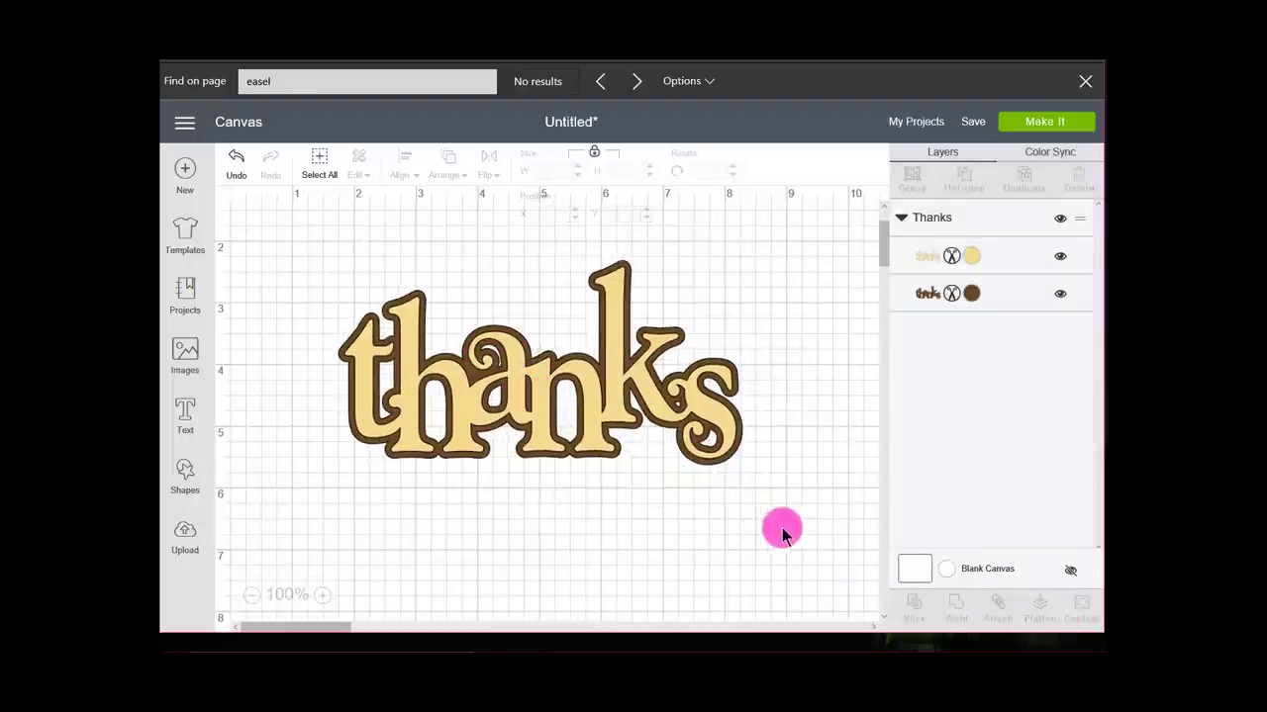
click(538, 361)
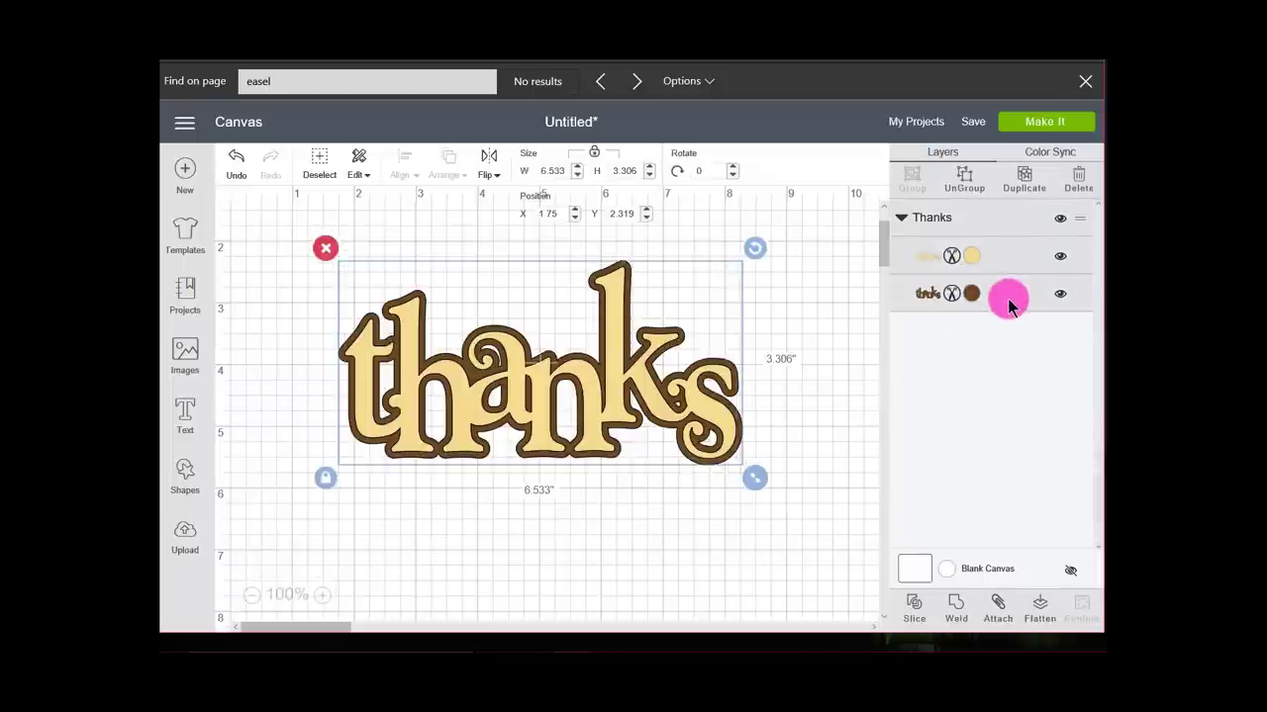
click(1009, 294)
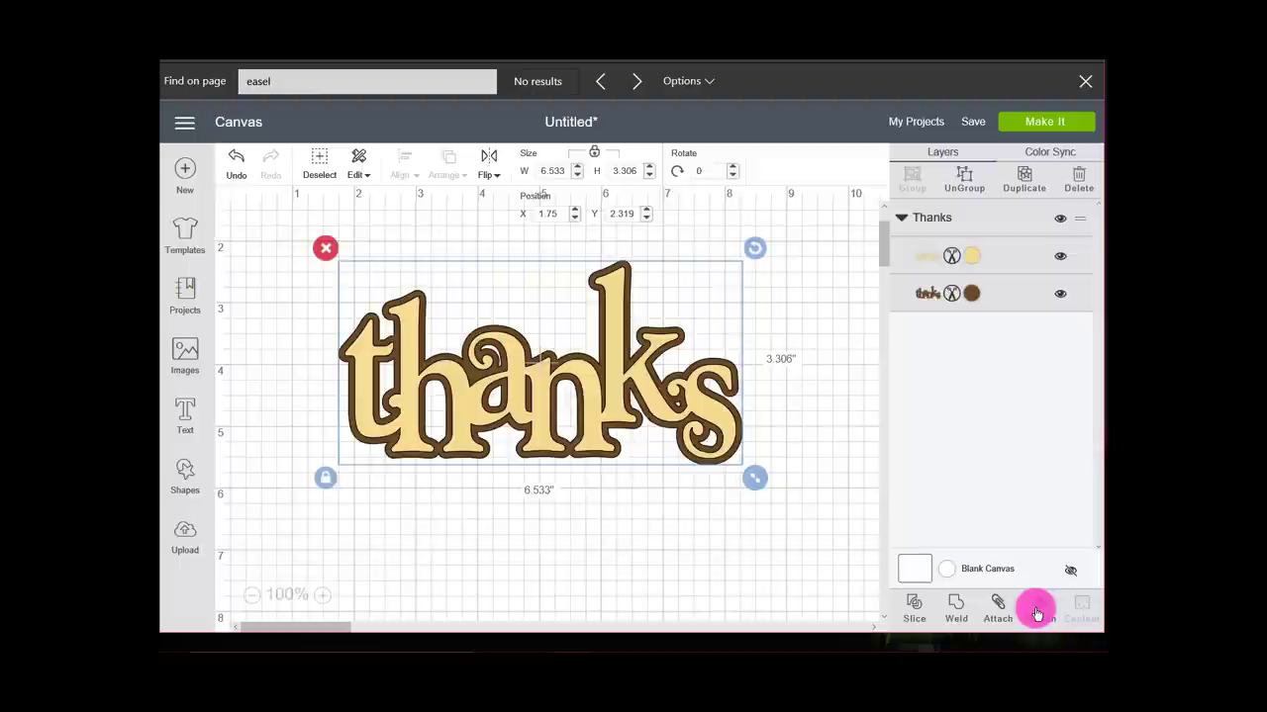
mouse_move(1034, 604)
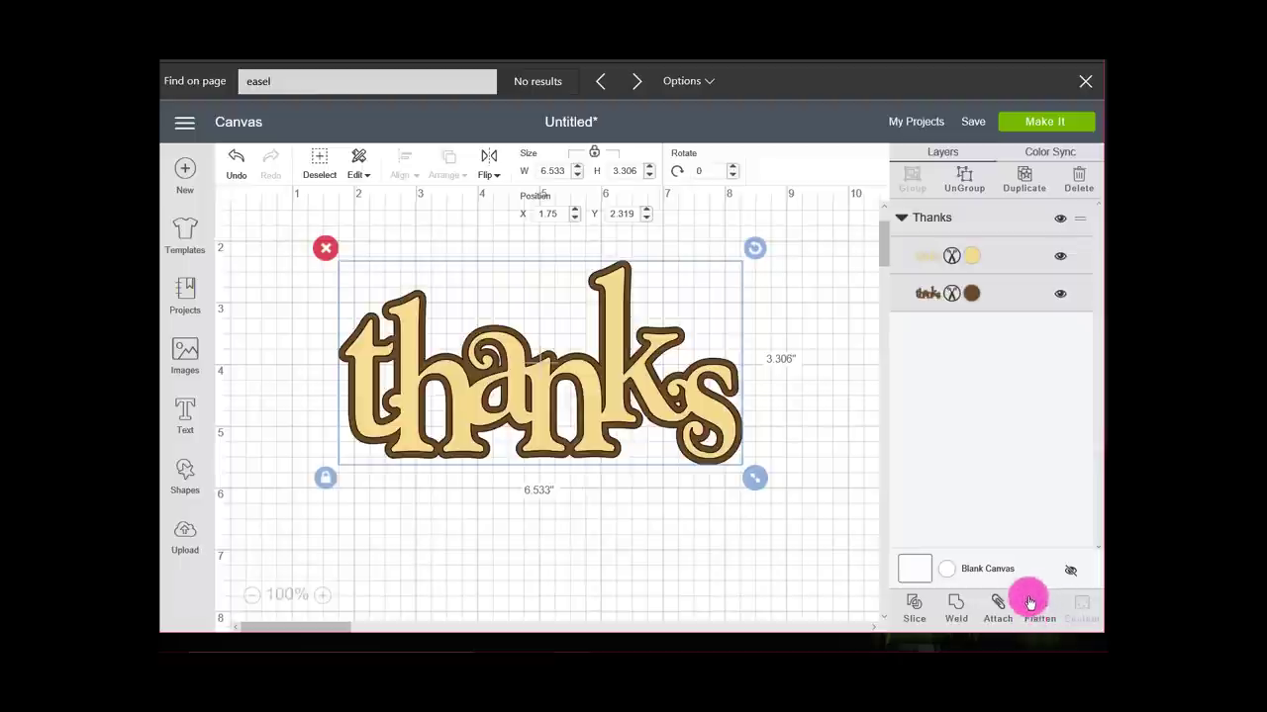
mouse_move(940, 289)
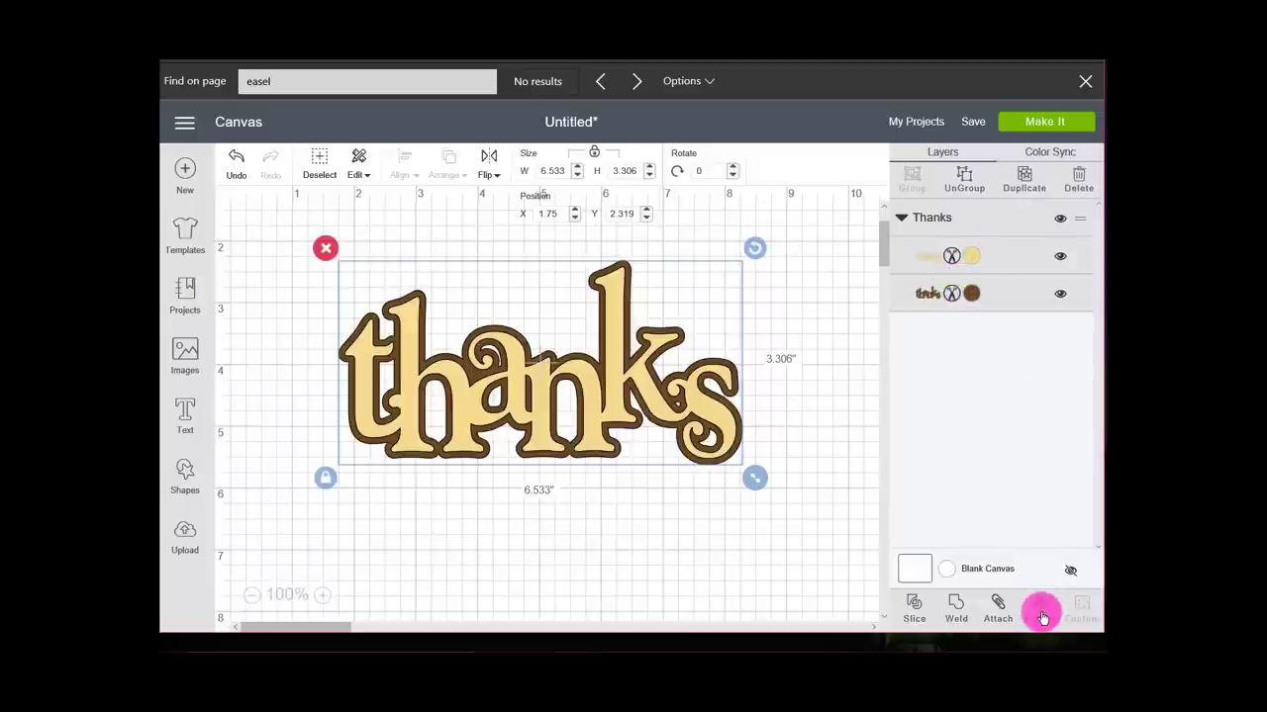
click(1037, 607)
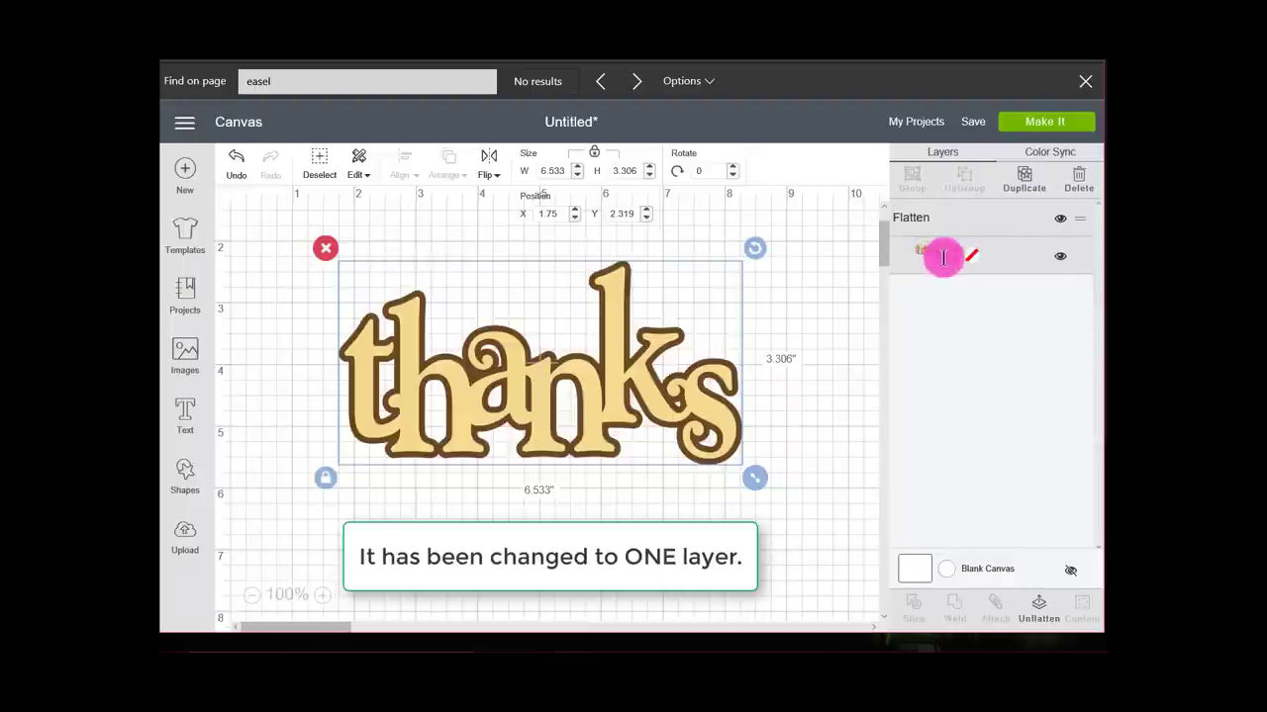
mouse_move(971, 258)
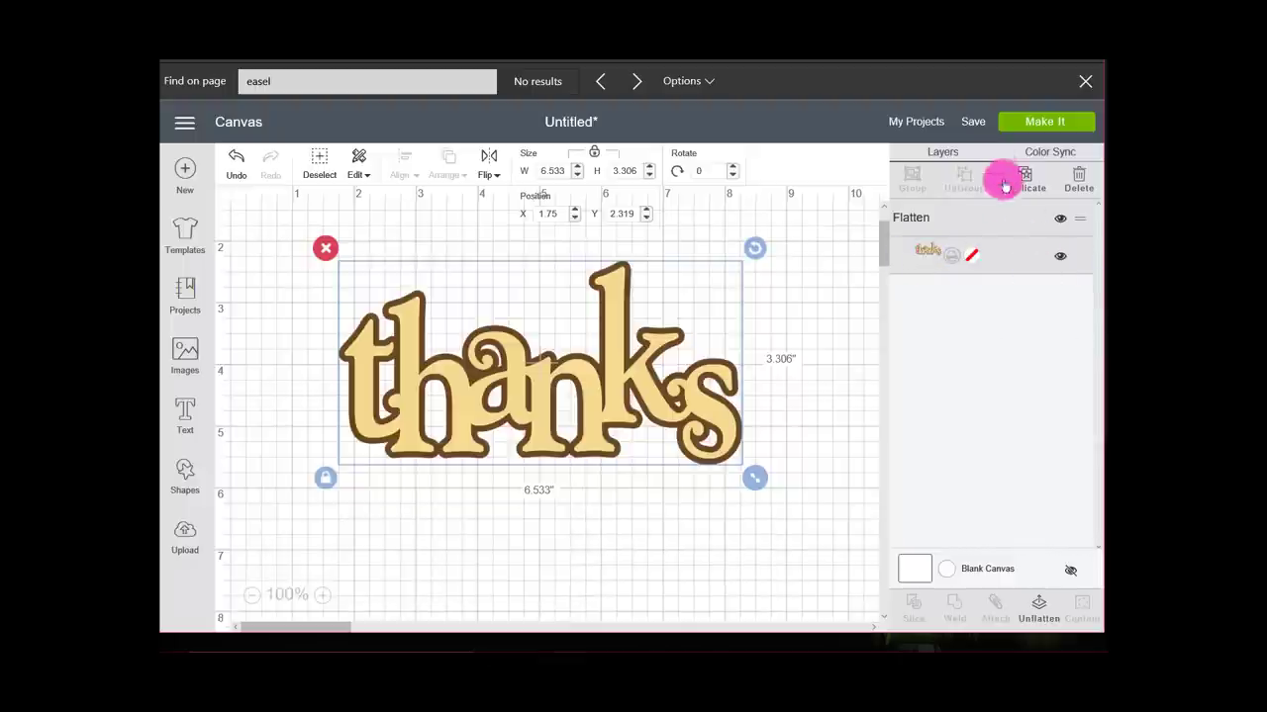
click(1045, 121)
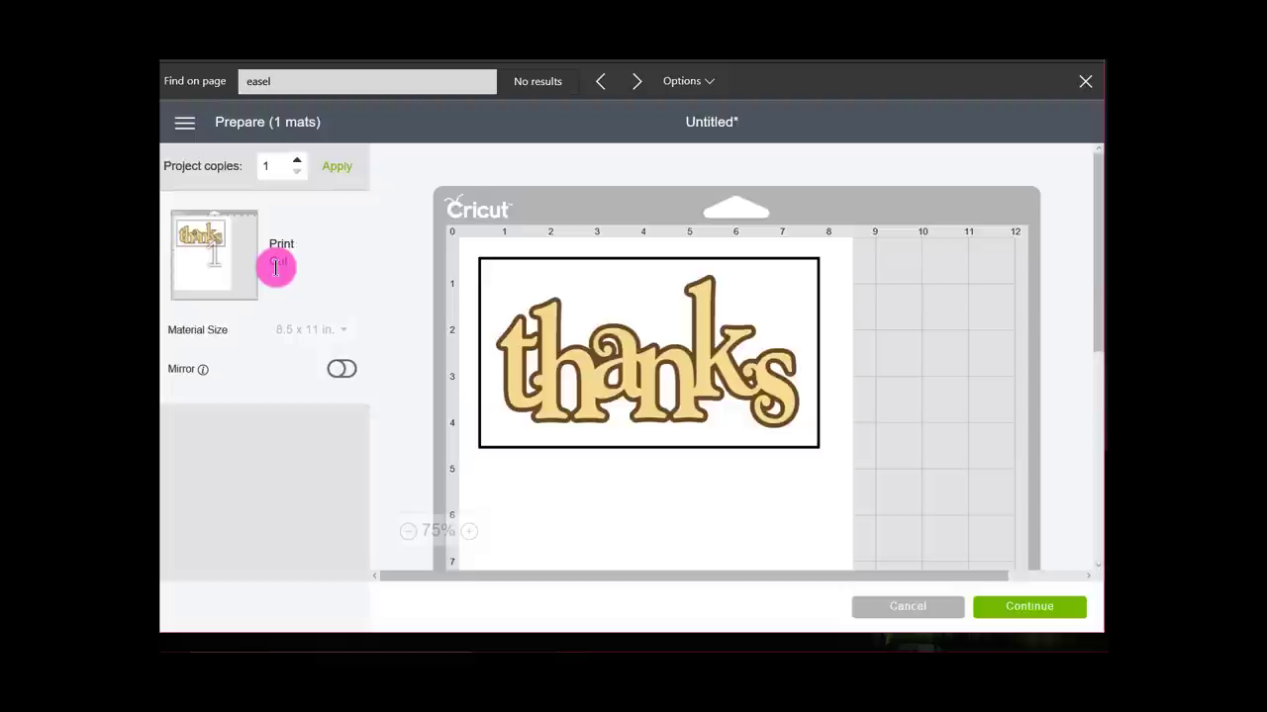
- Accept the mat layout and print the thanks design to the Brother printer
click(1028, 606)
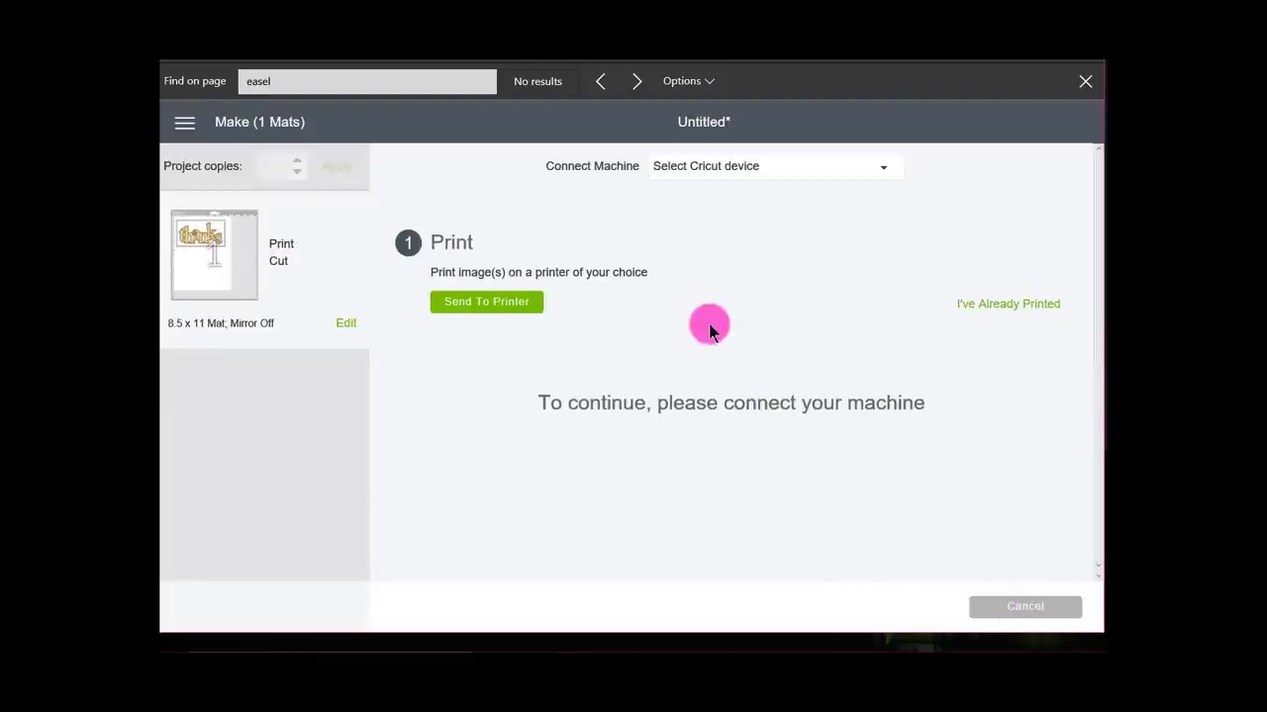
mouse_move(486, 302)
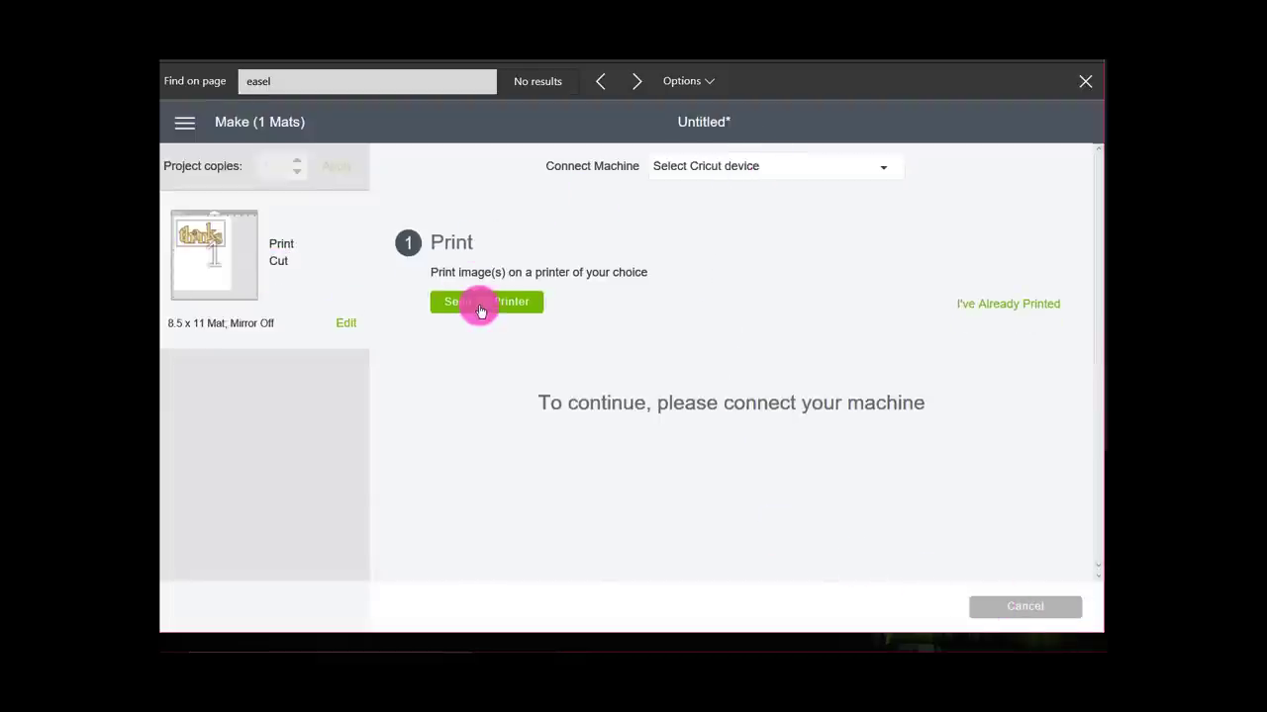
click(486, 302)
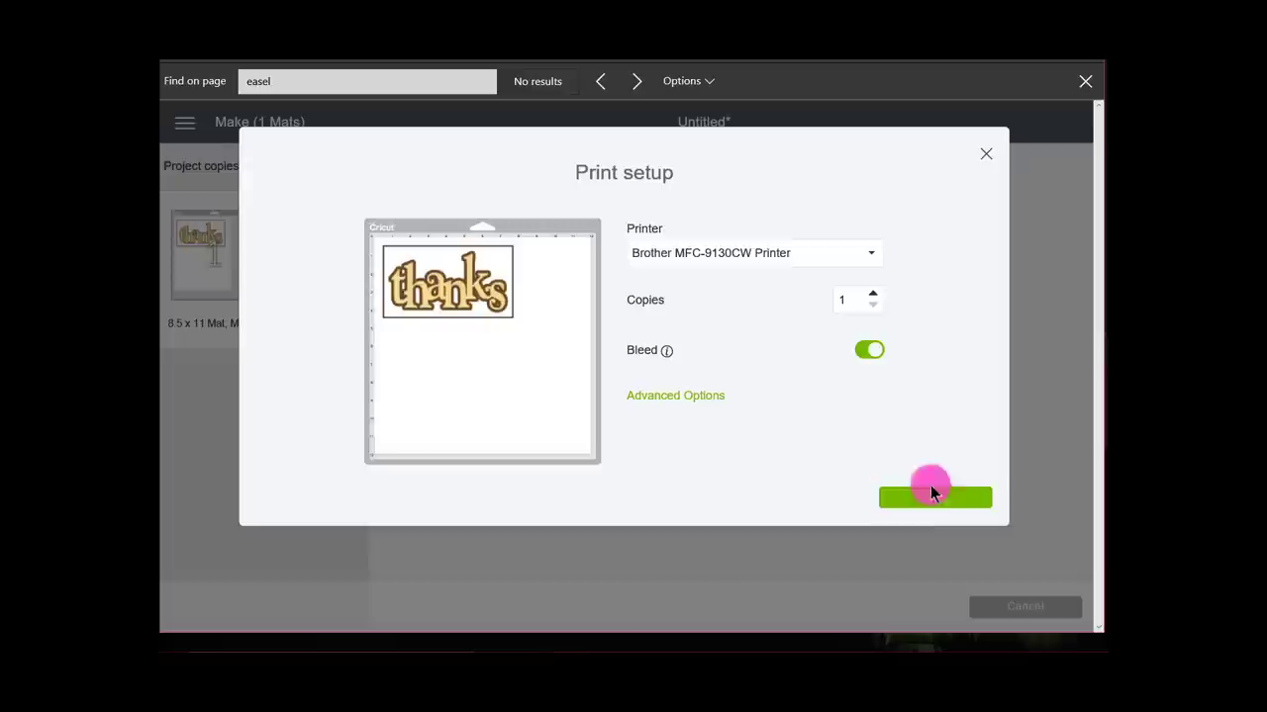
click(934, 497)
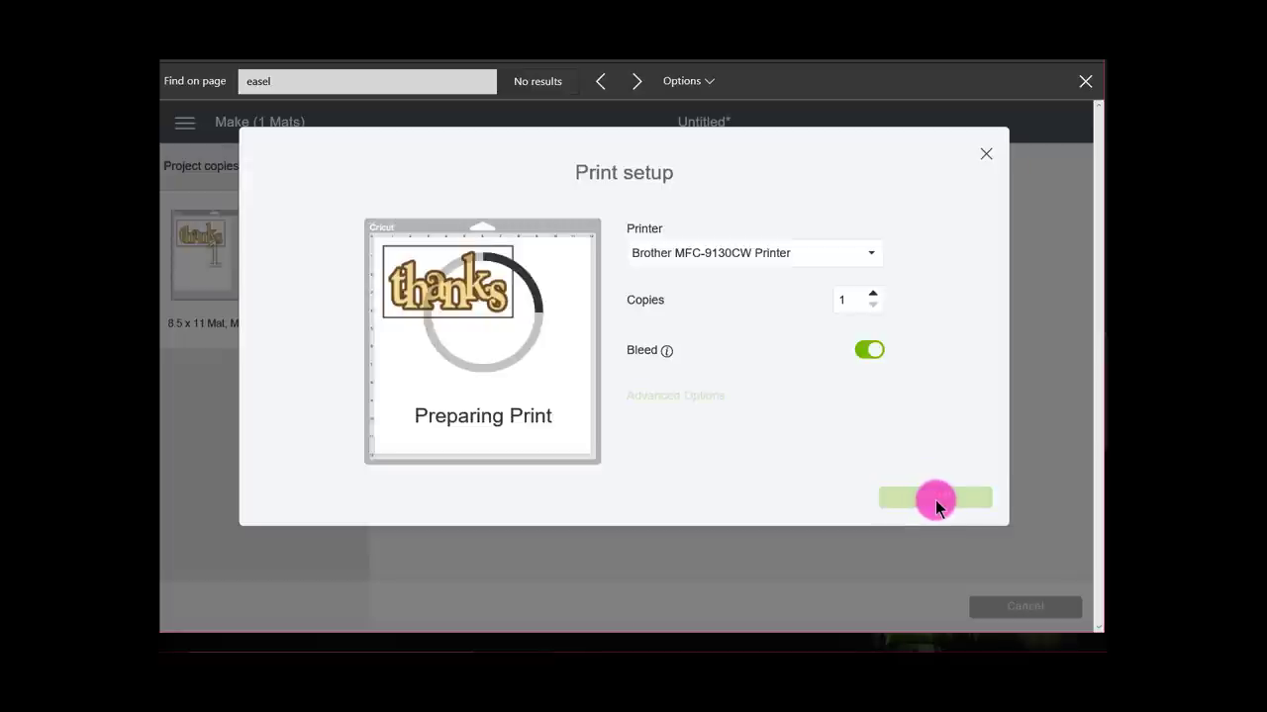
click(934, 497)
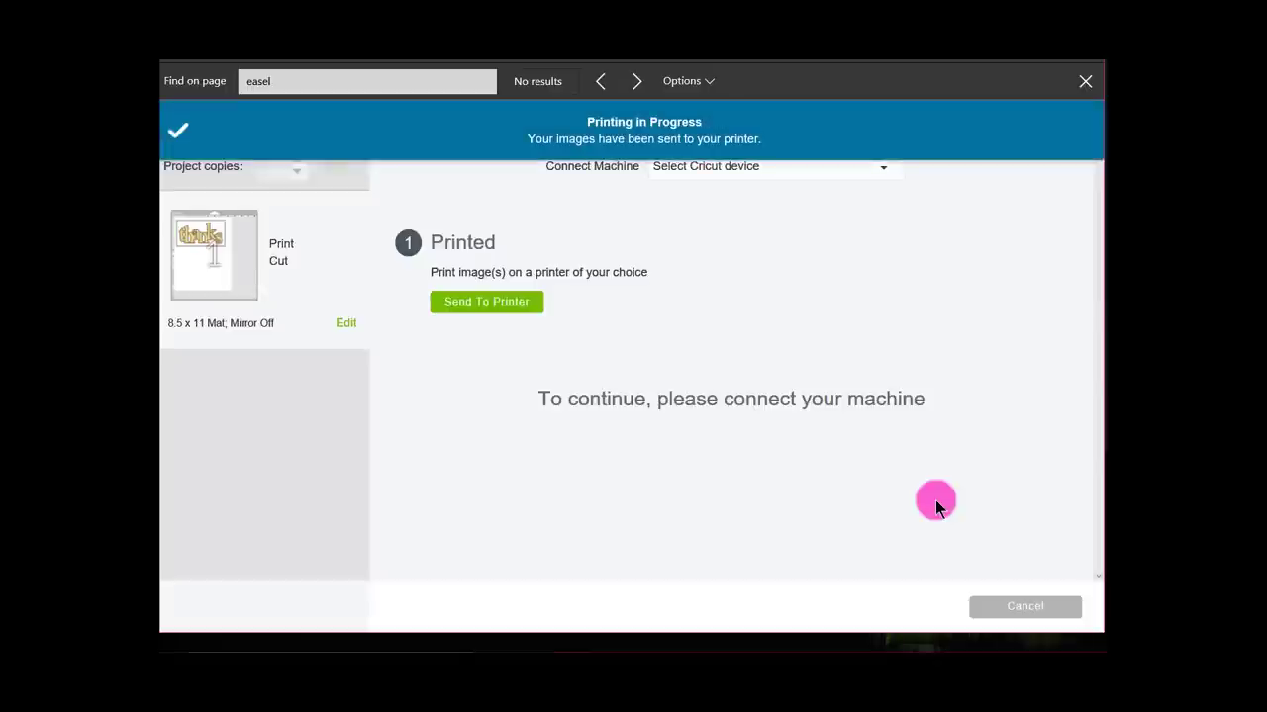
mouse_move(409, 240)
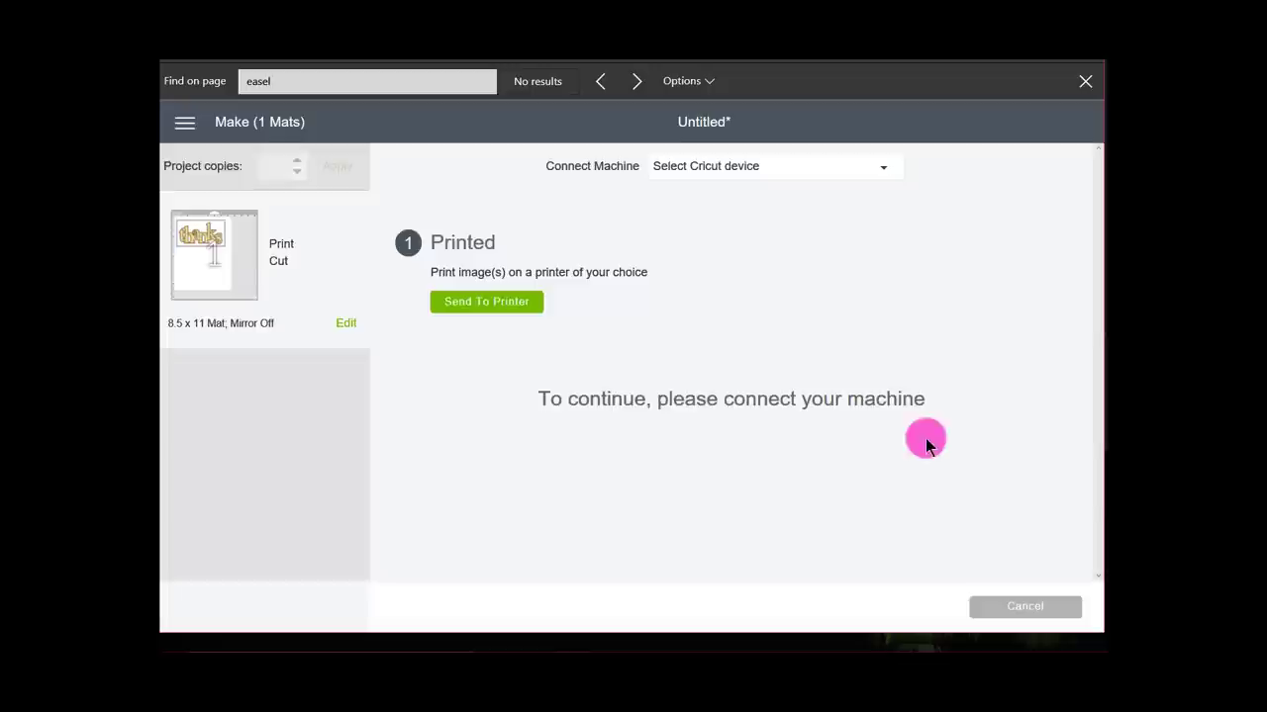
- Connect the ExploreAir2 cutter with material set to Paper
click(771, 166)
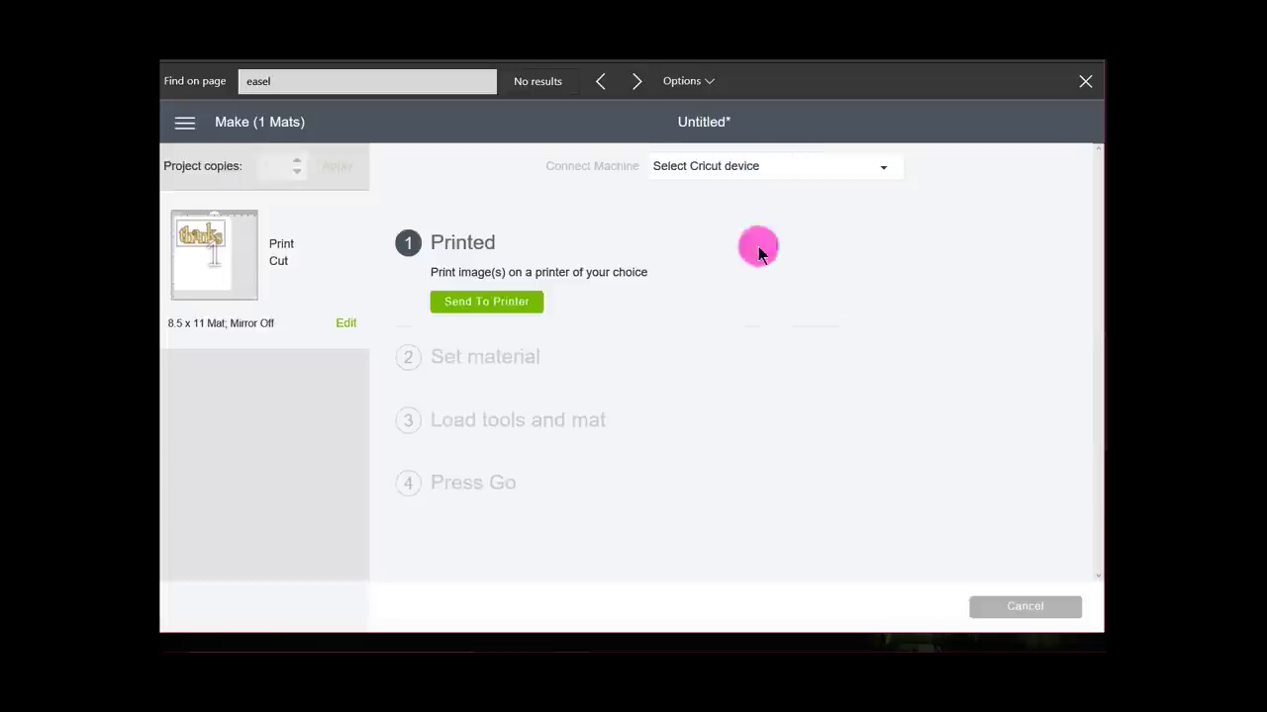
click(772, 165)
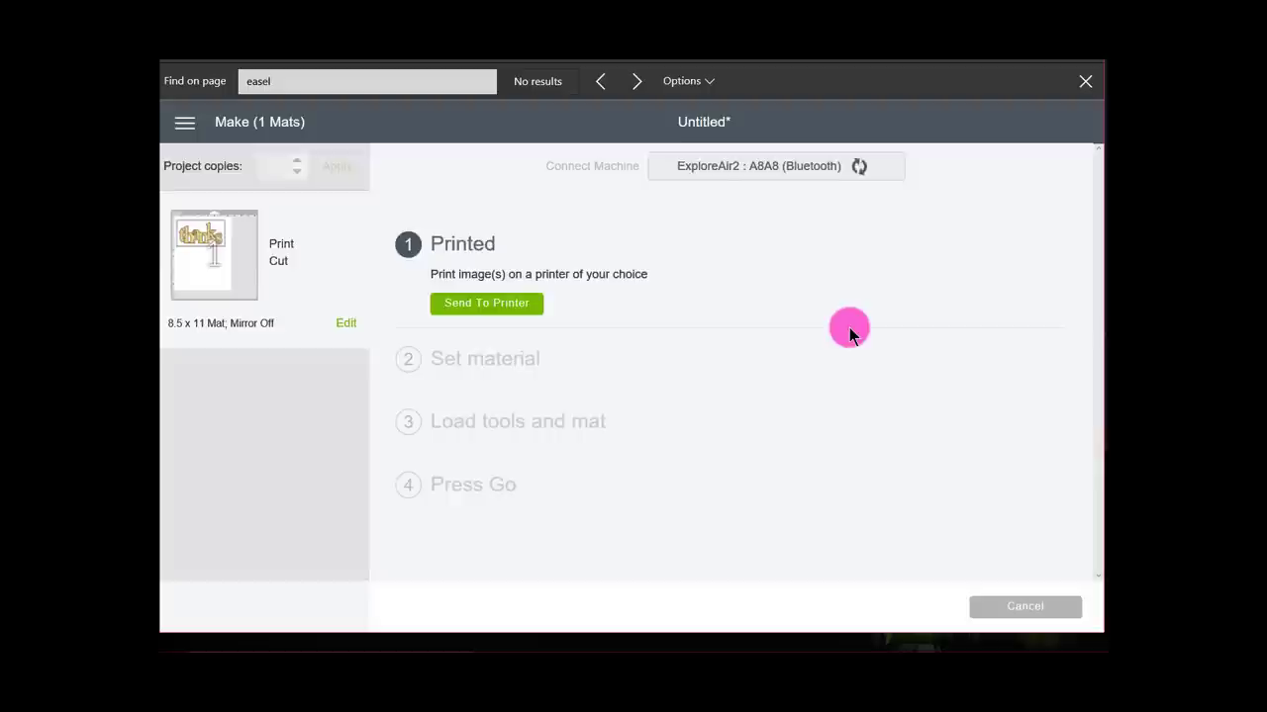
click(486, 303)
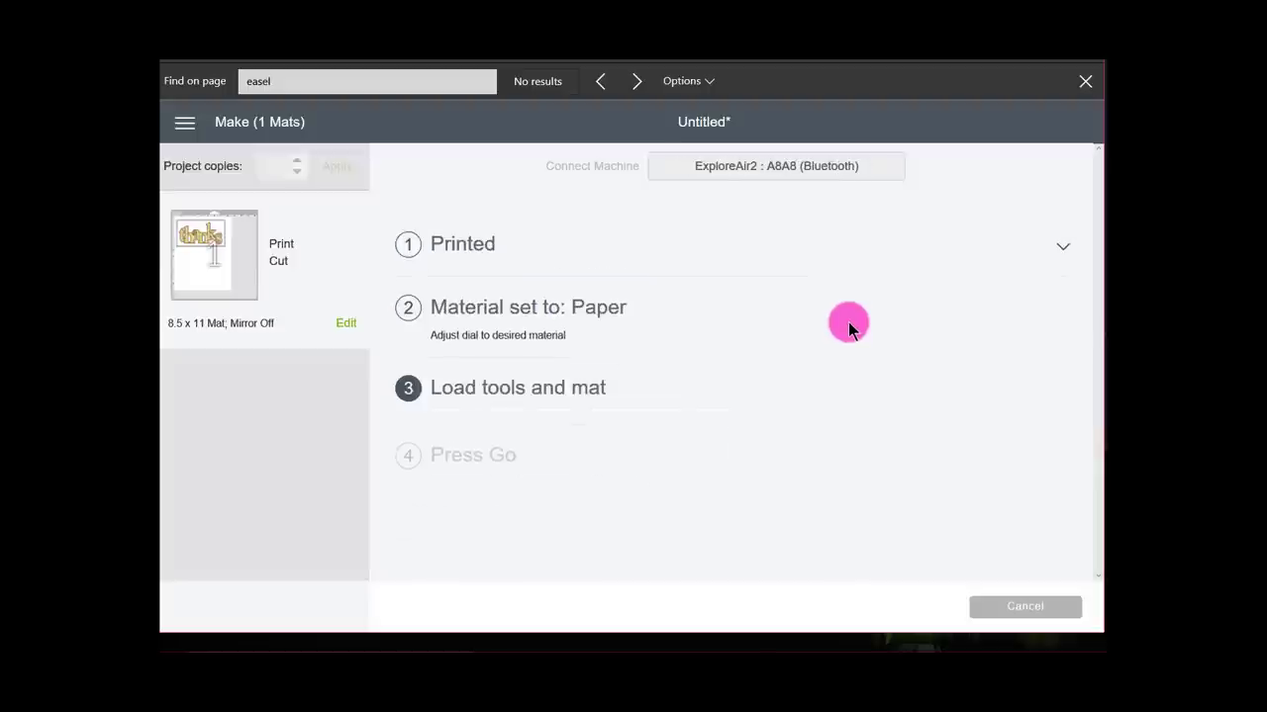